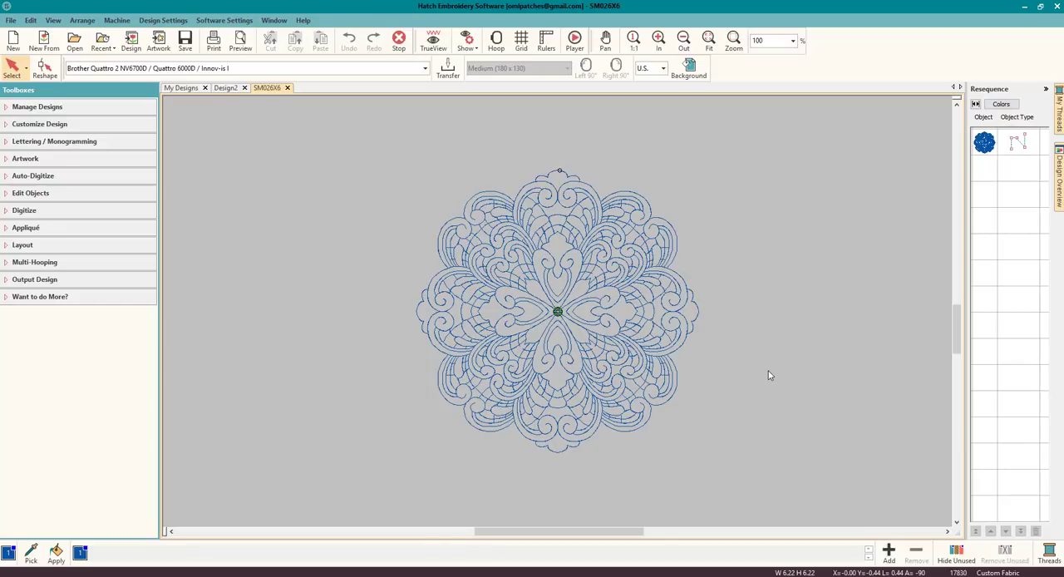
mouse_move(677, 349)
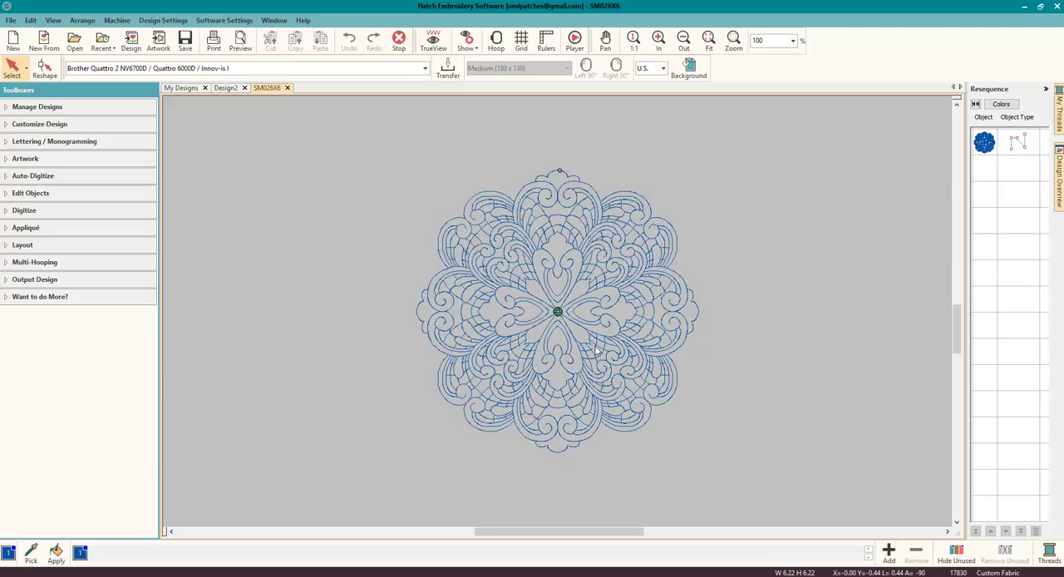
mouse_move(394, 245)
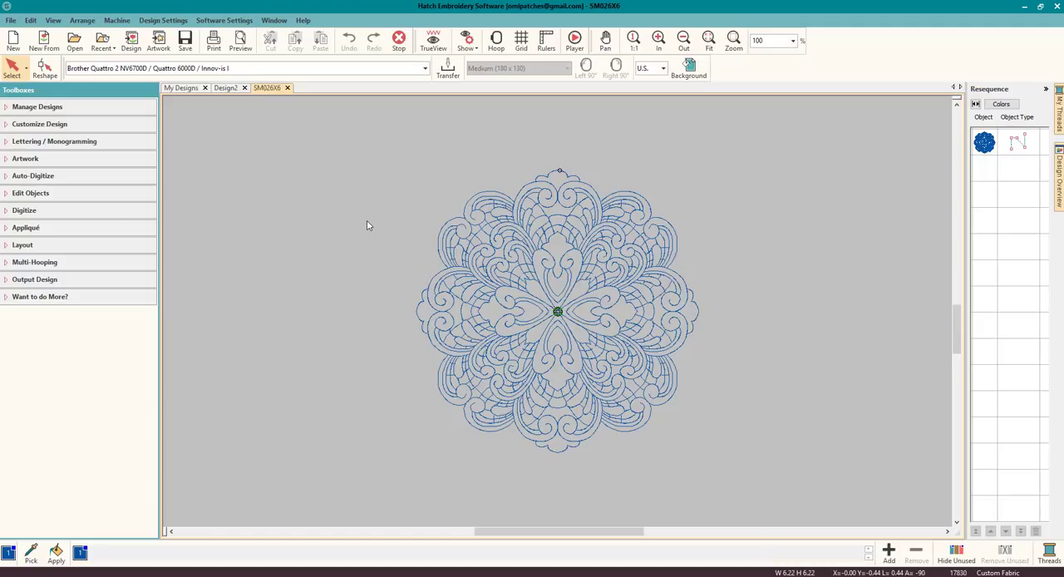
mouse_move(354, 164)
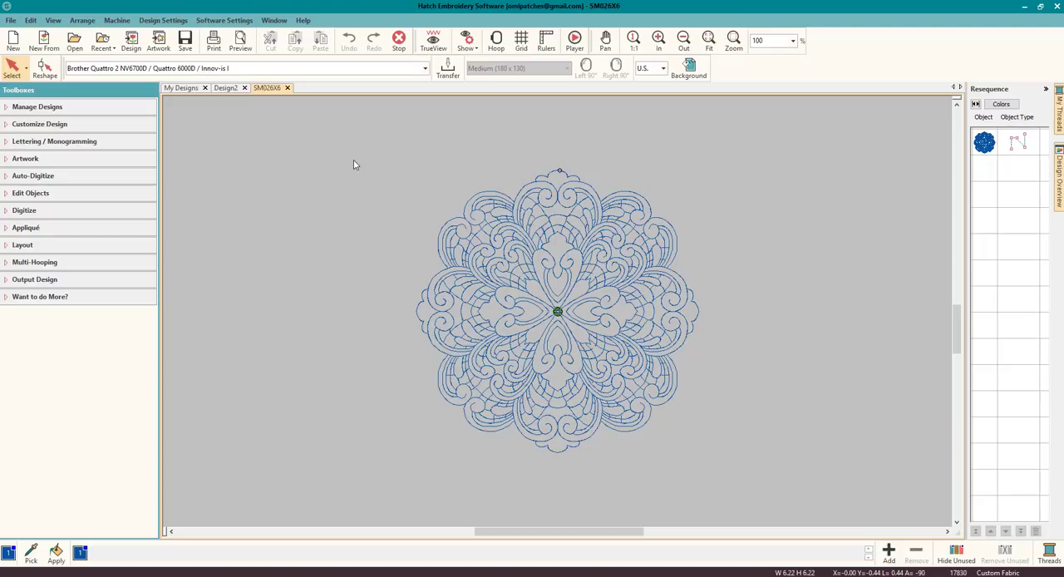
mouse_move(331, 250)
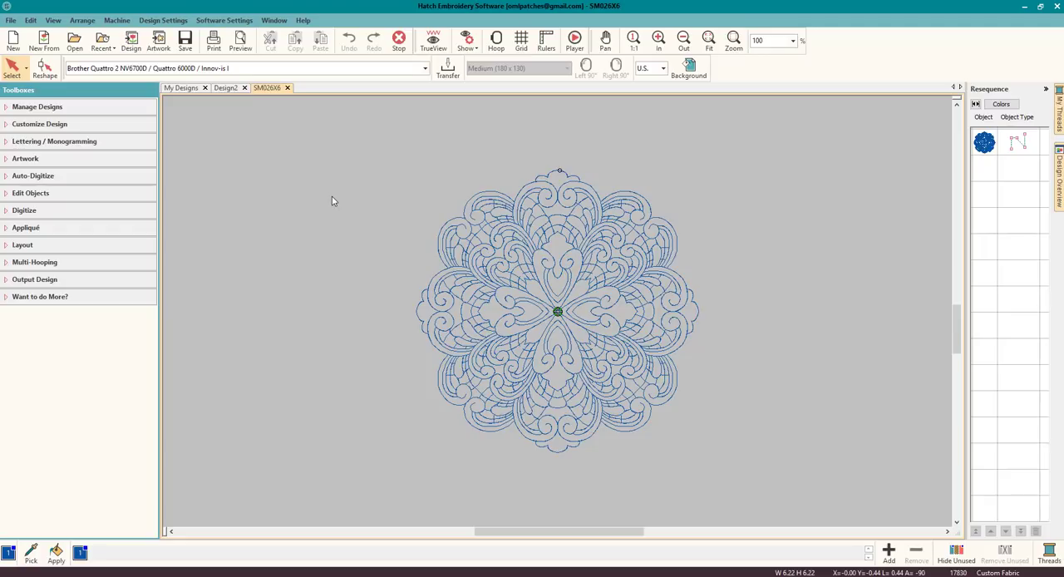
mouse_move(360, 173)
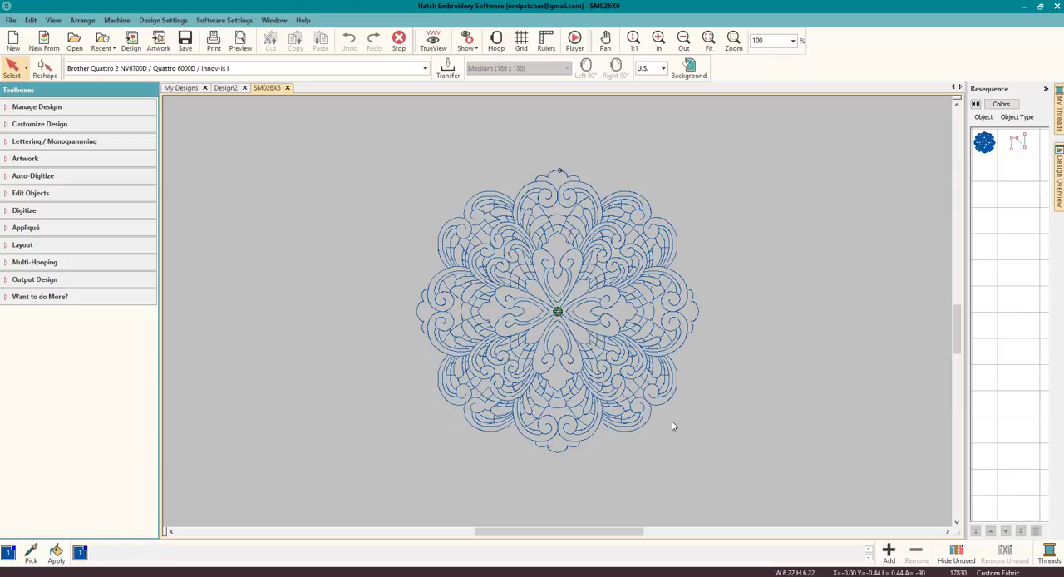
mouse_move(614, 170)
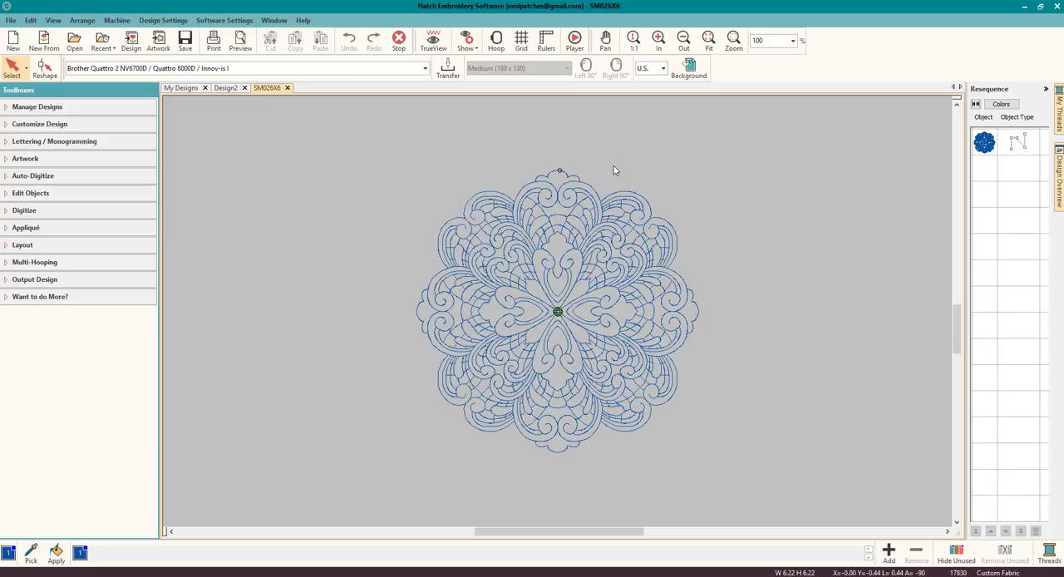
mouse_move(466, 155)
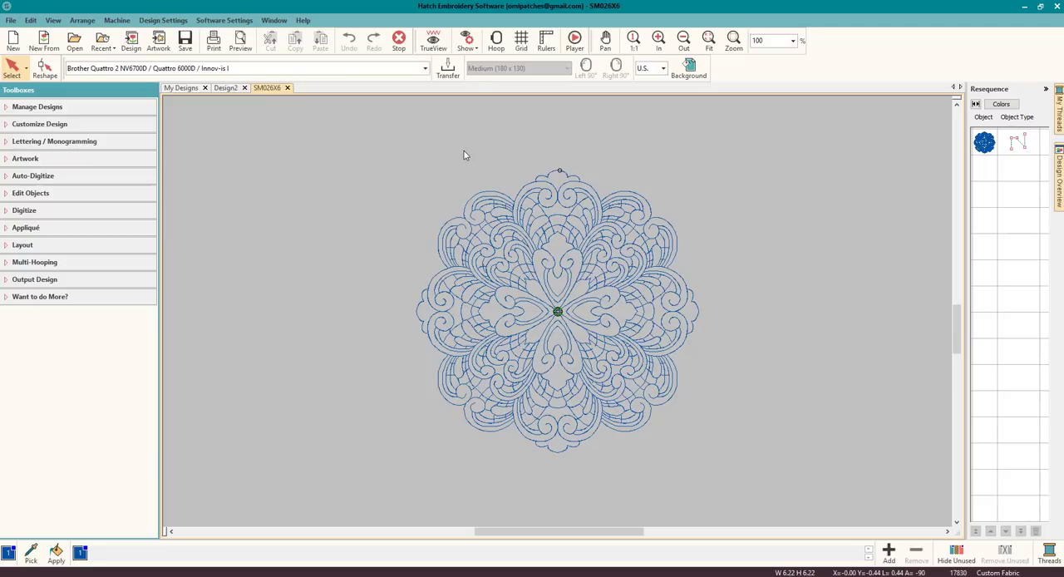
mouse_move(396, 143)
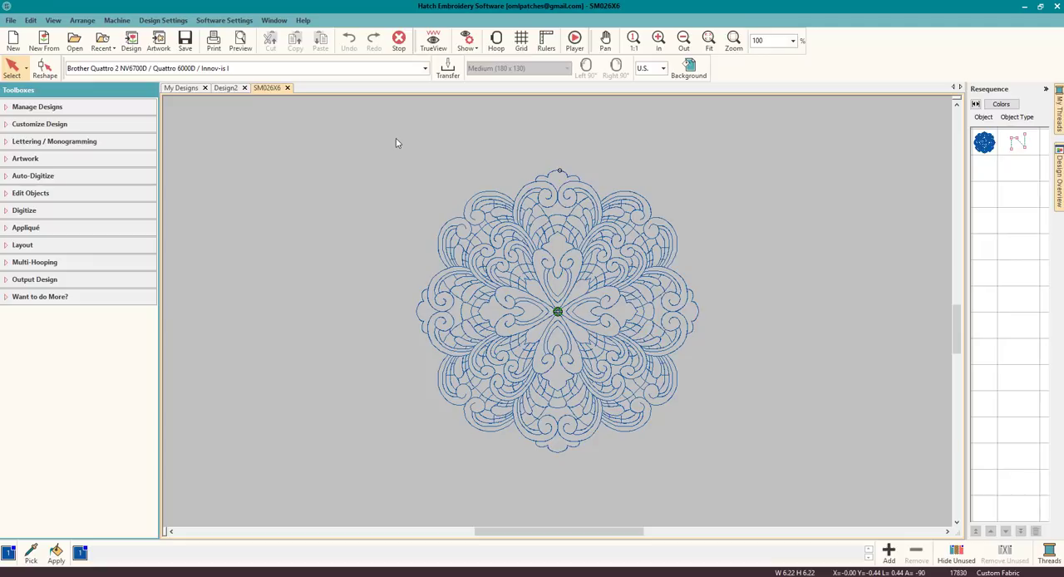
mouse_move(710, 452)
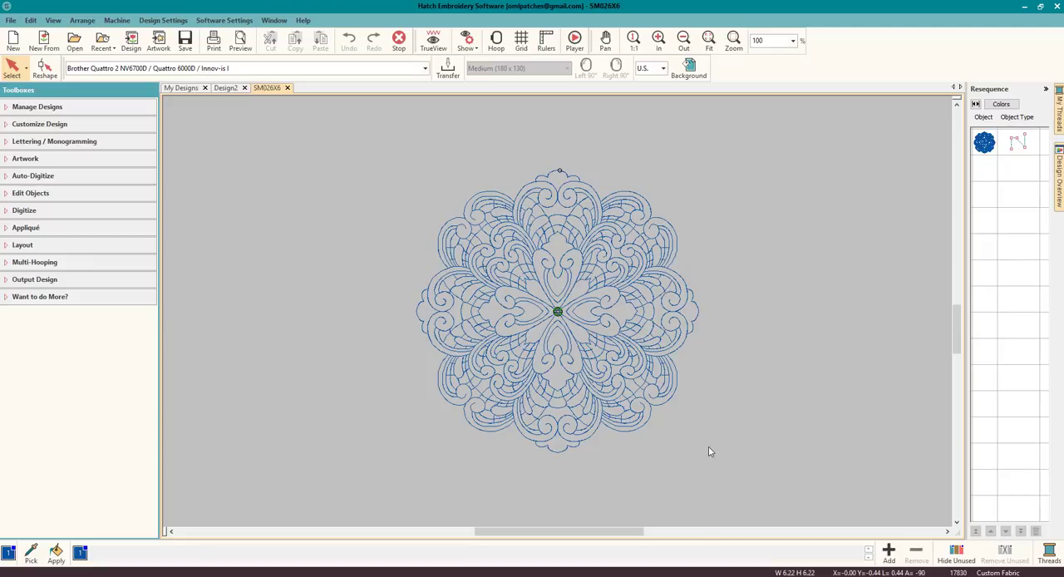
mouse_move(713, 235)
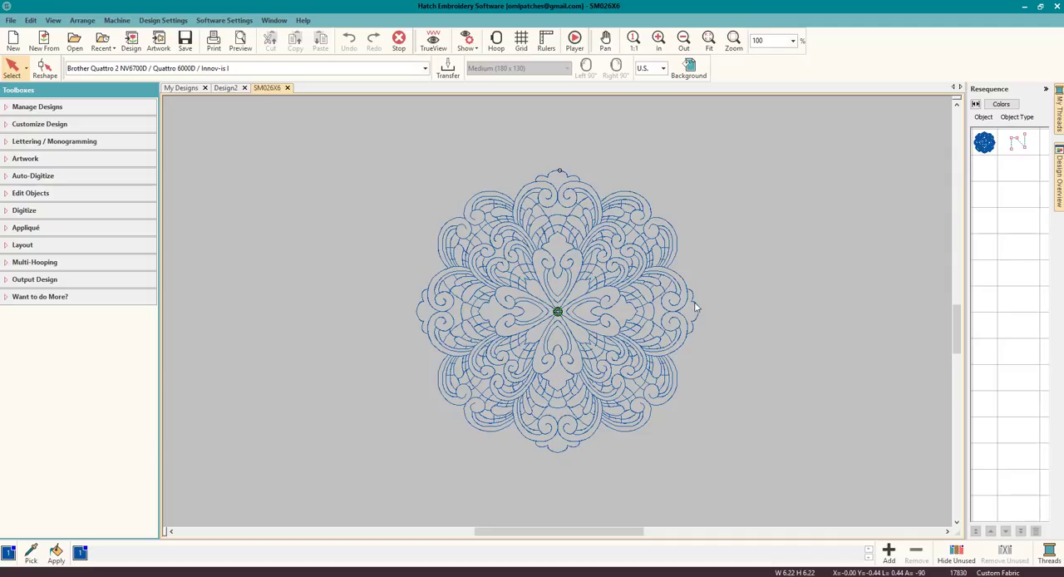
mouse_move(560, 406)
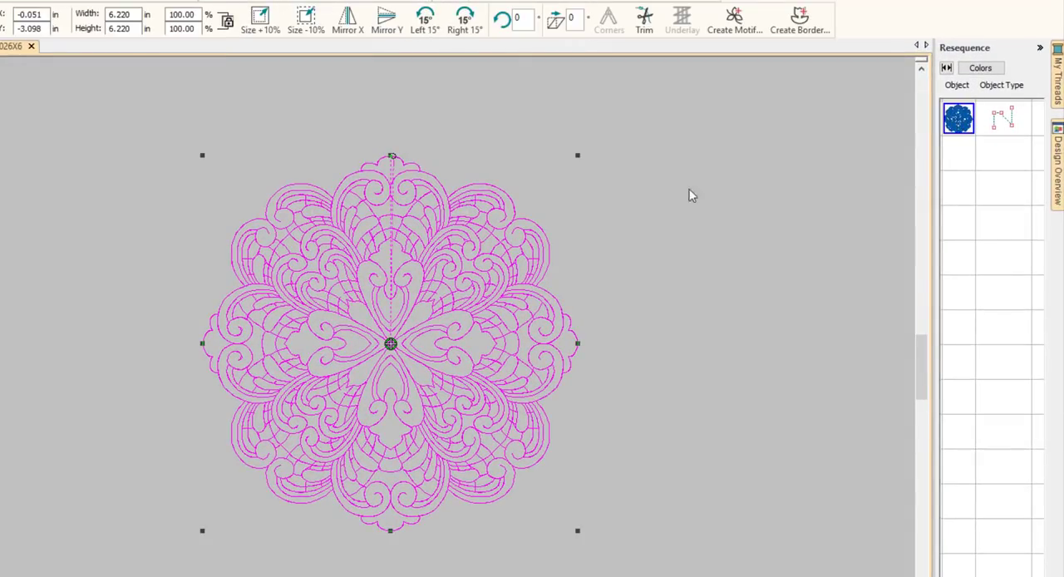
mouse_move(507, 254)
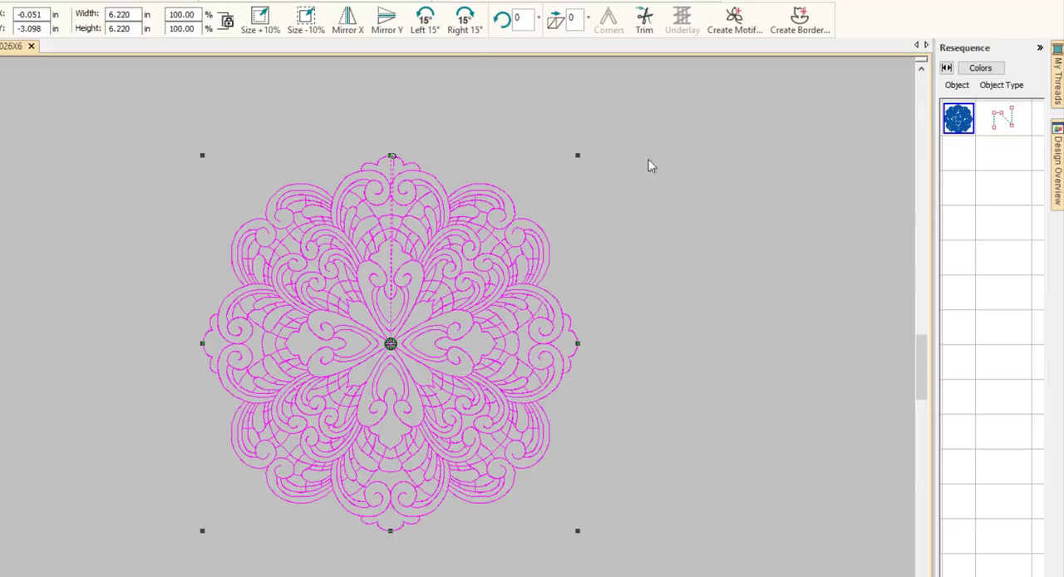
mouse_move(983, 122)
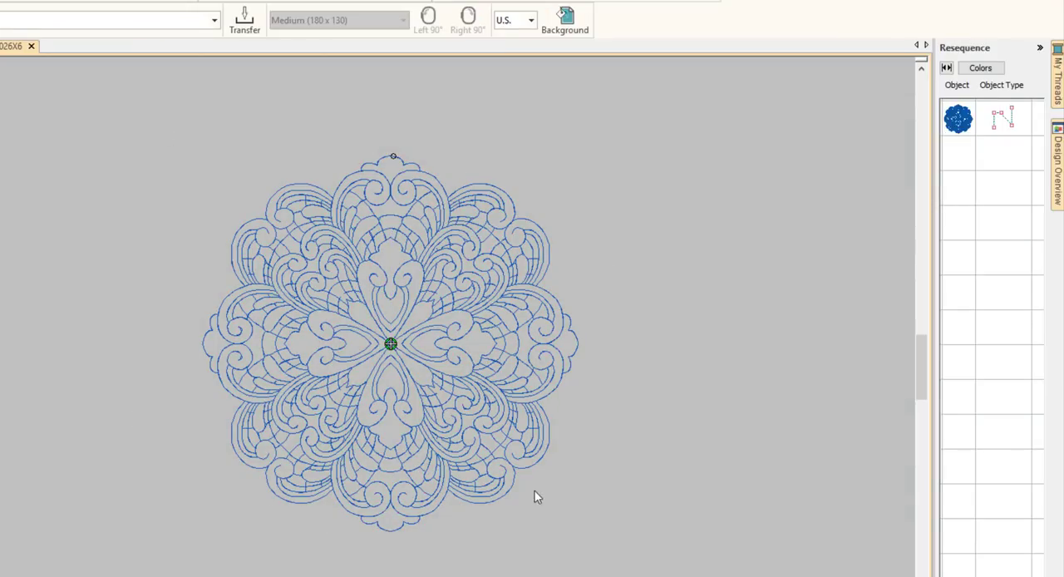
Close the SM026X6 tab and enable 'Convert stitches into object shapes' in Embroidery Settings
click(958, 118)
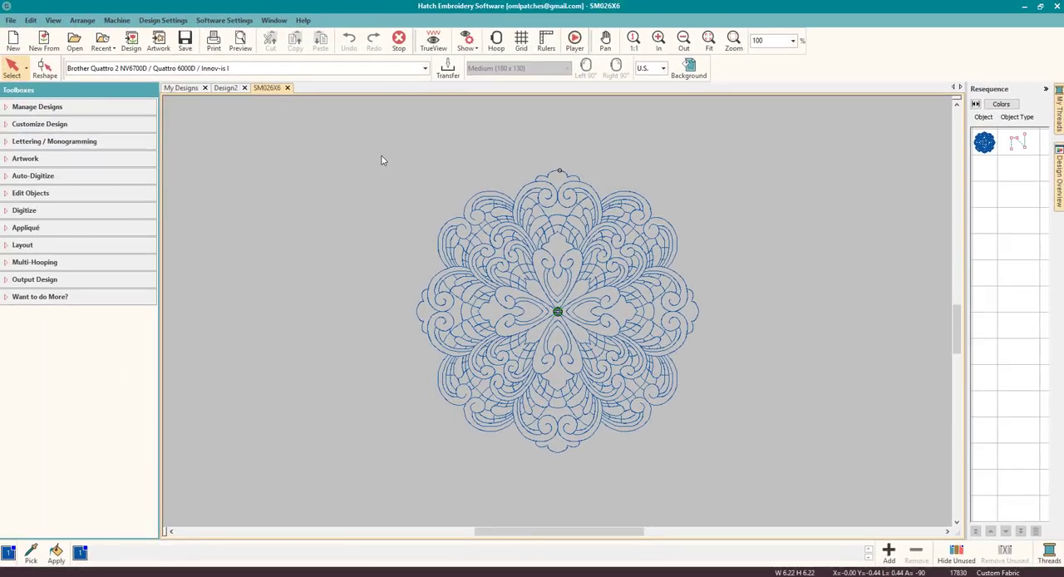
mouse_move(505, 256)
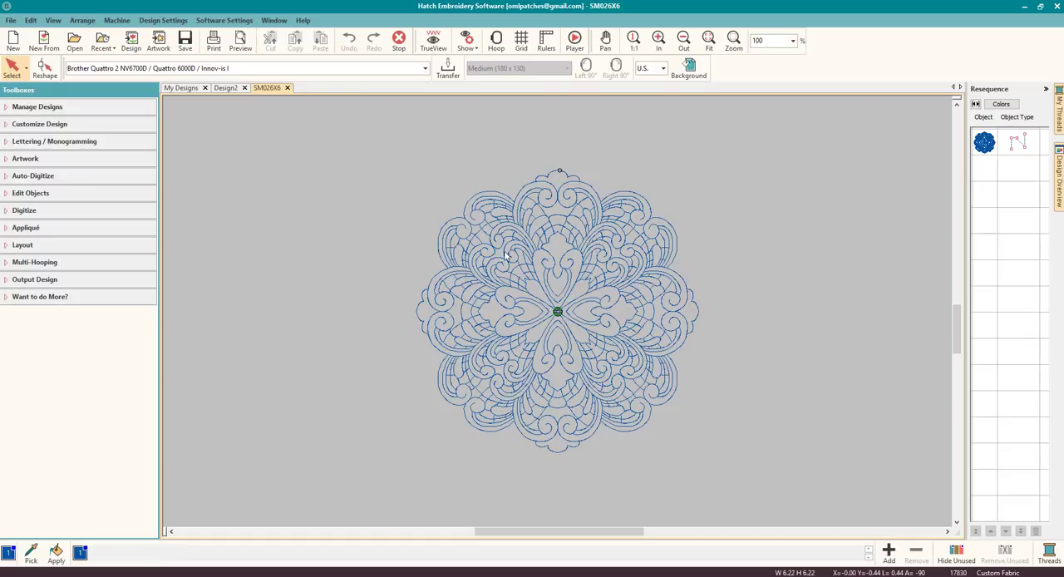
mouse_move(510, 296)
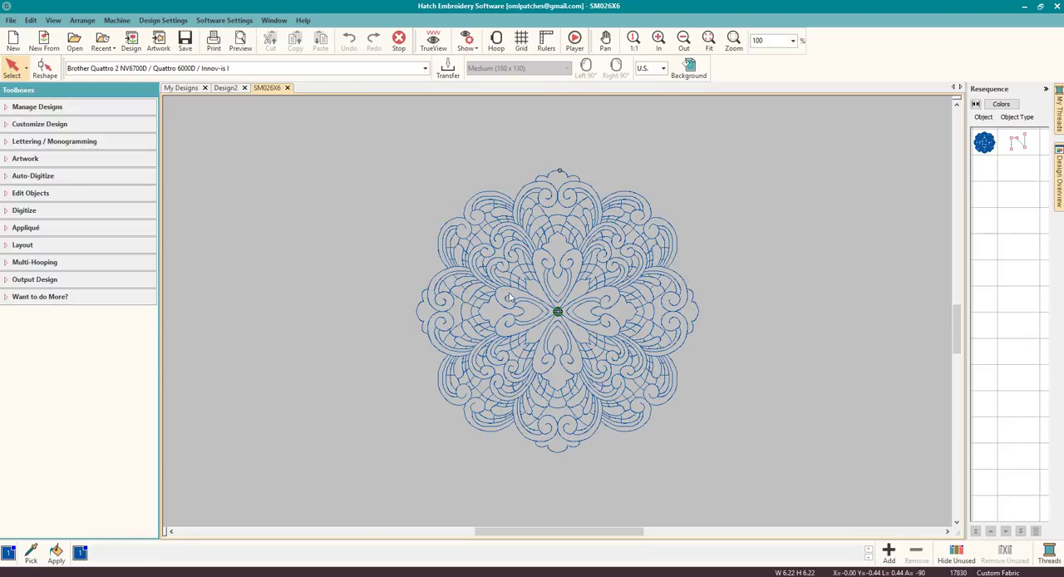
mouse_move(501, 233)
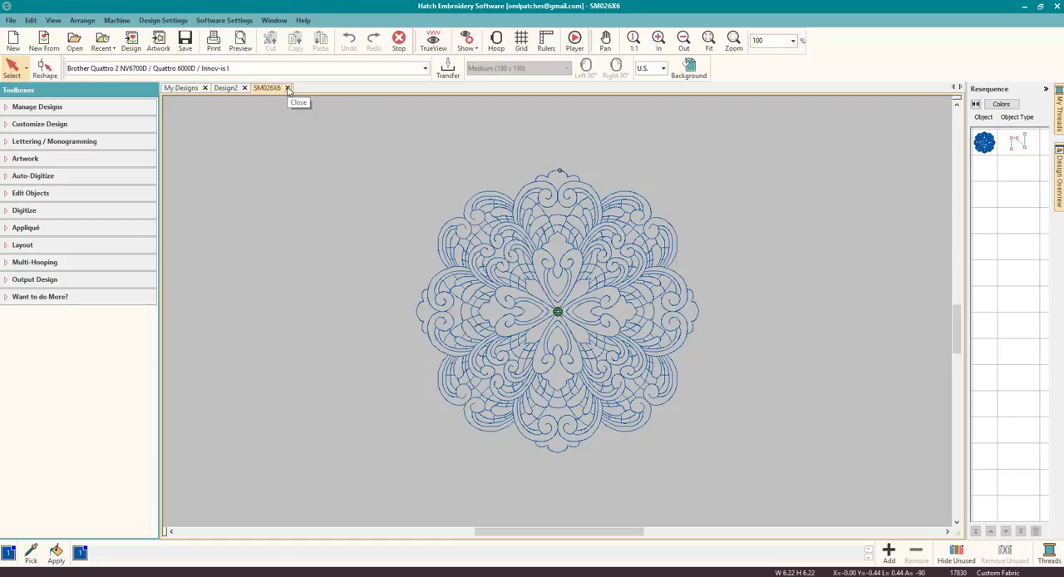
click(288, 88)
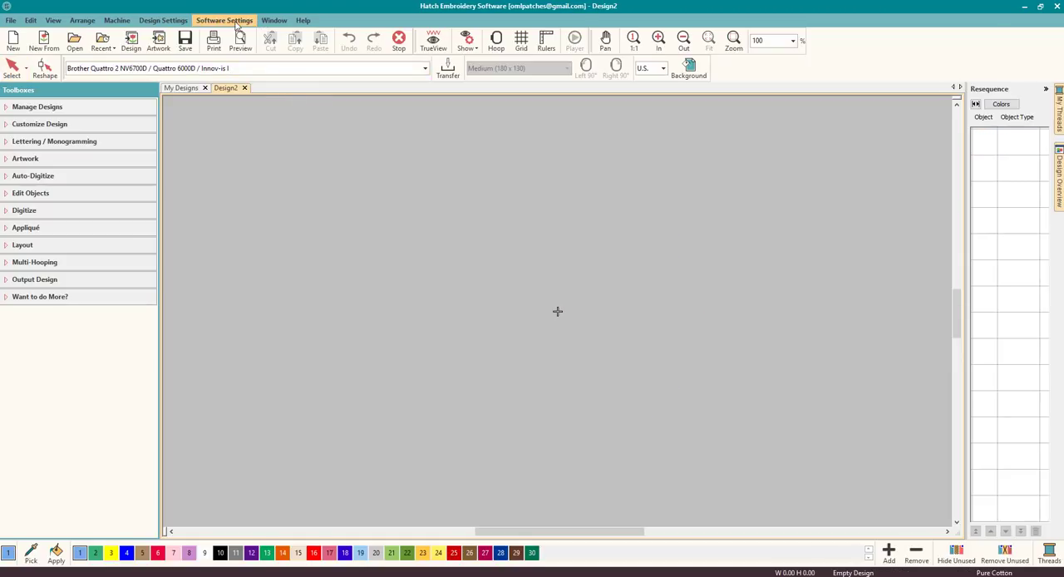
click(223, 20)
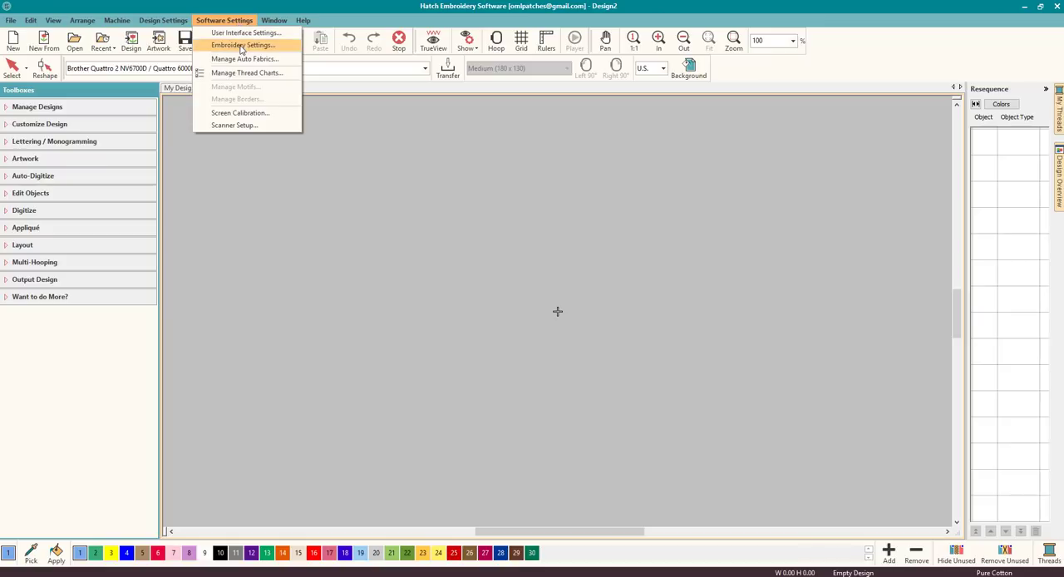
click(243, 45)
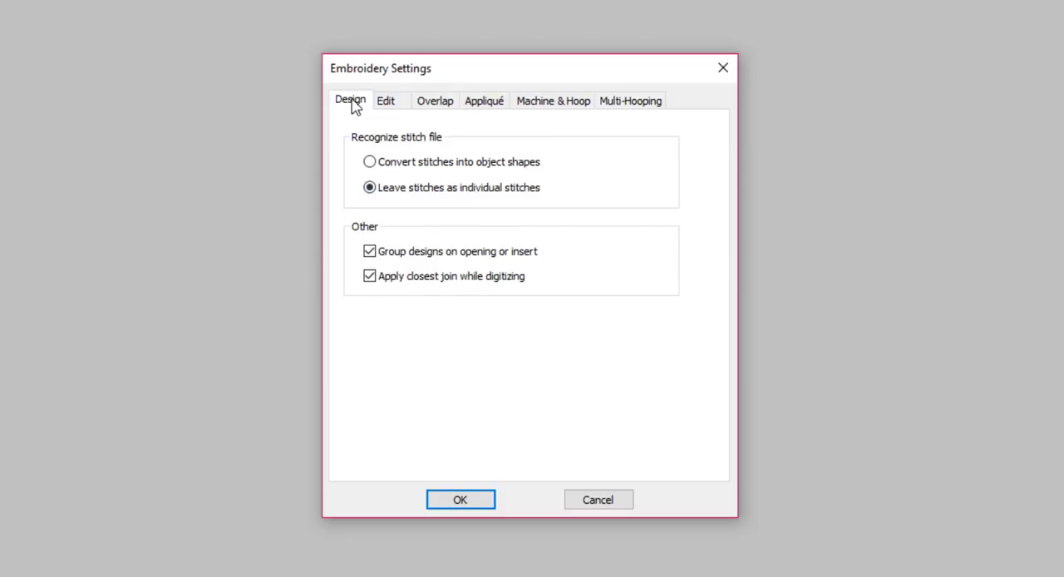
mouse_move(419, 150)
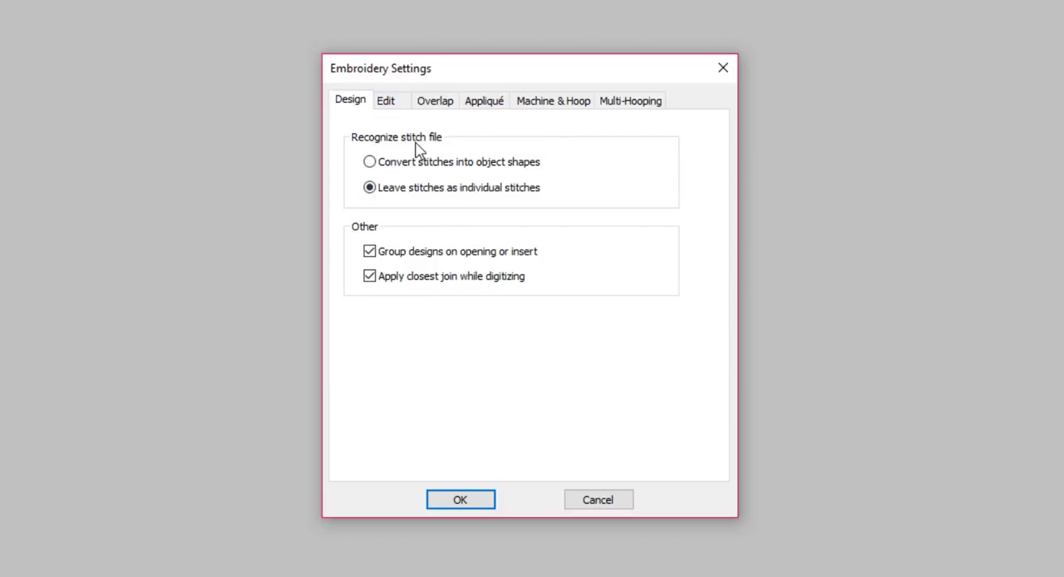
mouse_move(504, 211)
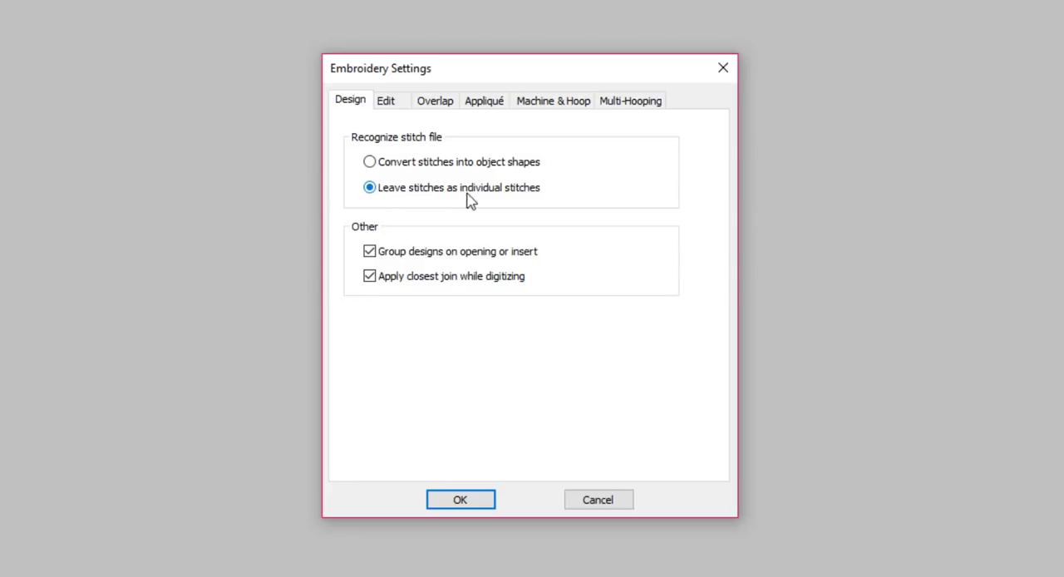
mouse_move(532, 201)
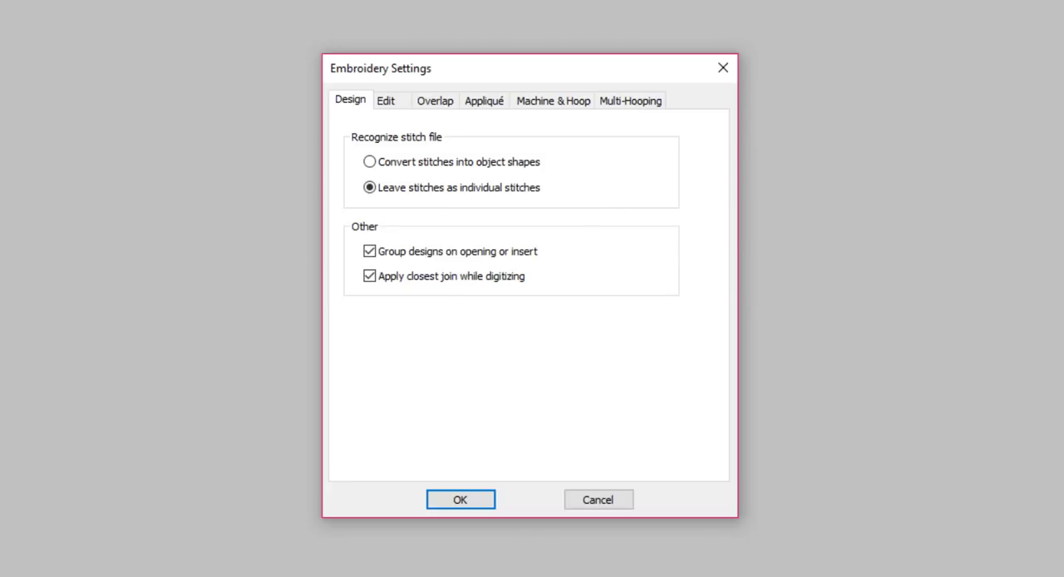
mouse_move(586, 167)
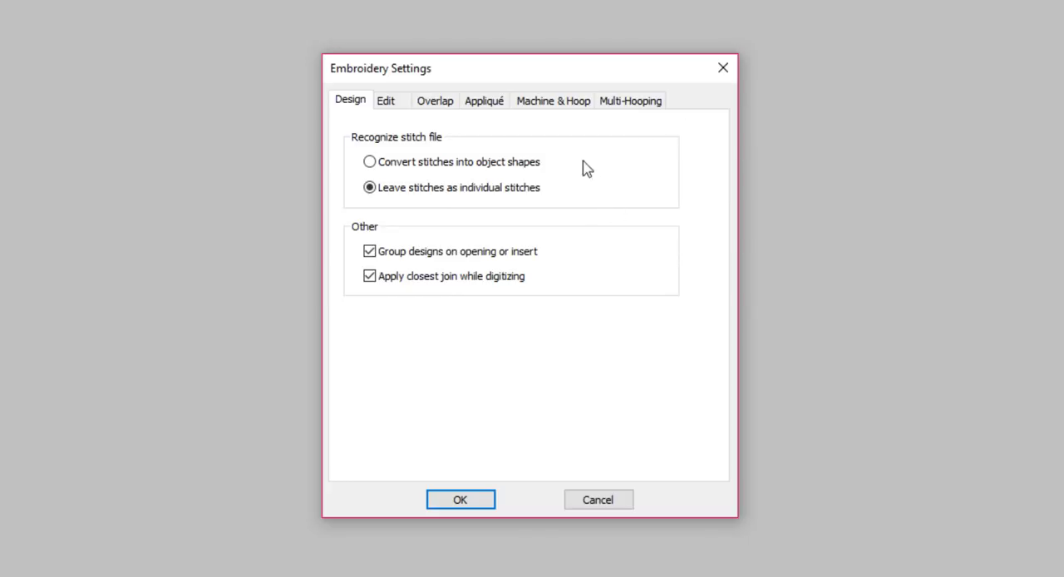
click(369, 187)
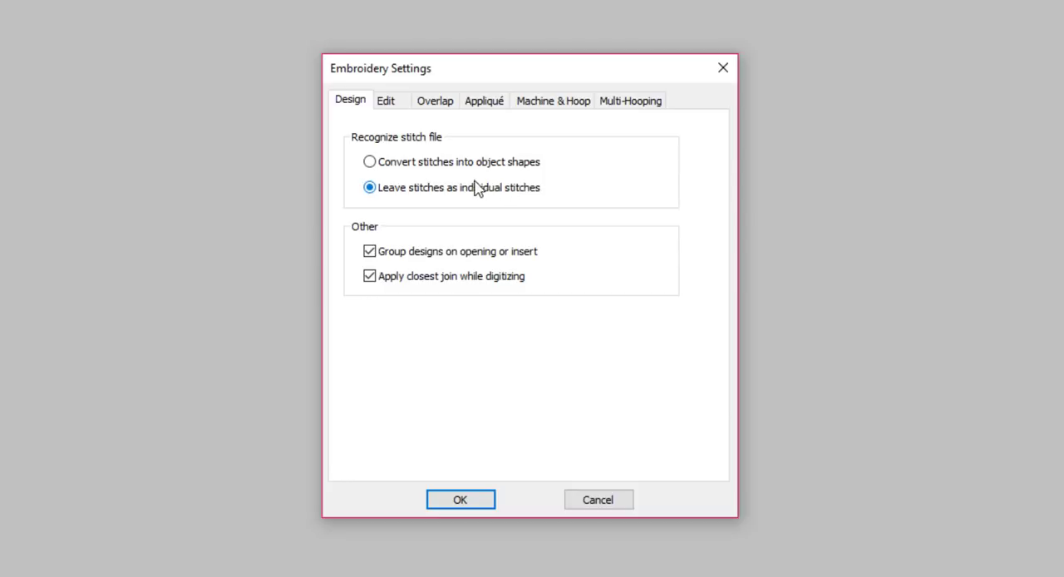
click(369, 161)
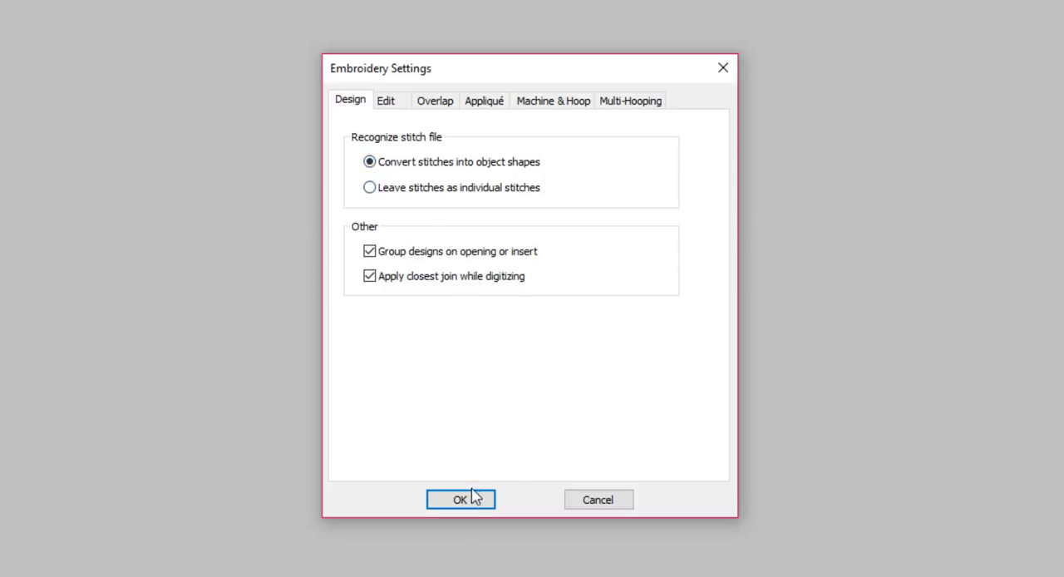
click(461, 499)
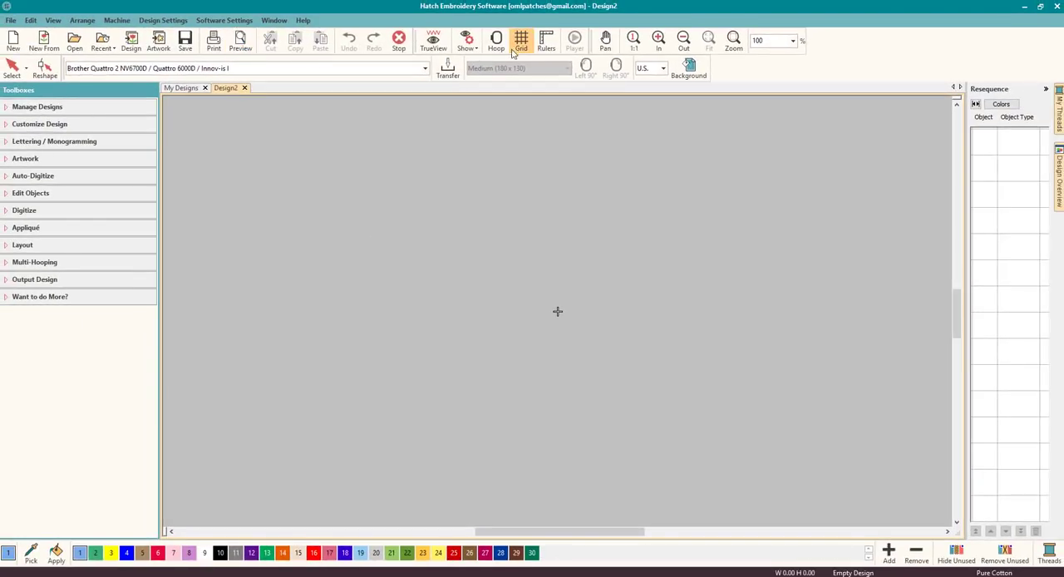
Keep 'Add registration marks on output' checked with a Medium margin in Multi-Hooping settings
click(495, 40)
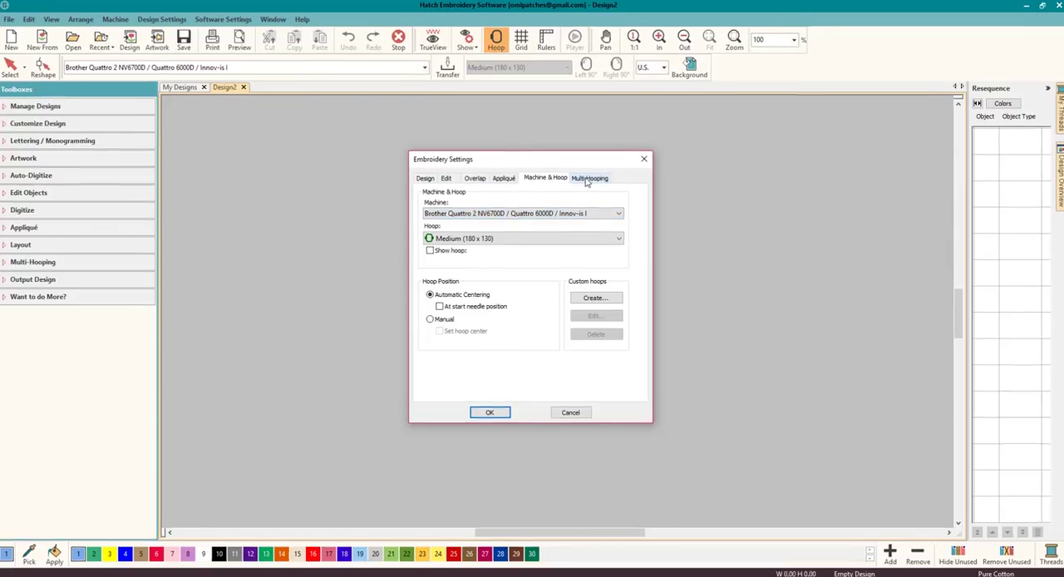
click(590, 178)
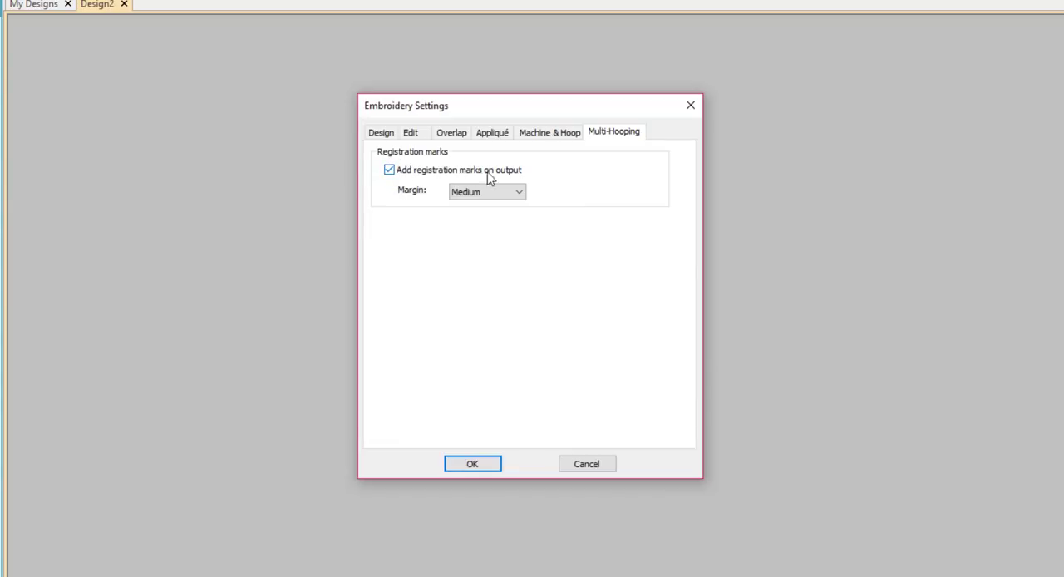
mouse_move(431, 202)
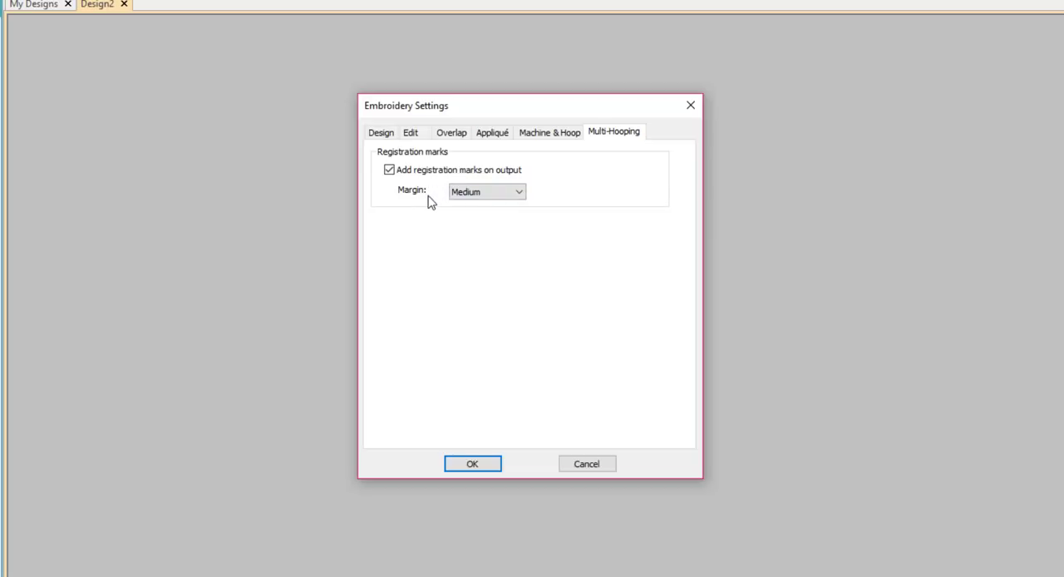
click(487, 191)
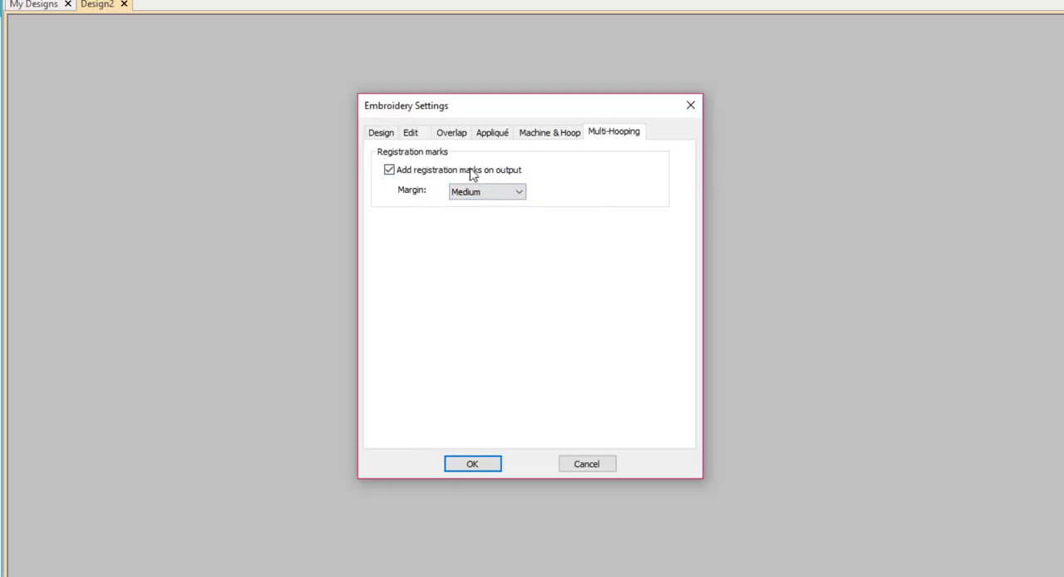
mouse_move(502, 428)
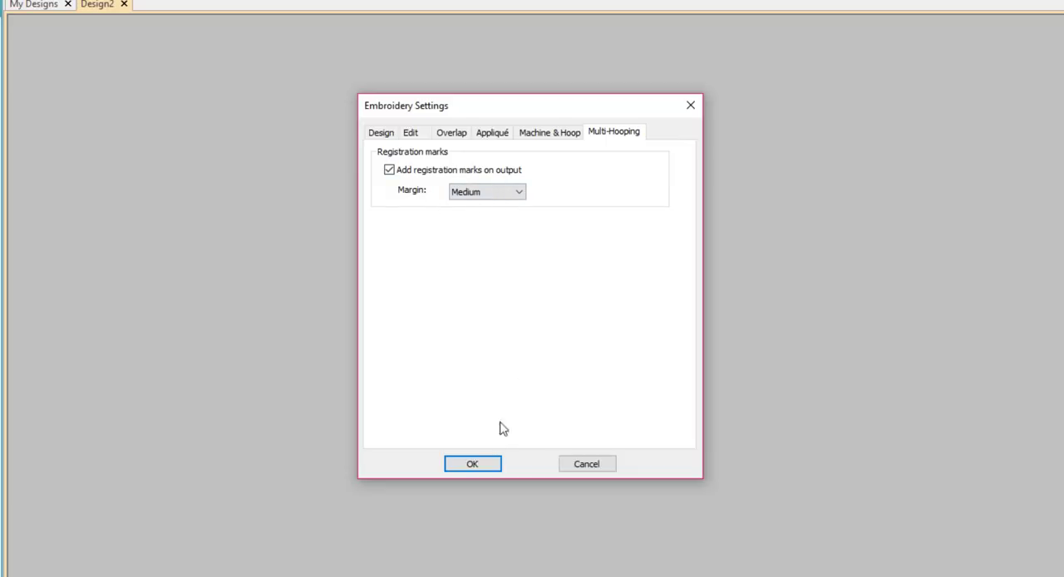
click(472, 463)
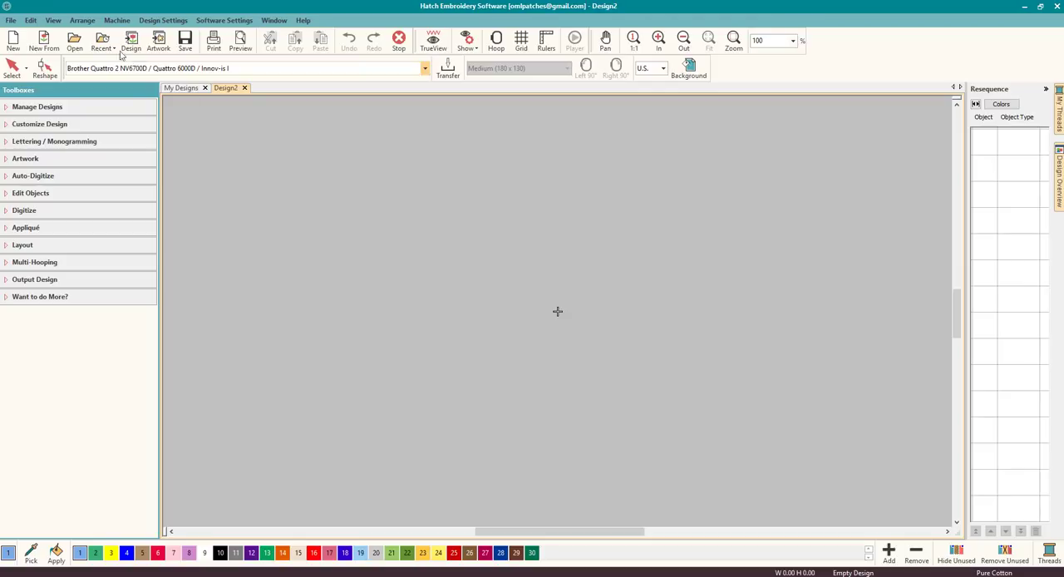
Reopen SM026X6.pes from recent designs and scroll through its Resequence object list
click(11, 19)
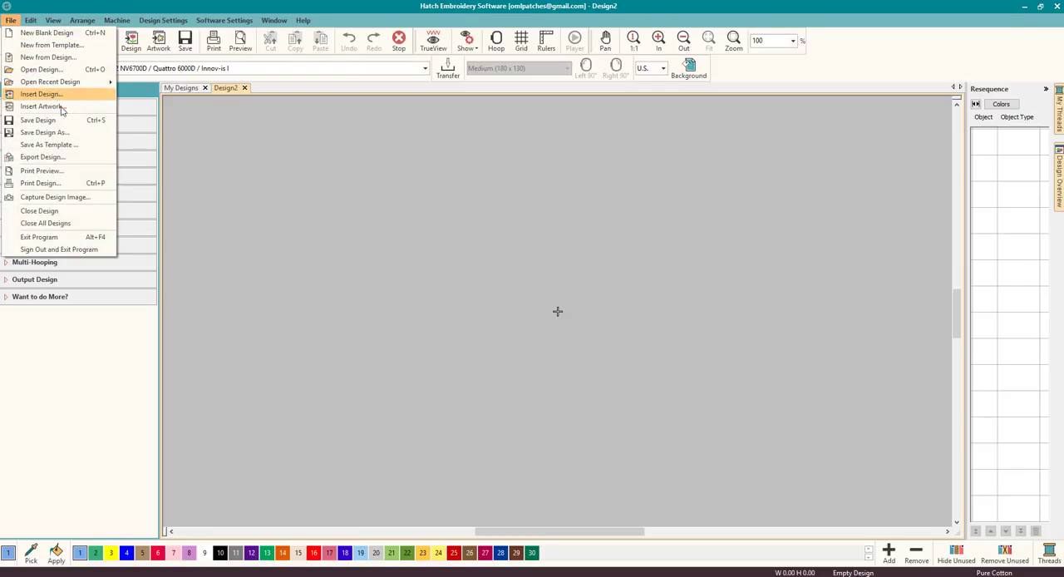
mouse_move(48, 144)
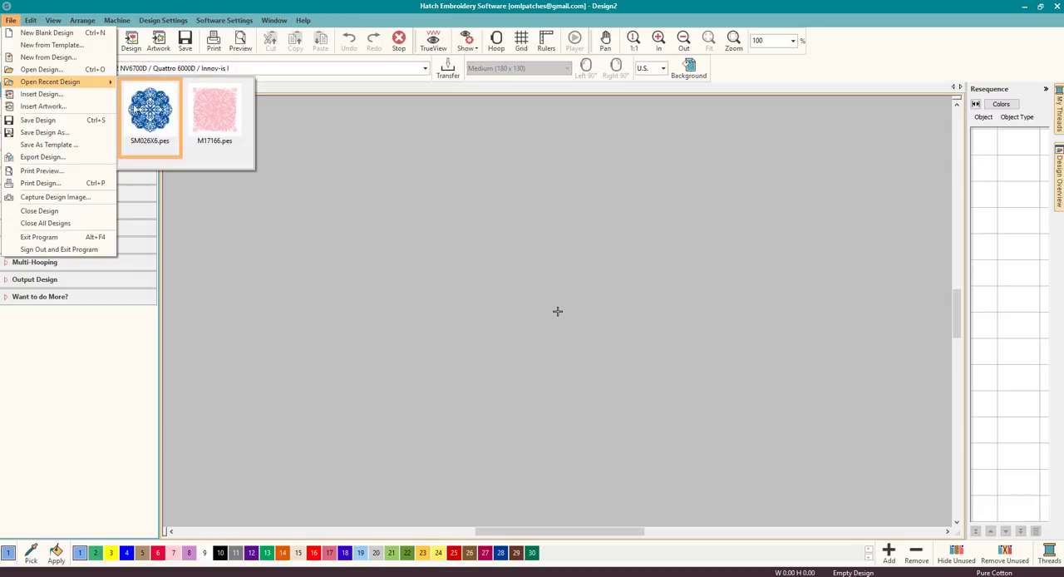
click(150, 112)
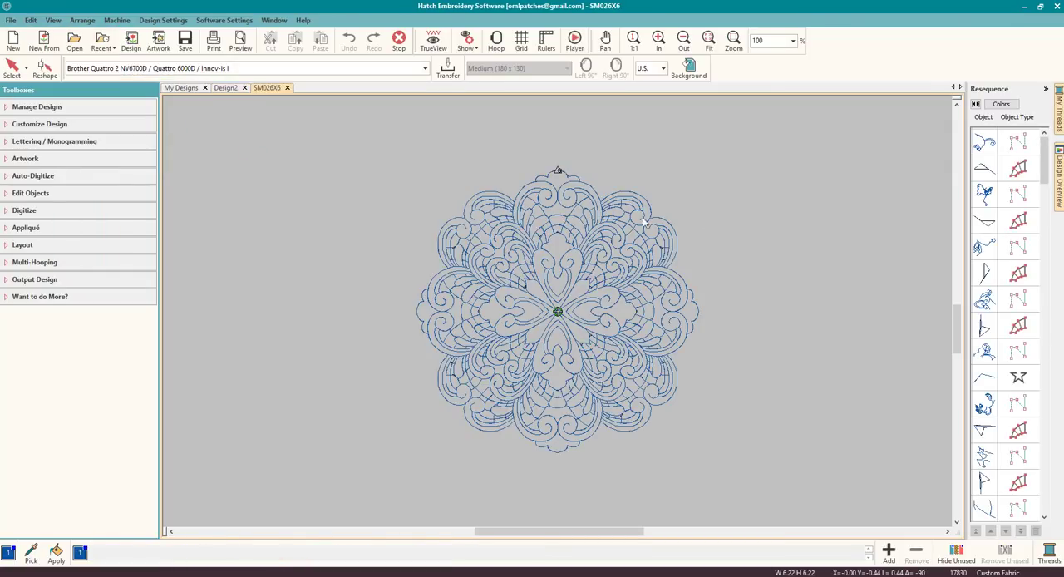
scroll(down, 3)
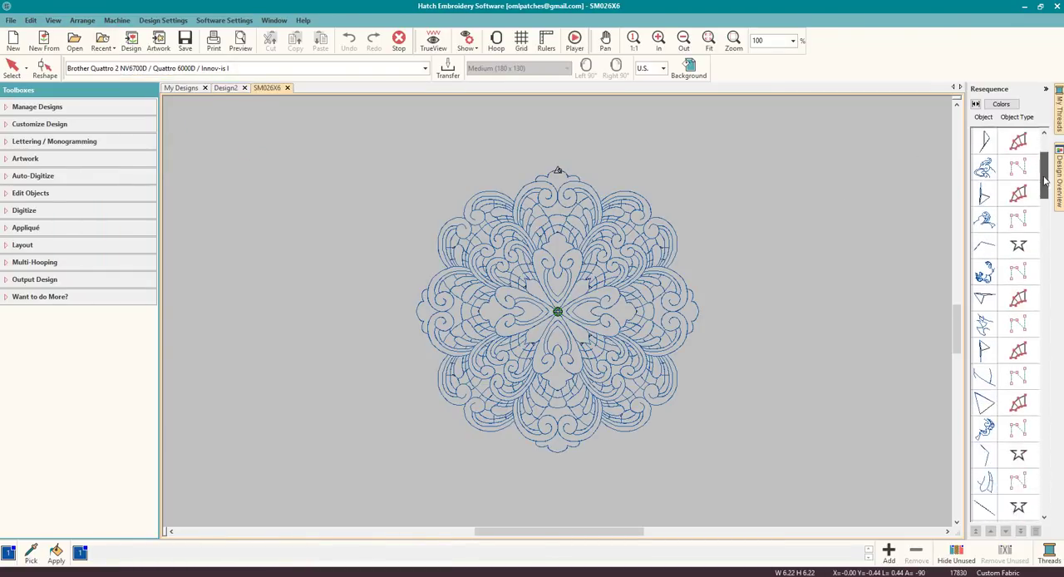
scroll(down, 3)
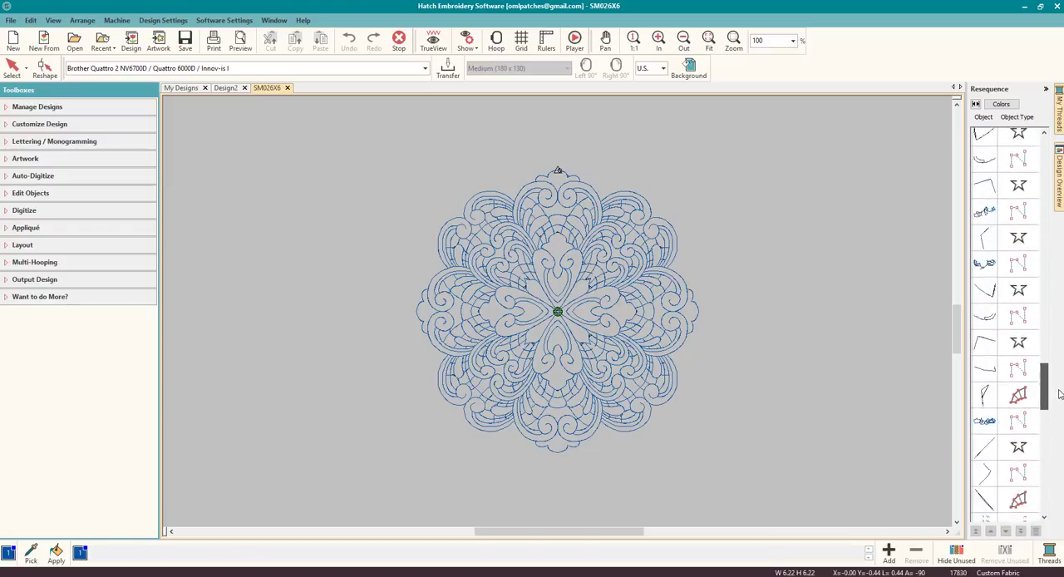
scroll(down, 3)
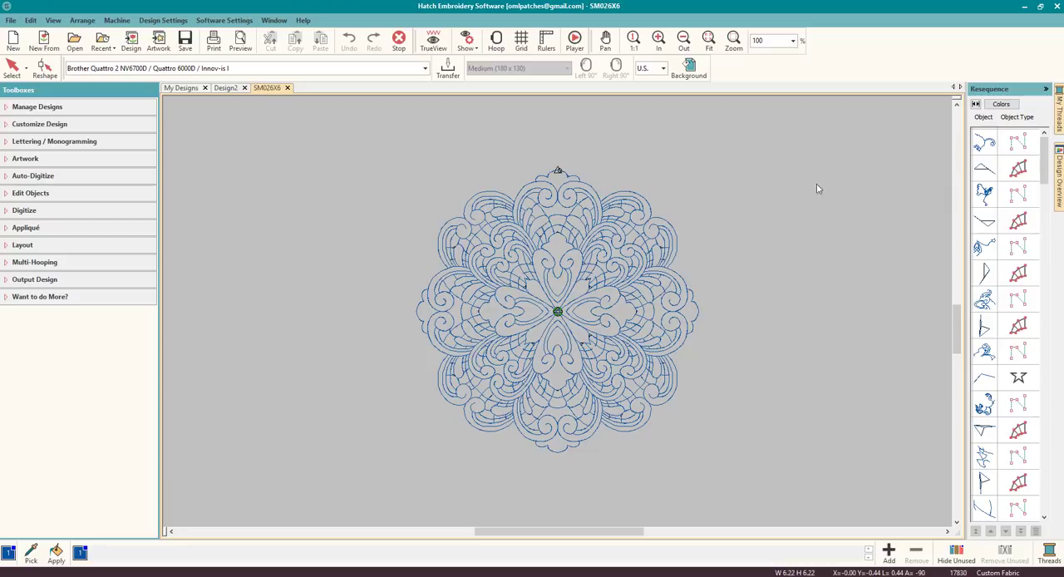
mouse_move(698, 181)
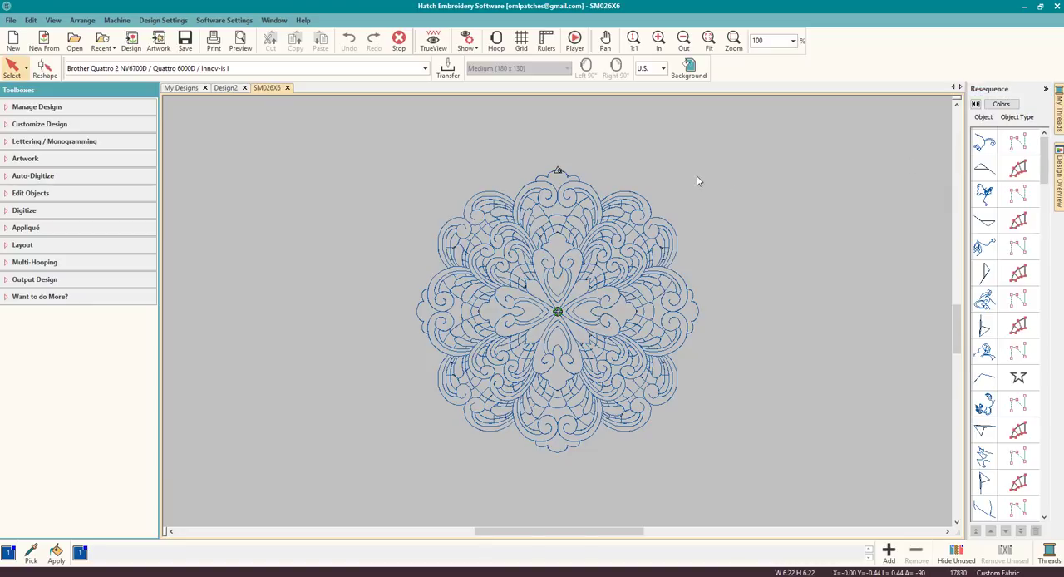
mouse_move(557, 173)
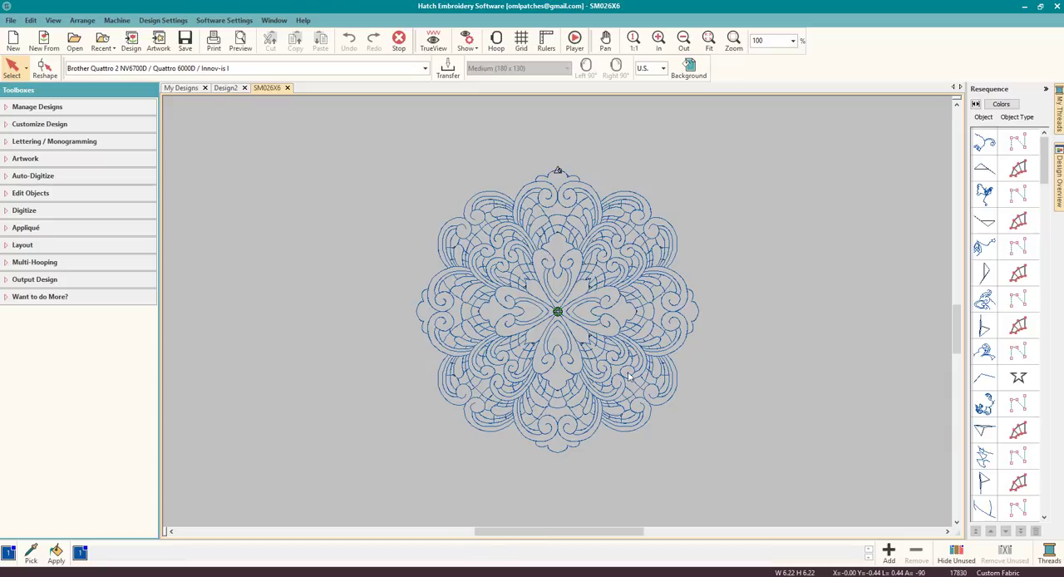
mouse_move(392, 181)
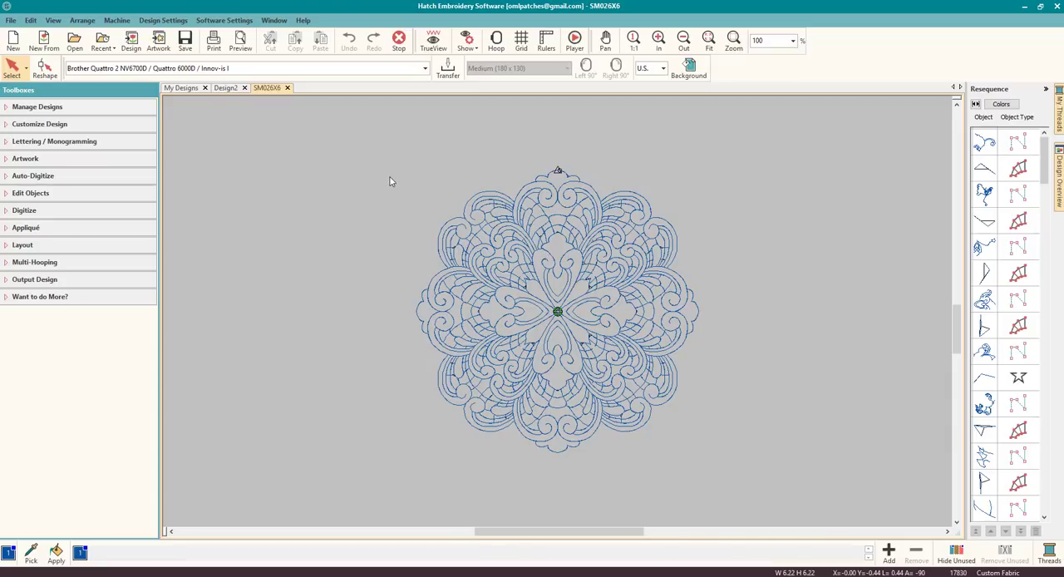
mouse_move(396, 156)
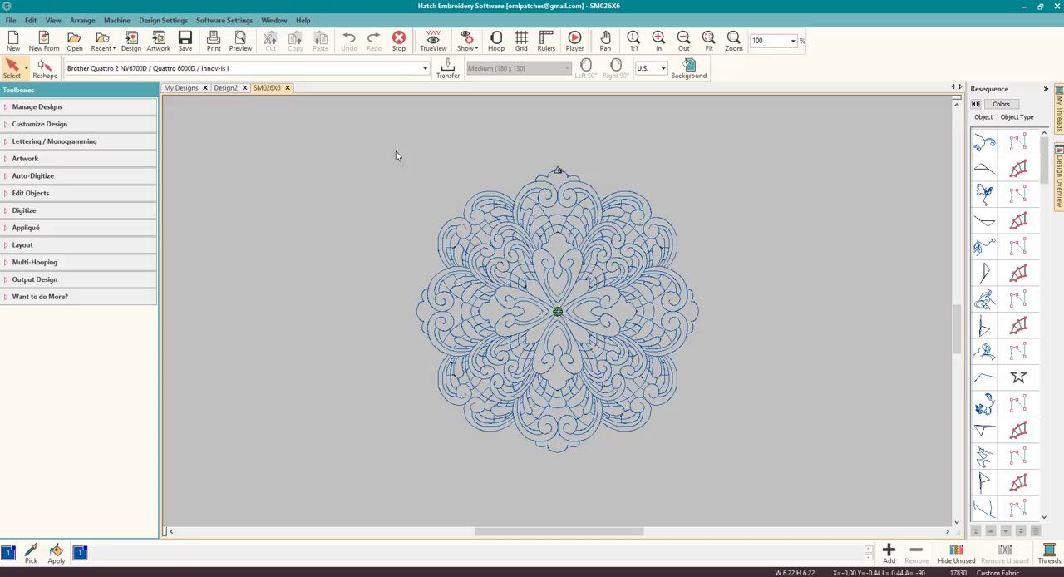
mouse_move(564, 117)
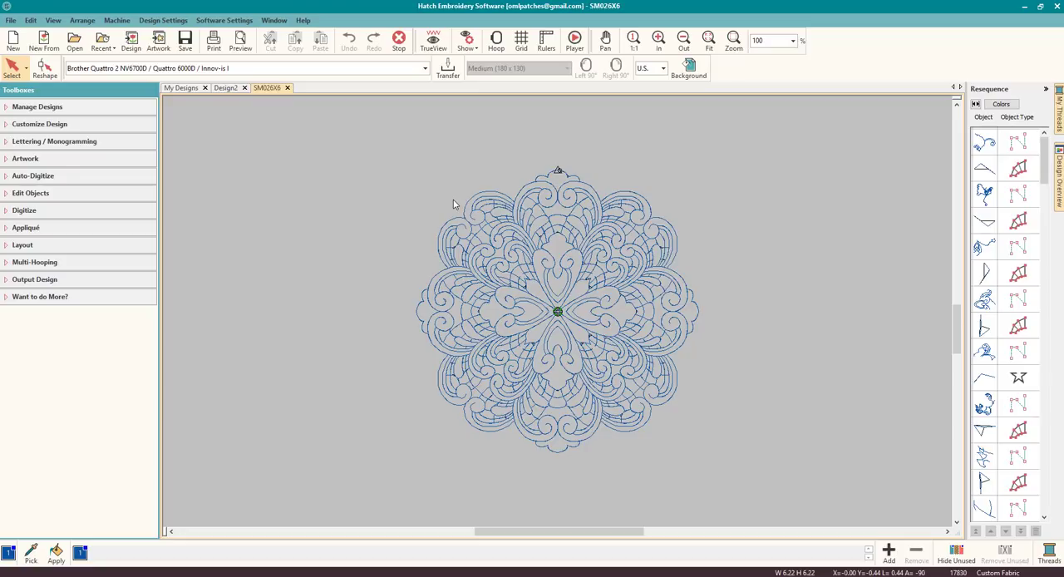
mouse_move(549, 181)
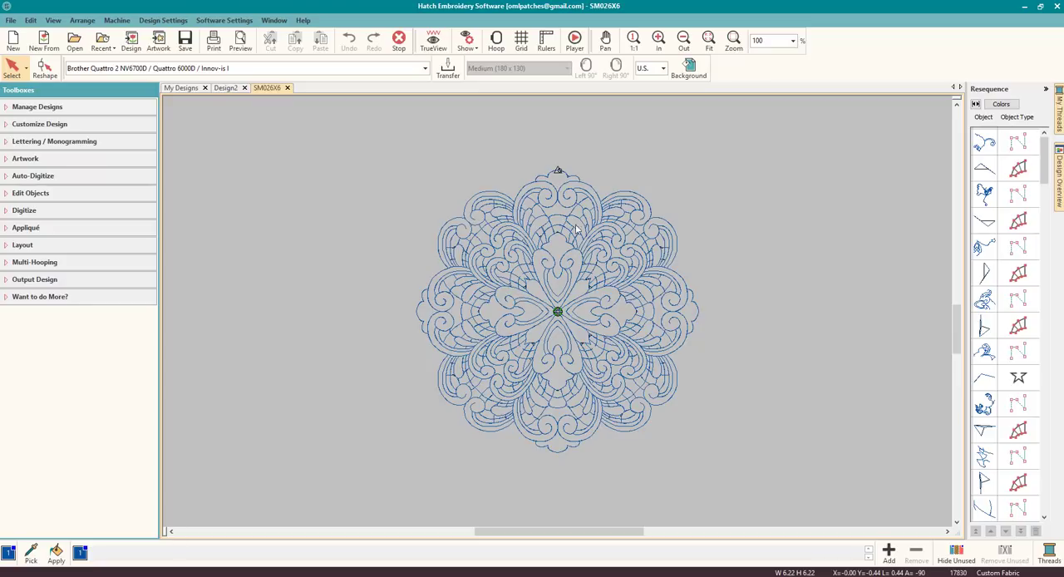
mouse_move(578, 189)
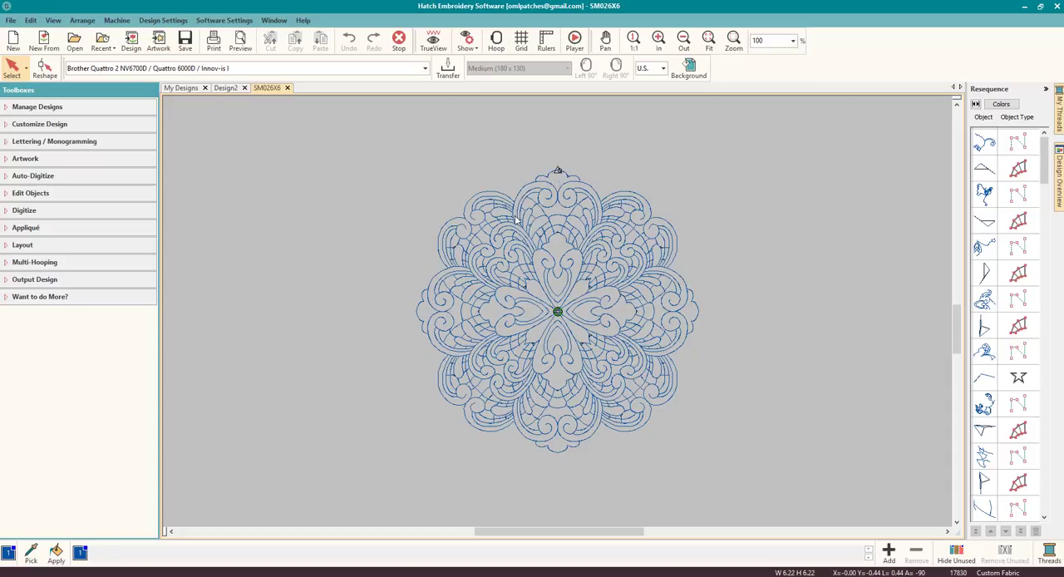
mouse_move(490, 418)
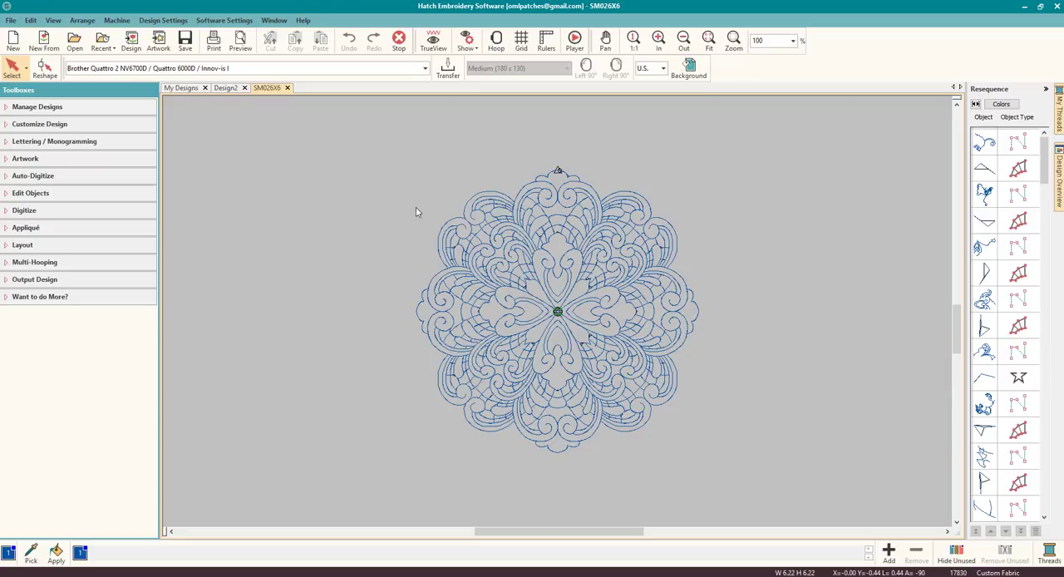
mouse_move(475, 228)
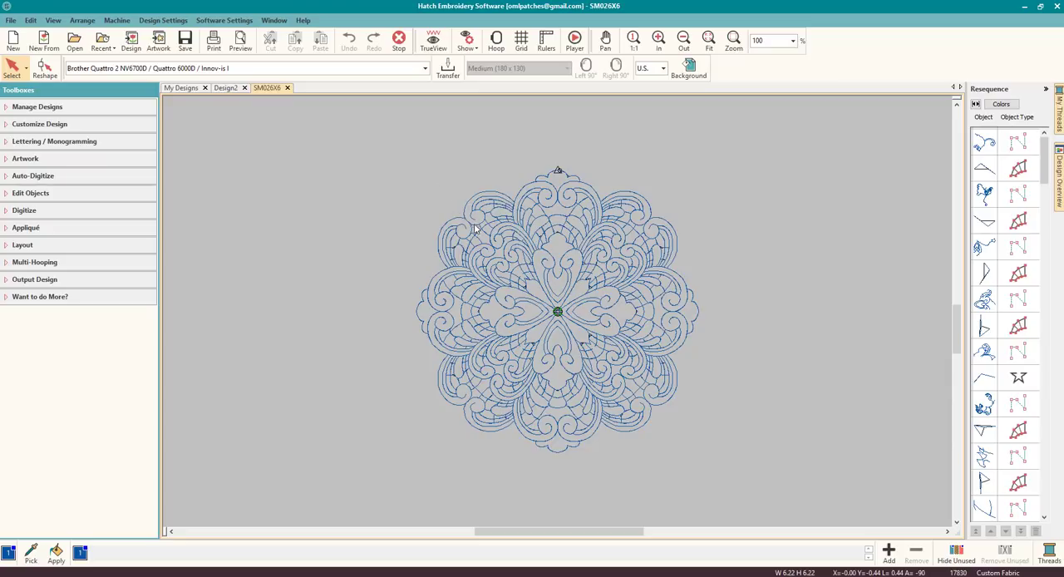
mouse_move(475, 225)
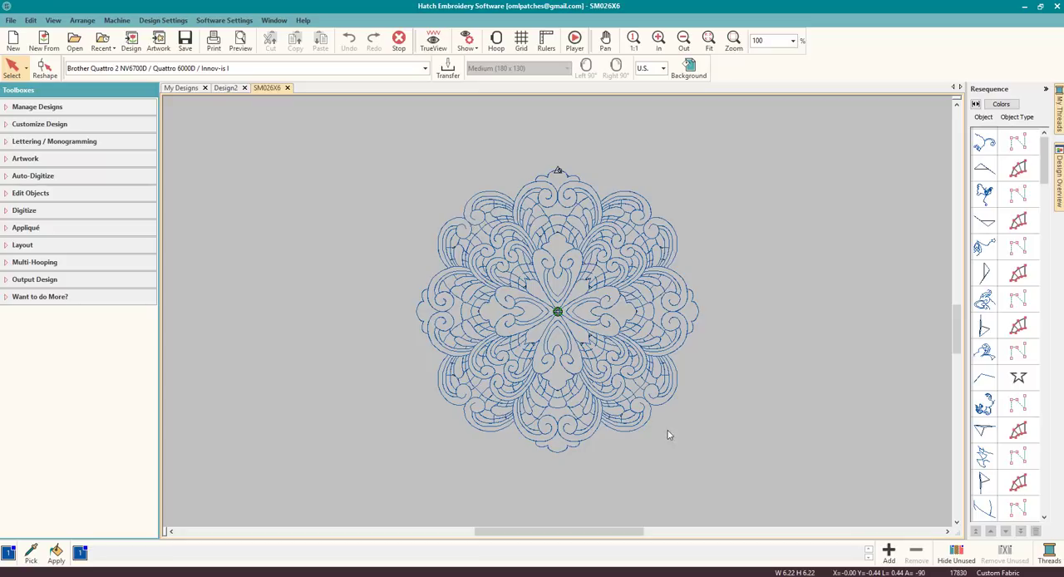
mouse_move(477, 314)
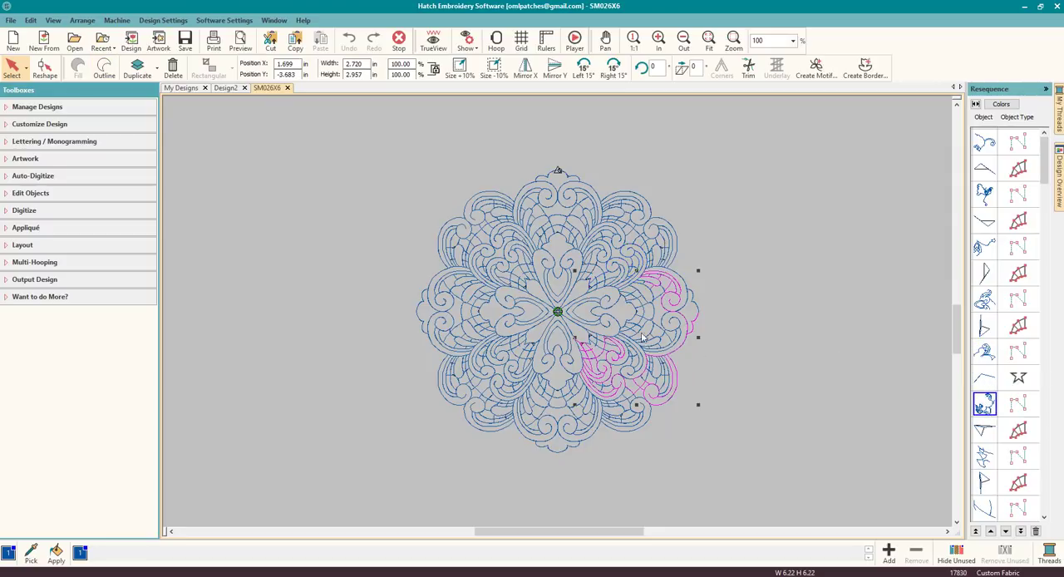
mouse_move(595, 439)
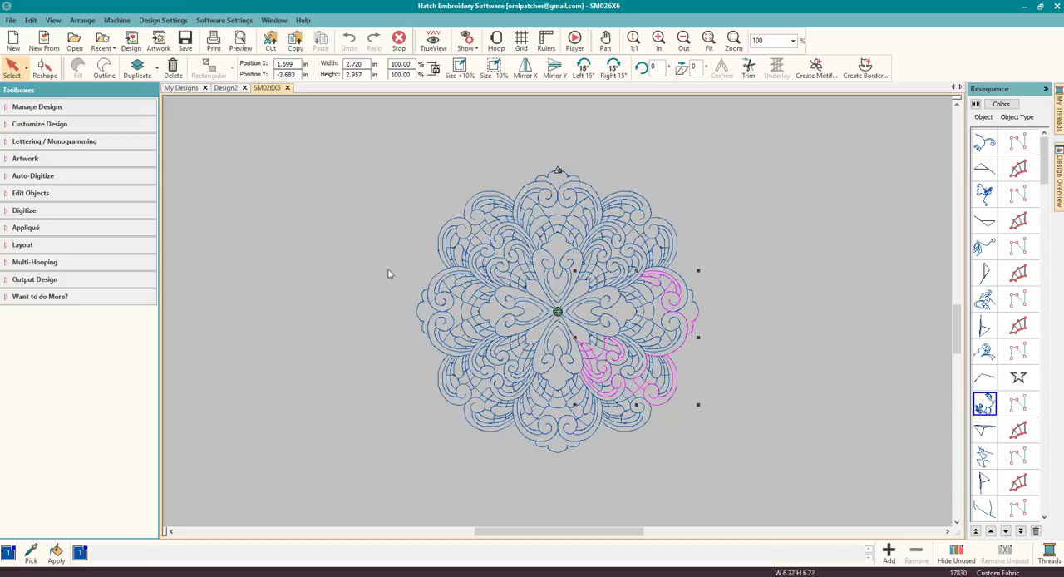
Add two more Medium hoops over the mandala and calculate hoopings, yielding eight
click(35, 262)
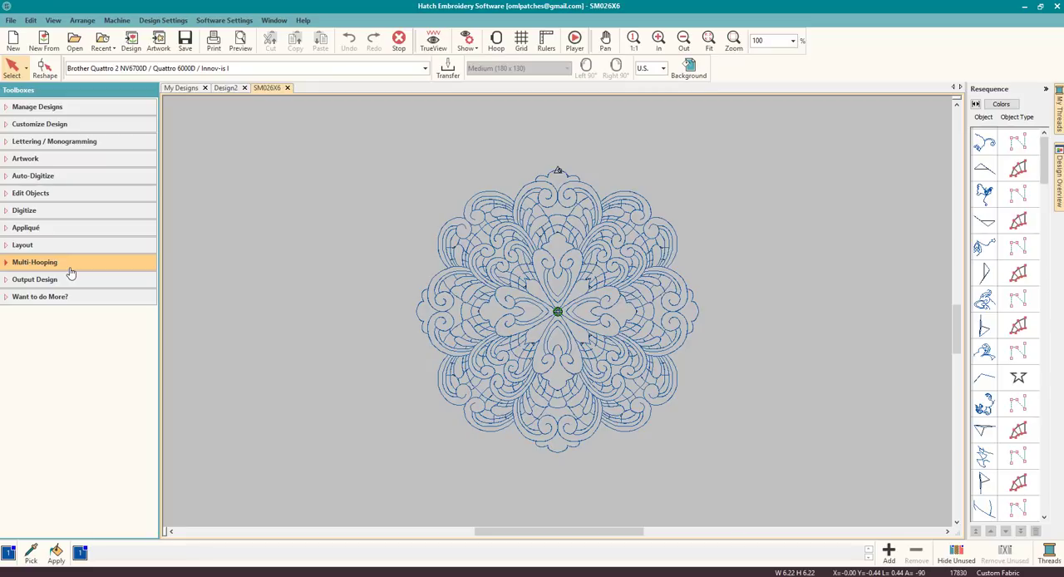
click(35, 262)
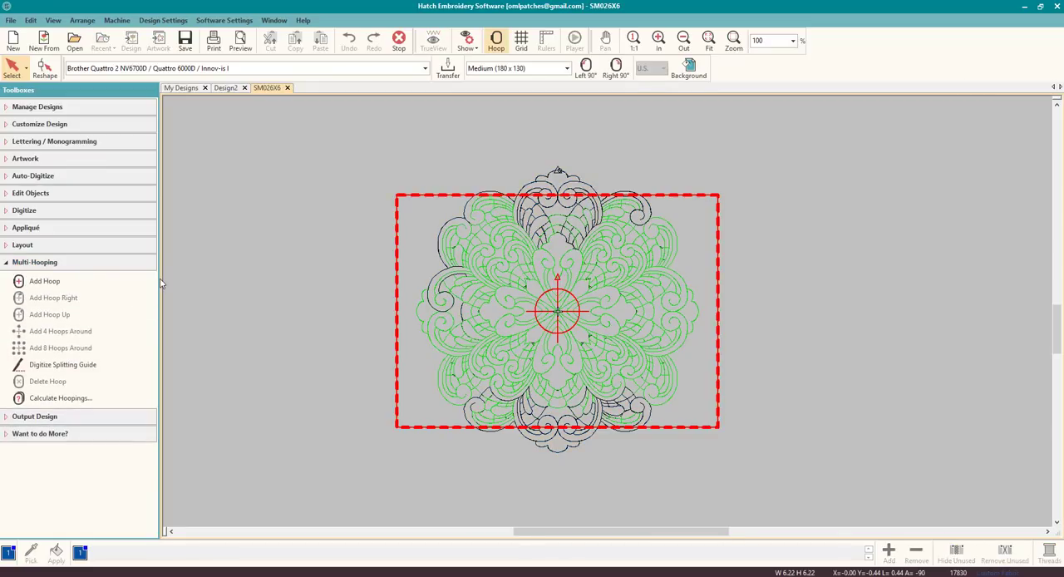
click(50, 314)
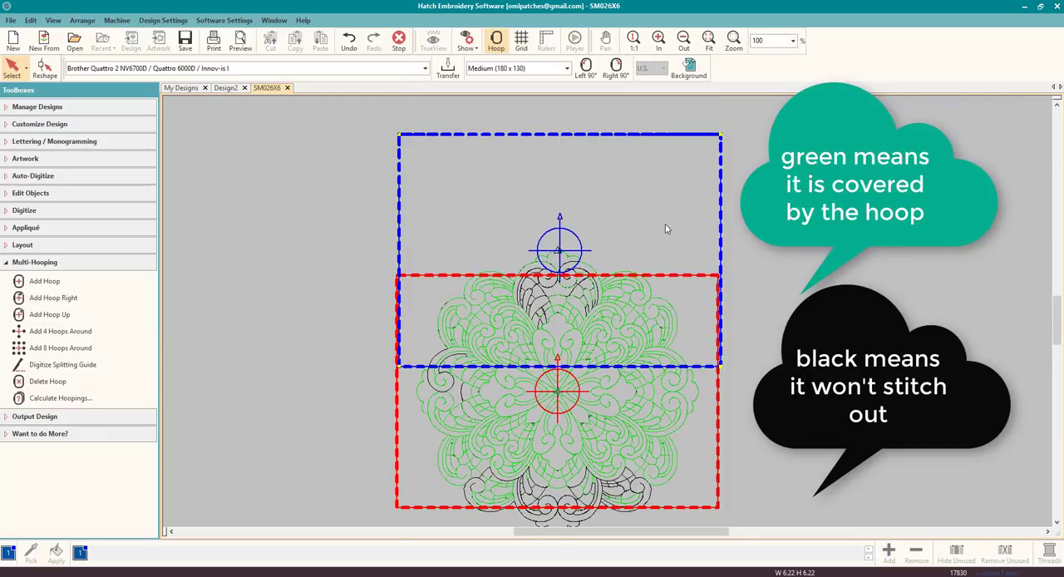
mouse_move(654, 204)
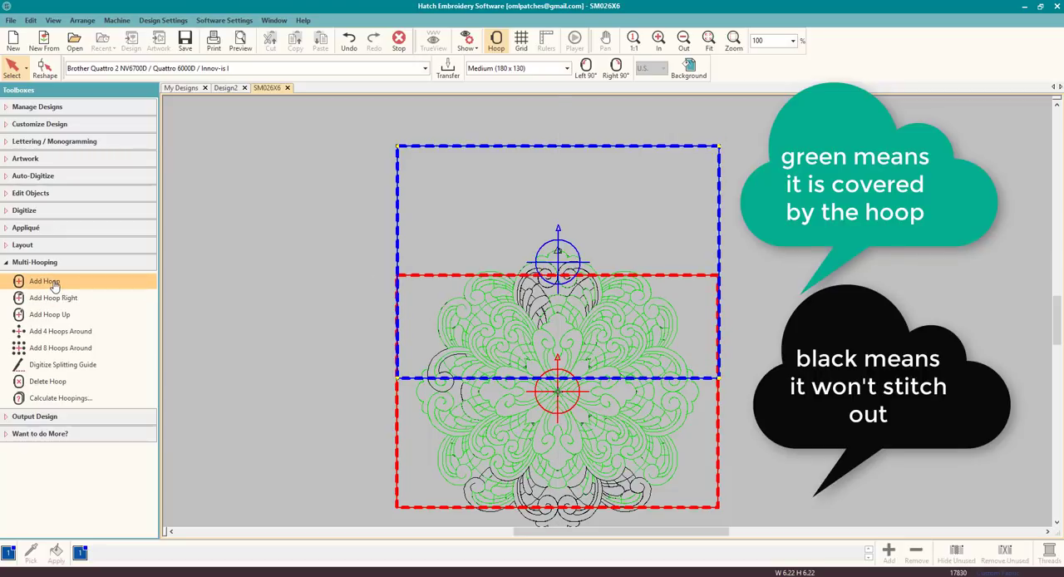
click(45, 281)
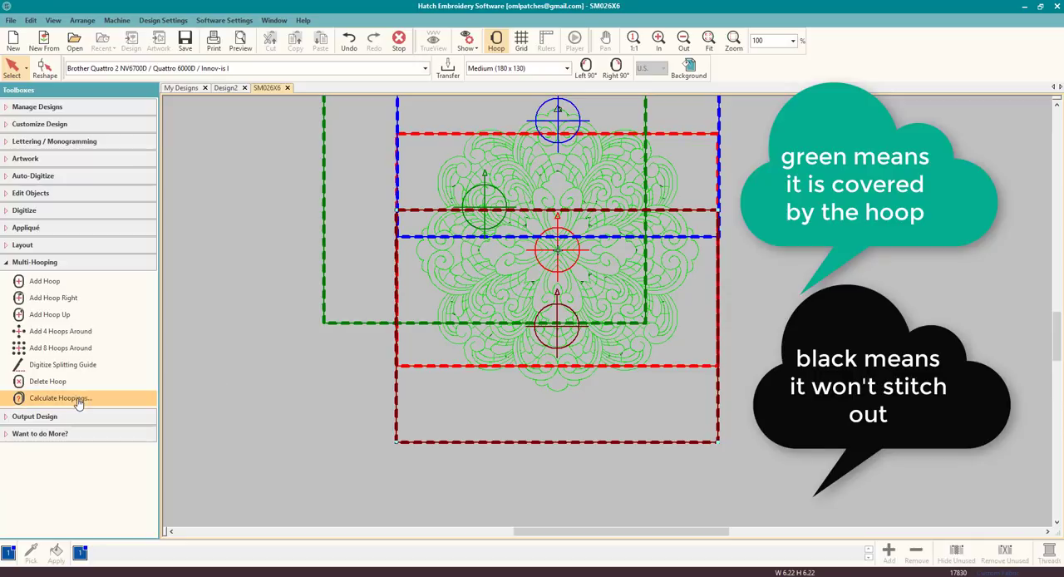
click(60, 398)
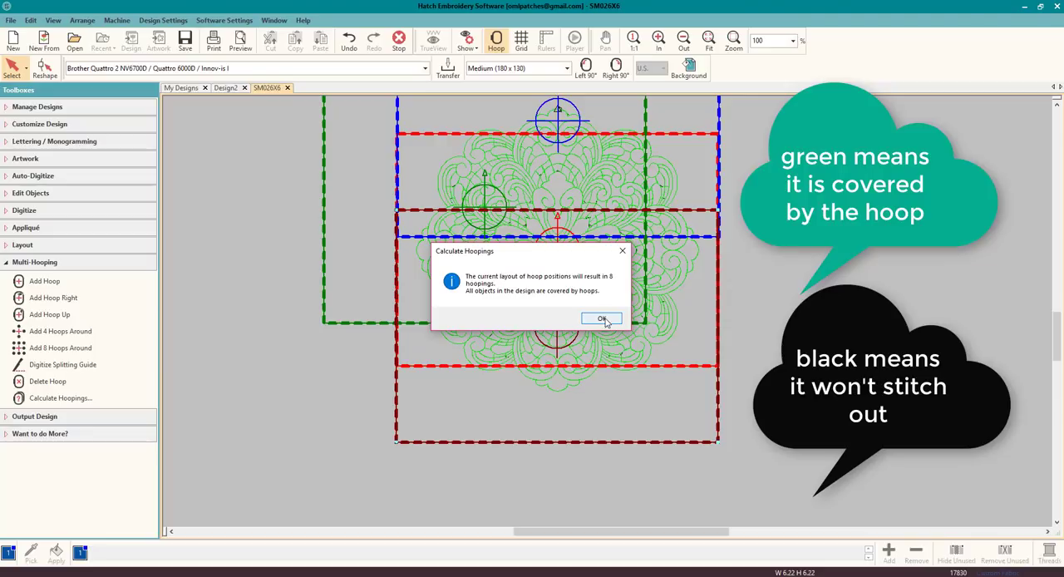
click(602, 318)
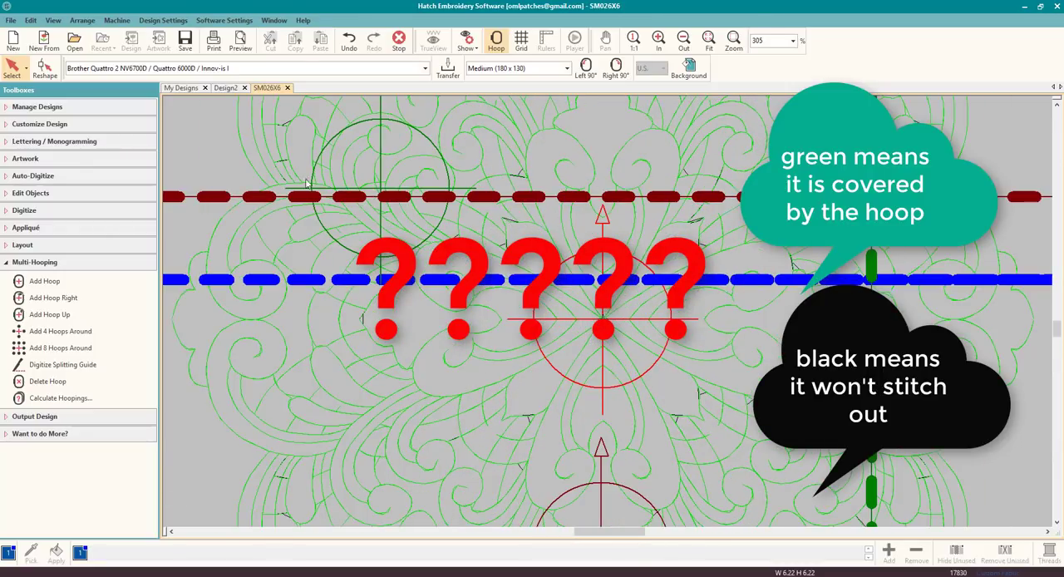
mouse_move(511, 179)
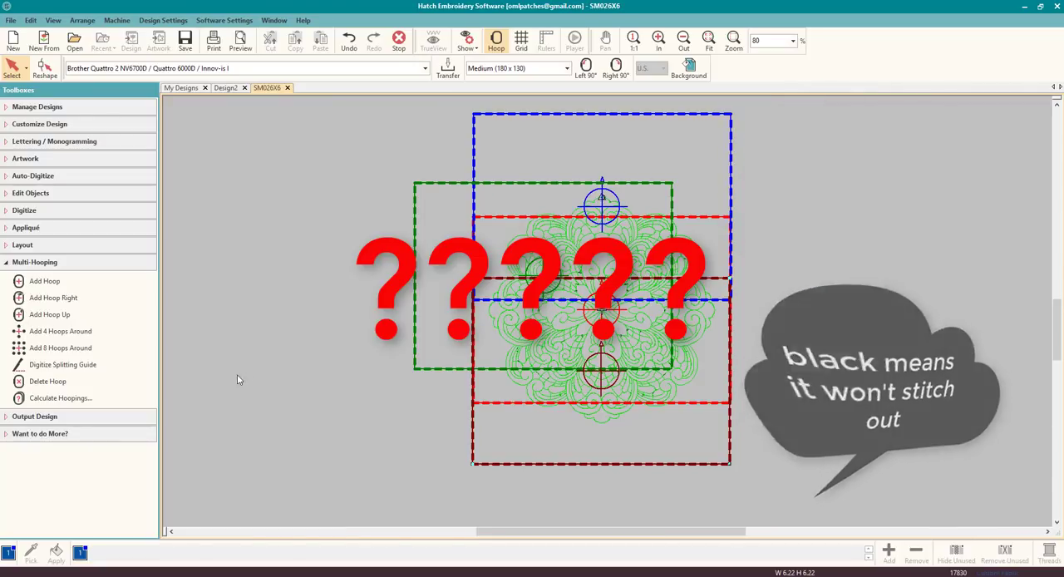
Delete the extra hoops, uncheck Show hoop, and go to the My Designs library
click(48, 381)
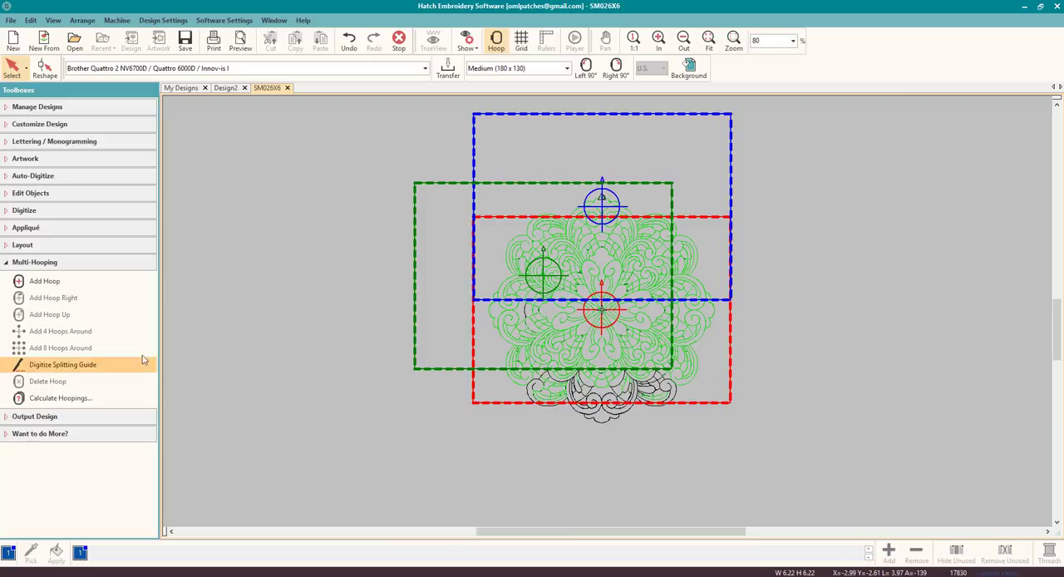
mouse_move(48, 381)
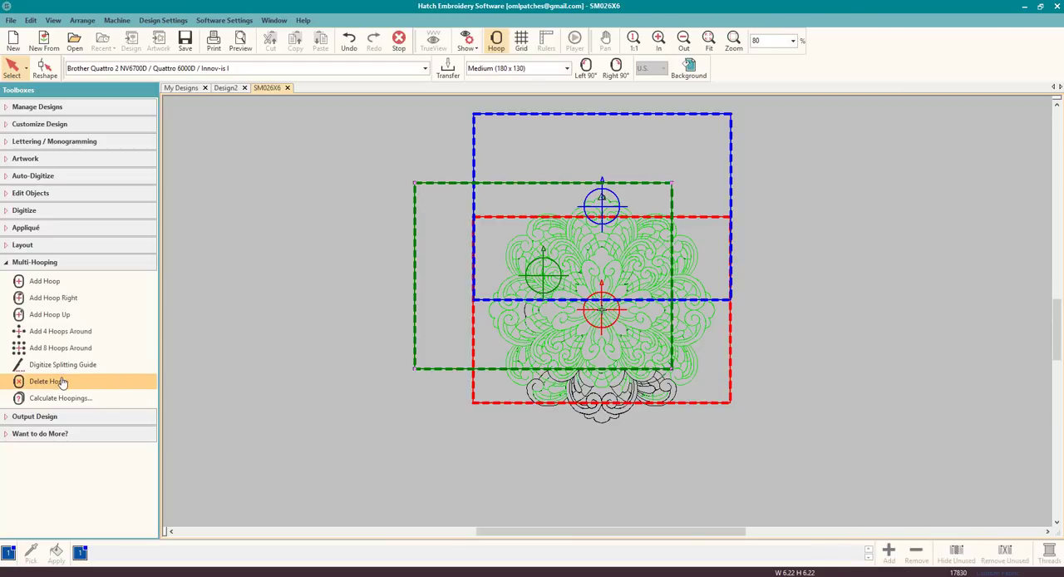
click(48, 381)
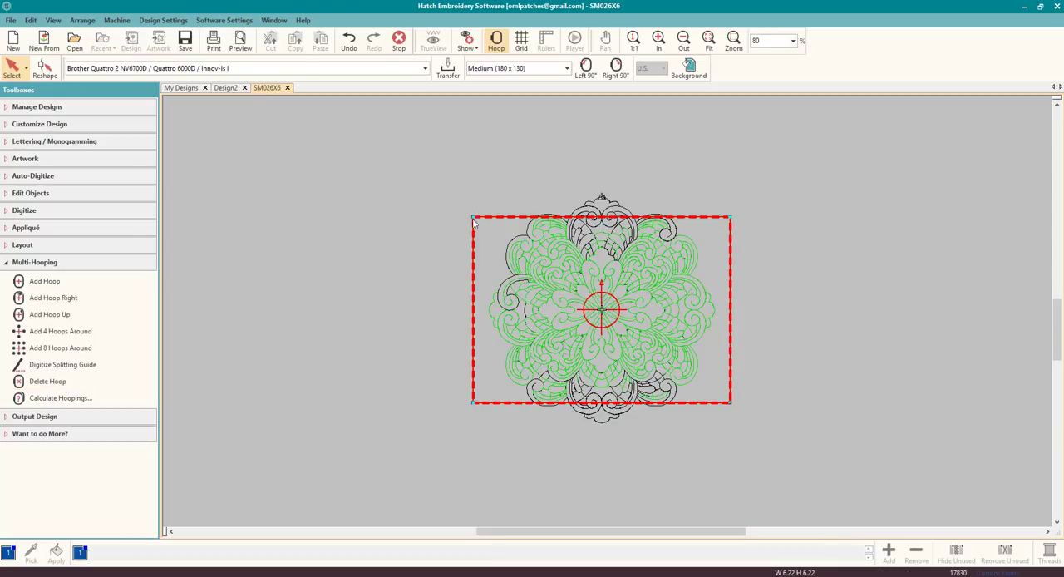
mouse_move(221, 338)
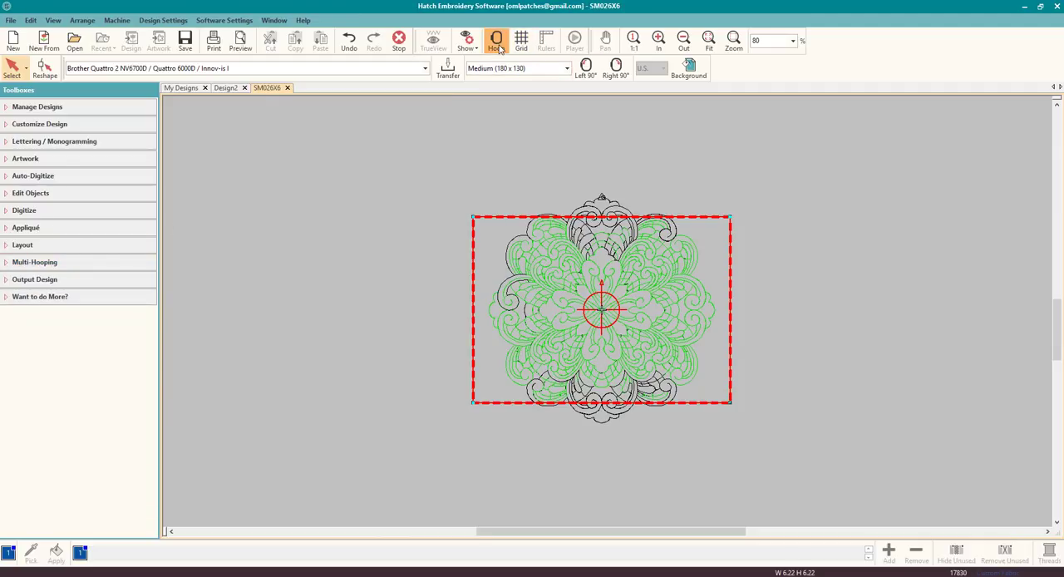
click(496, 40)
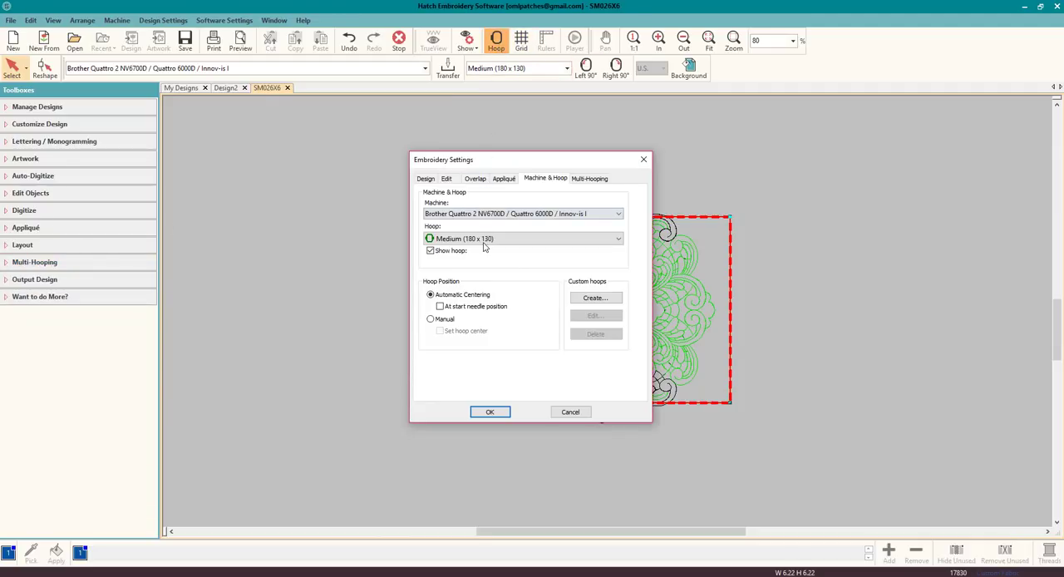
click(431, 250)
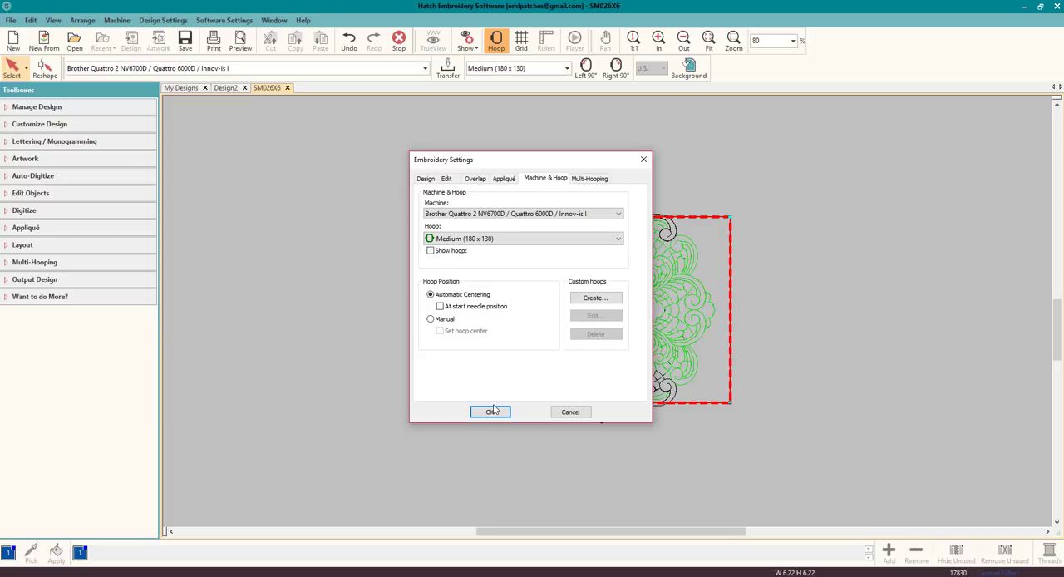
click(490, 411)
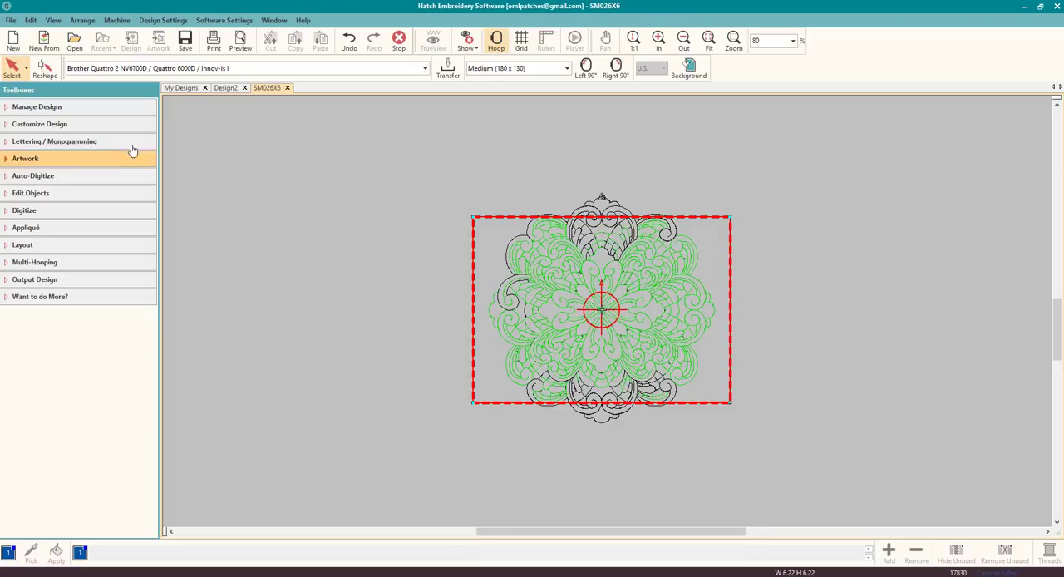
click(180, 87)
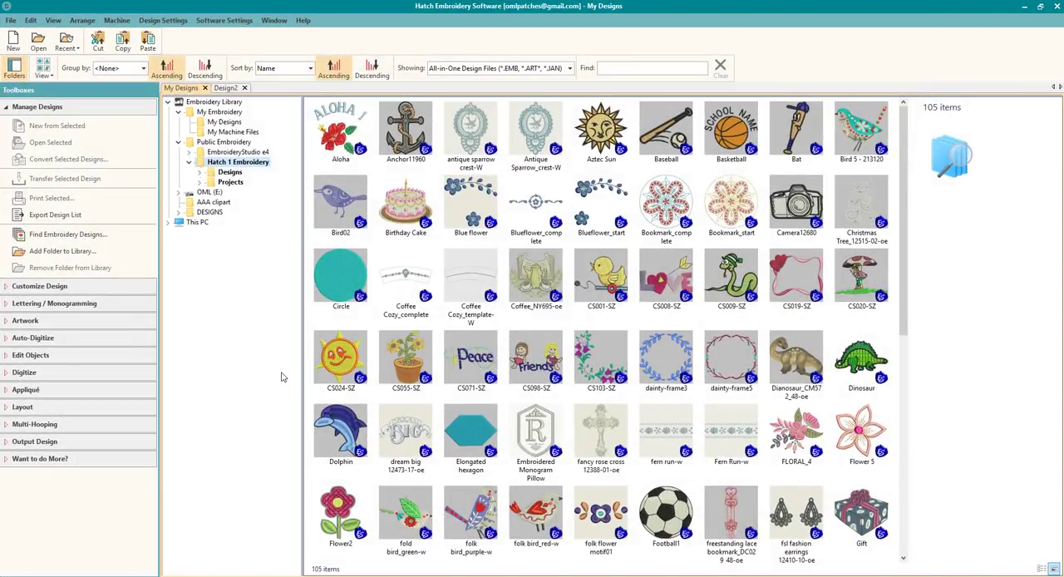
mouse_move(346, 382)
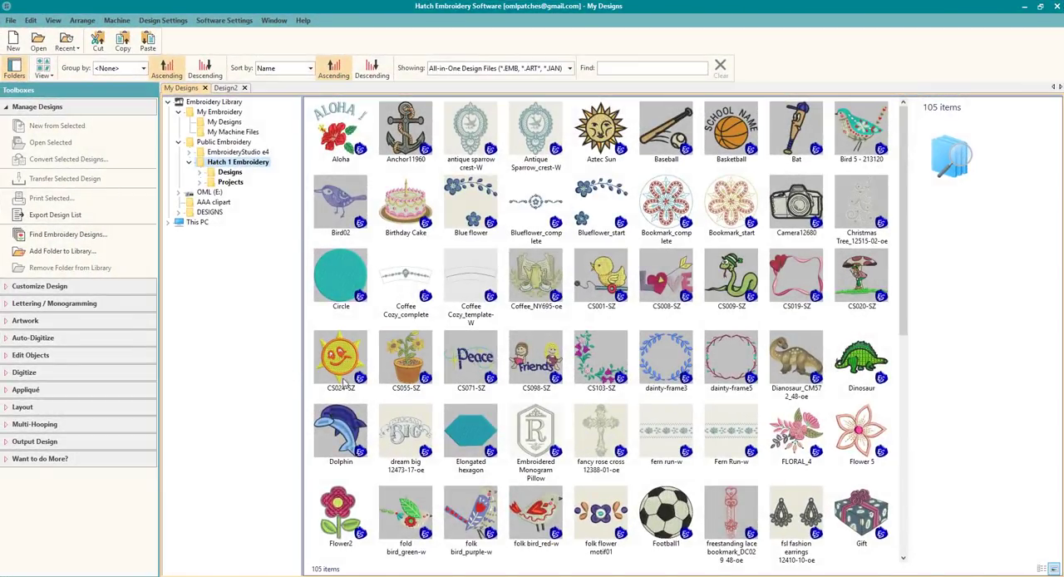
Select and open the 'dream big 12473-17-oe' thumbnail in My Designs
click(406, 433)
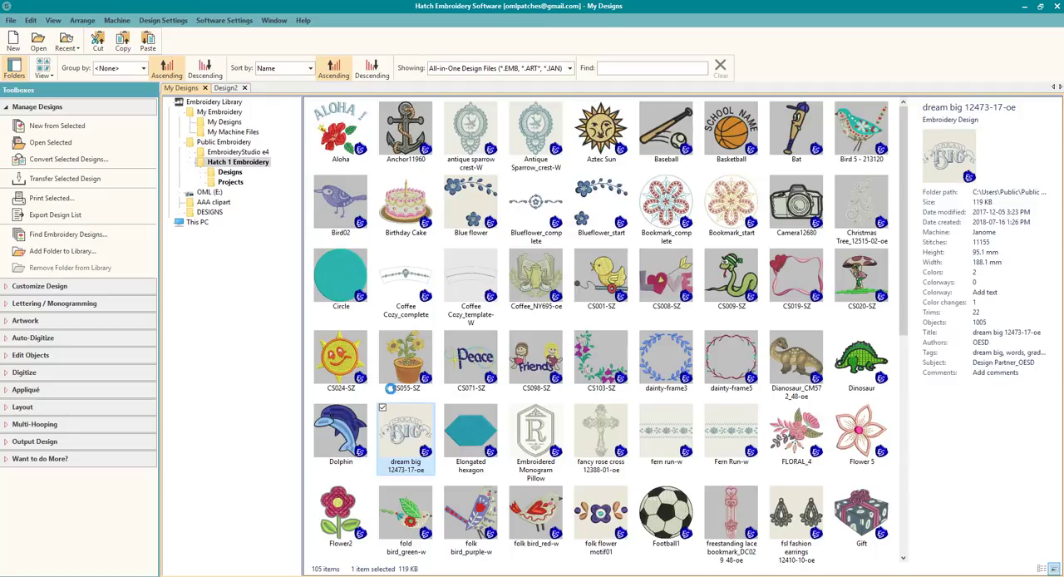
double_click(406, 432)
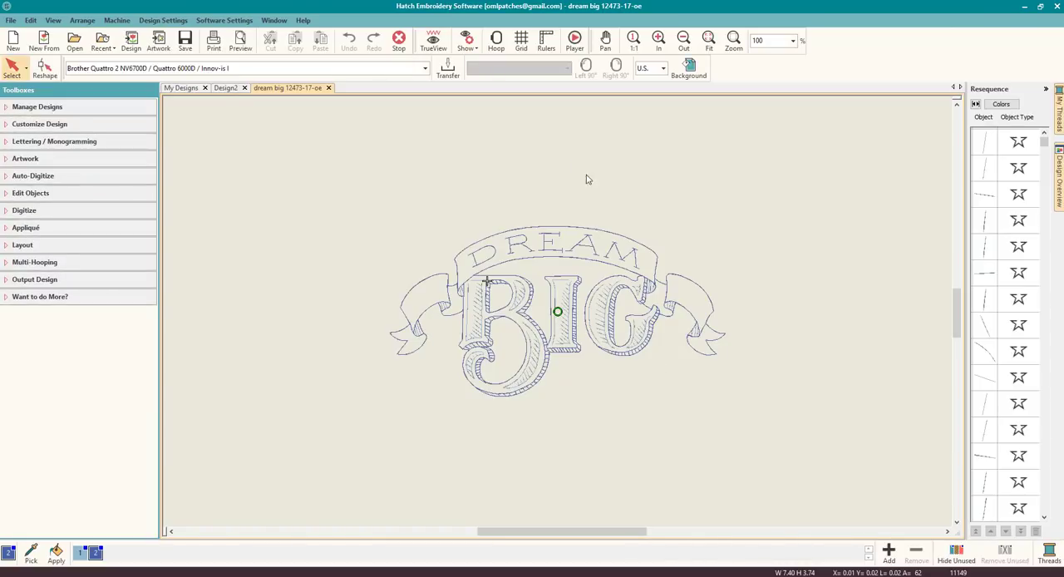
mouse_move(991, 137)
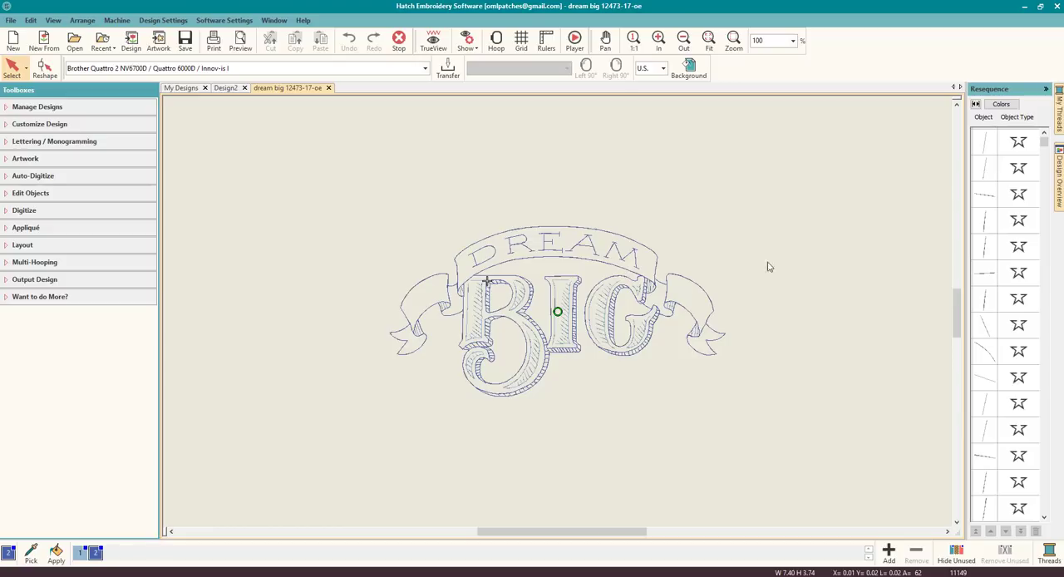
mouse_move(446, 202)
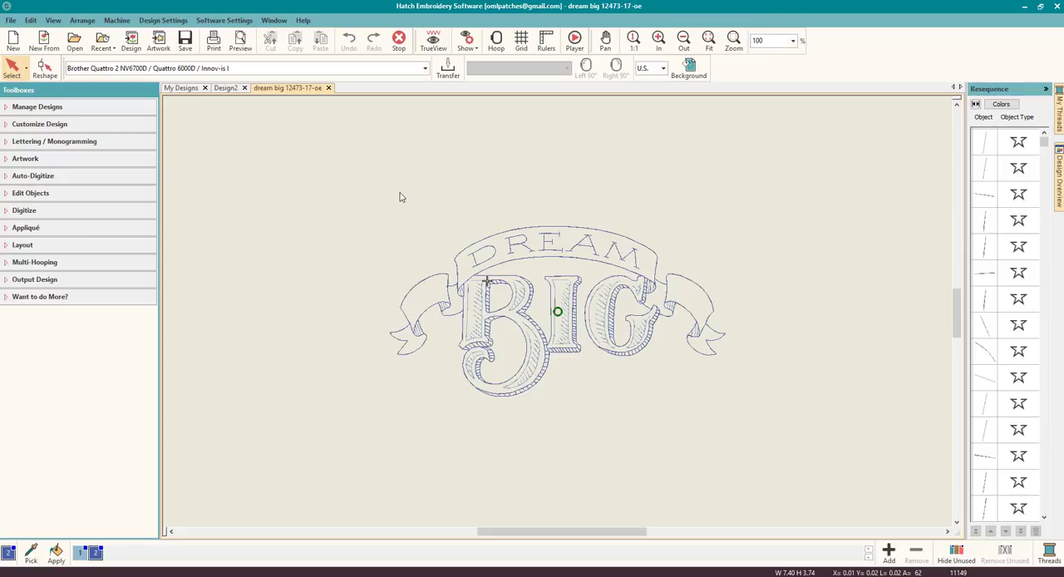
mouse_move(350, 192)
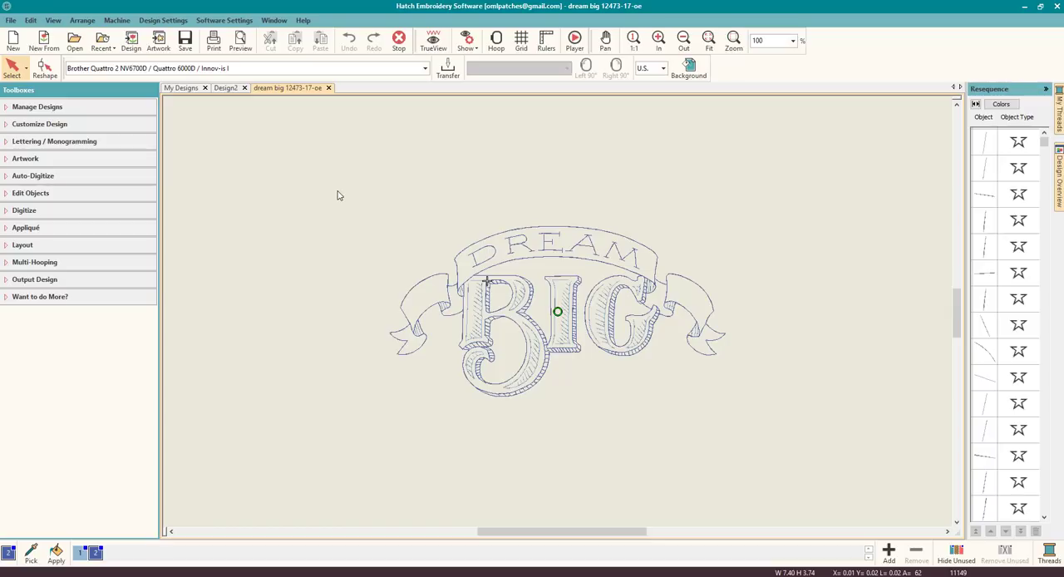
mouse_move(270, 273)
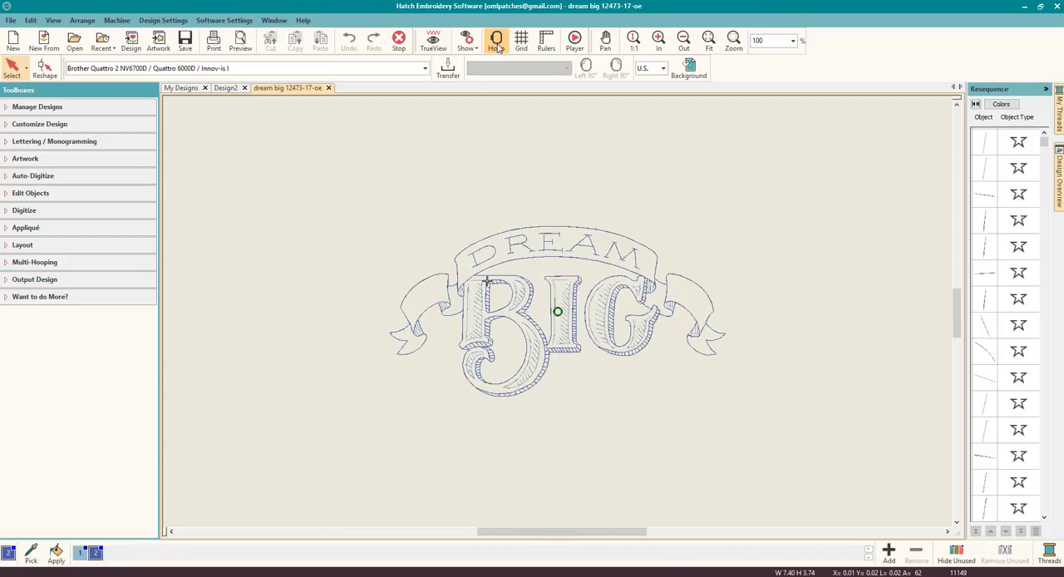
Set the hoop to Regular (100 x 100) and turn on Show hoop
click(495, 39)
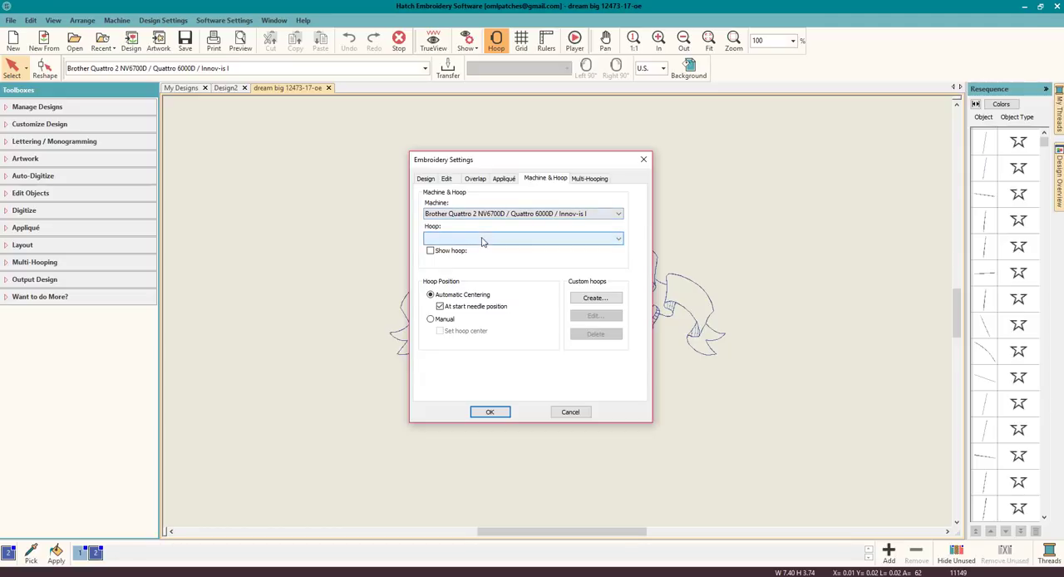
click(522, 238)
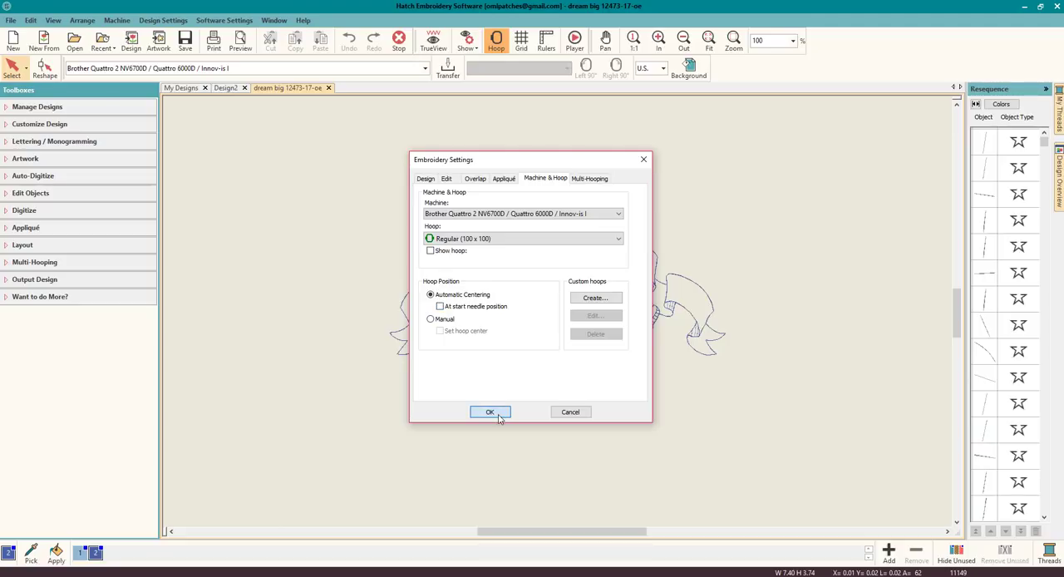
click(489, 412)
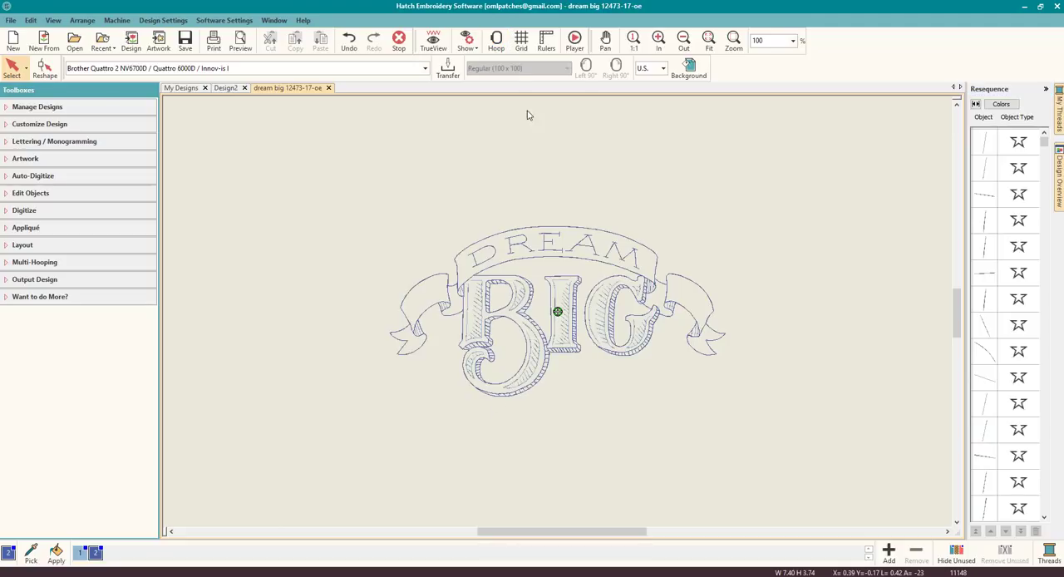
click(497, 39)
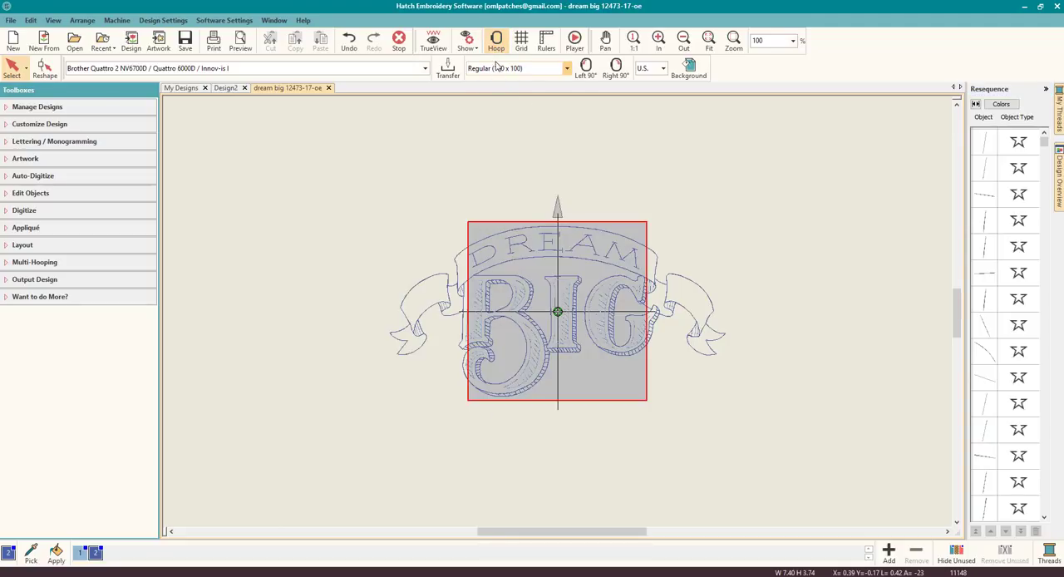
click(497, 38)
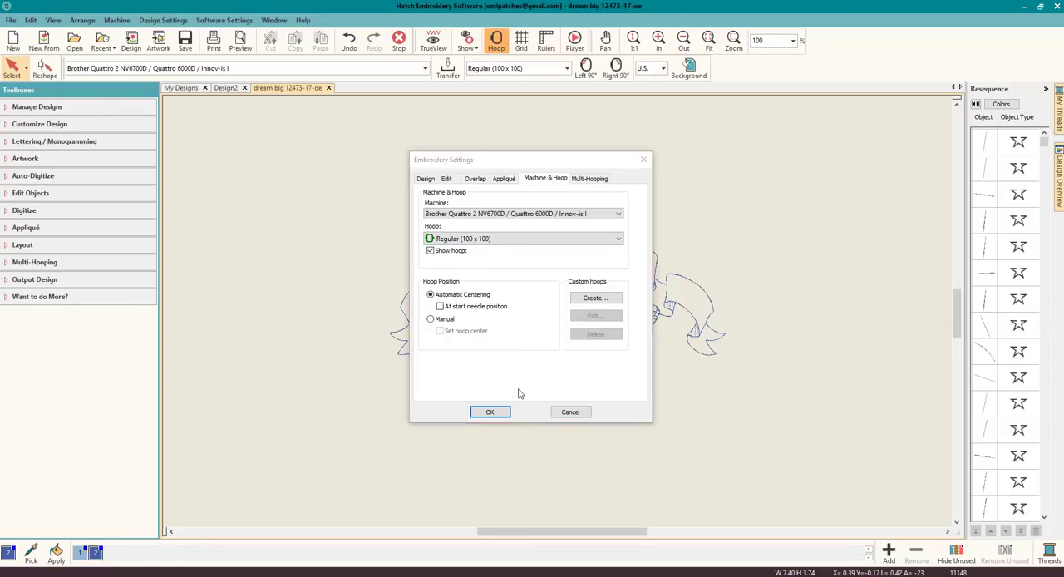
click(489, 412)
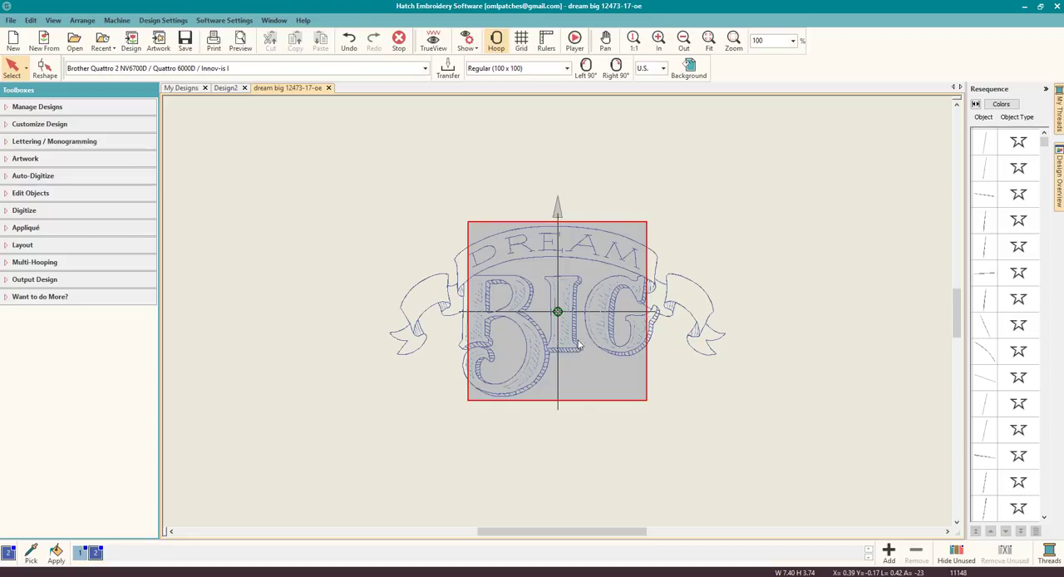
mouse_move(479, 321)
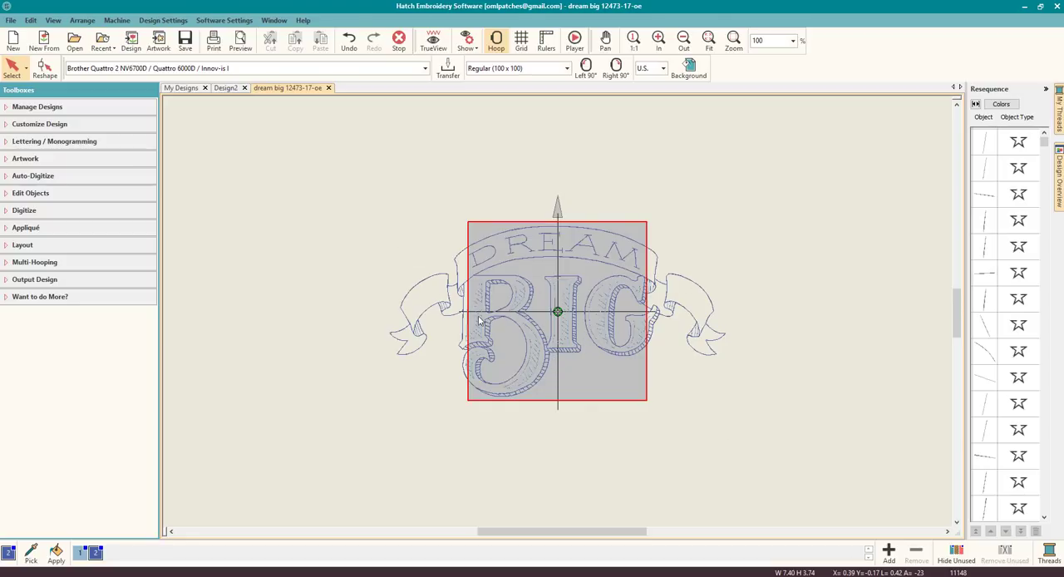
mouse_move(370, 321)
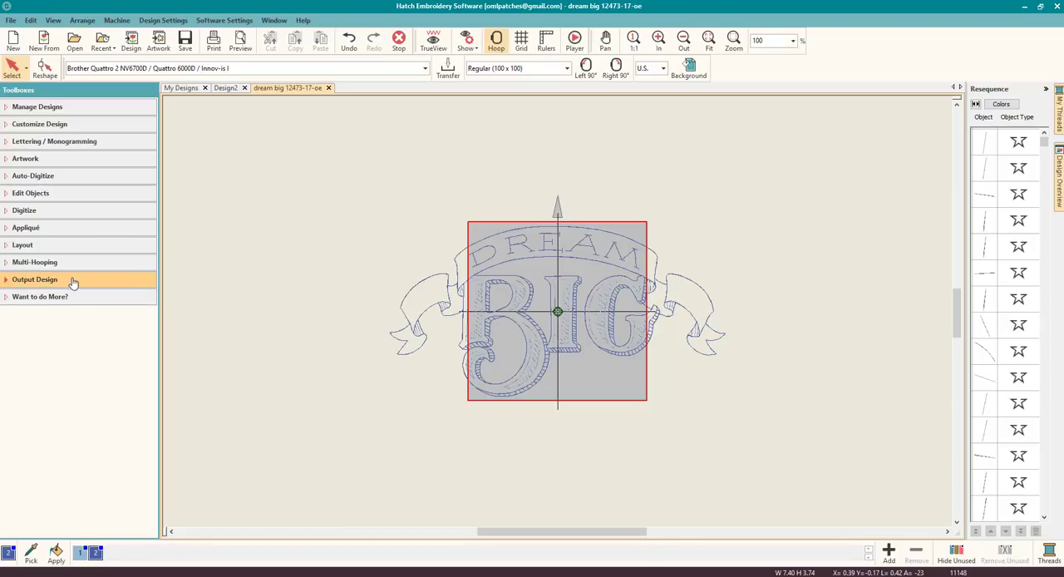
Add two extra Regular hoops across the lettering, making three, and reopen hoop settings
click(34, 262)
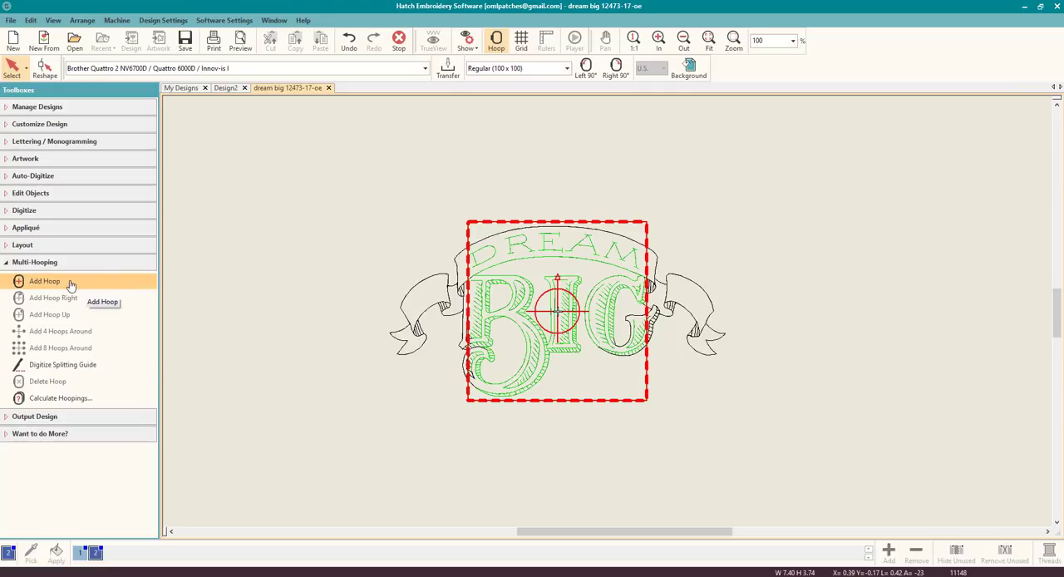
click(44, 281)
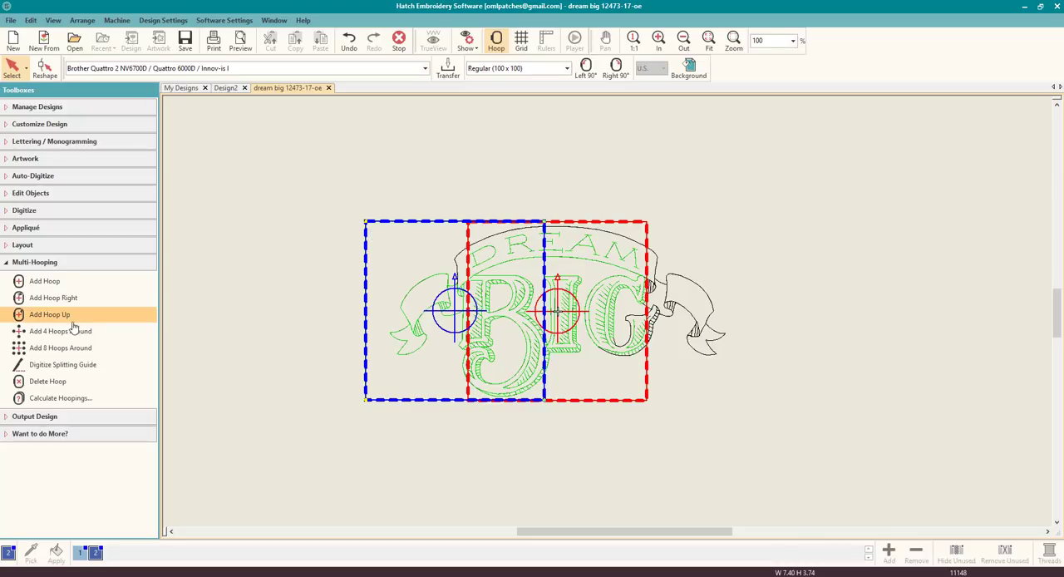
click(49, 314)
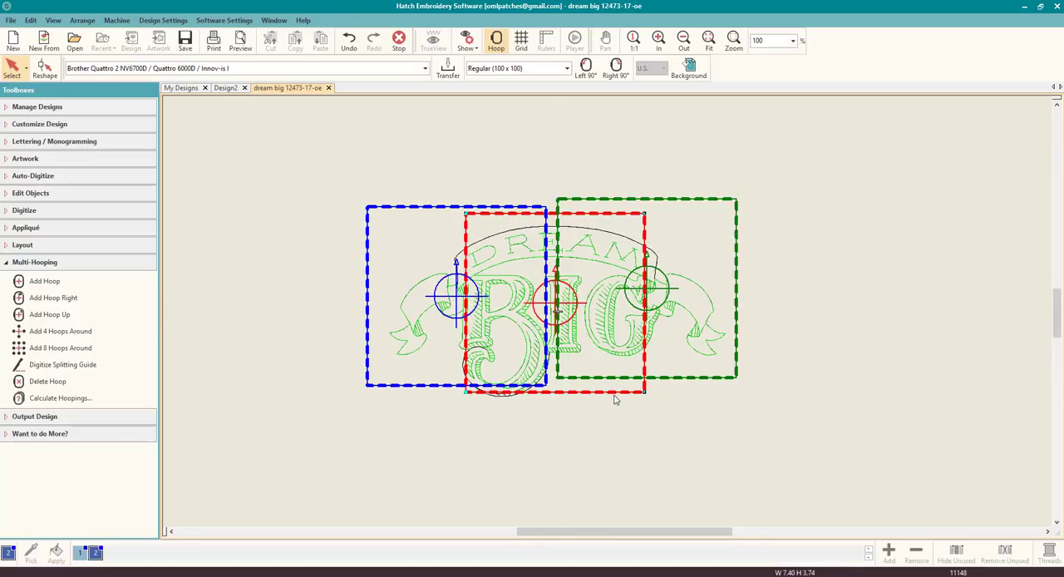
mouse_move(532, 397)
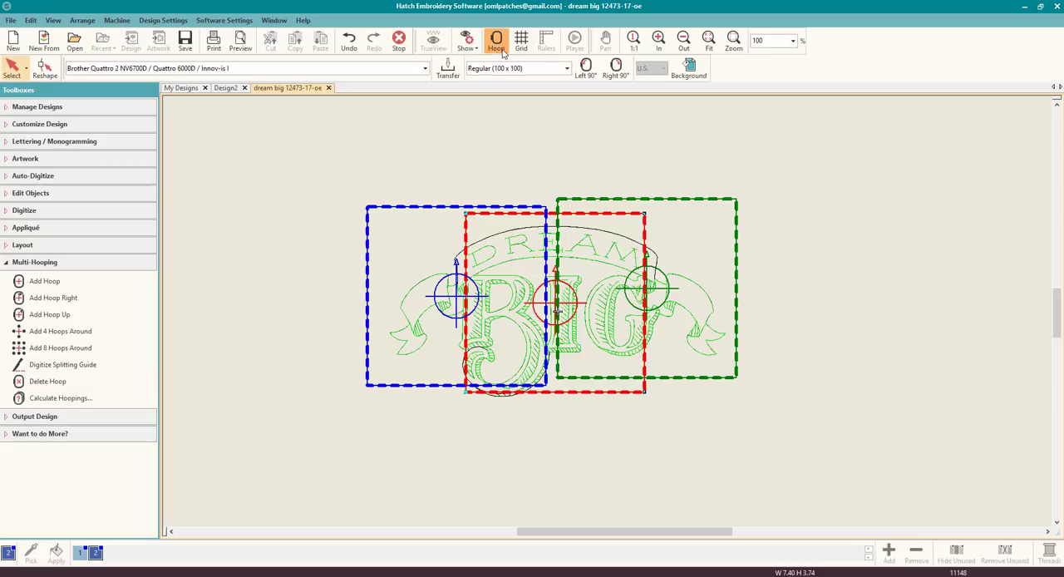
click(496, 39)
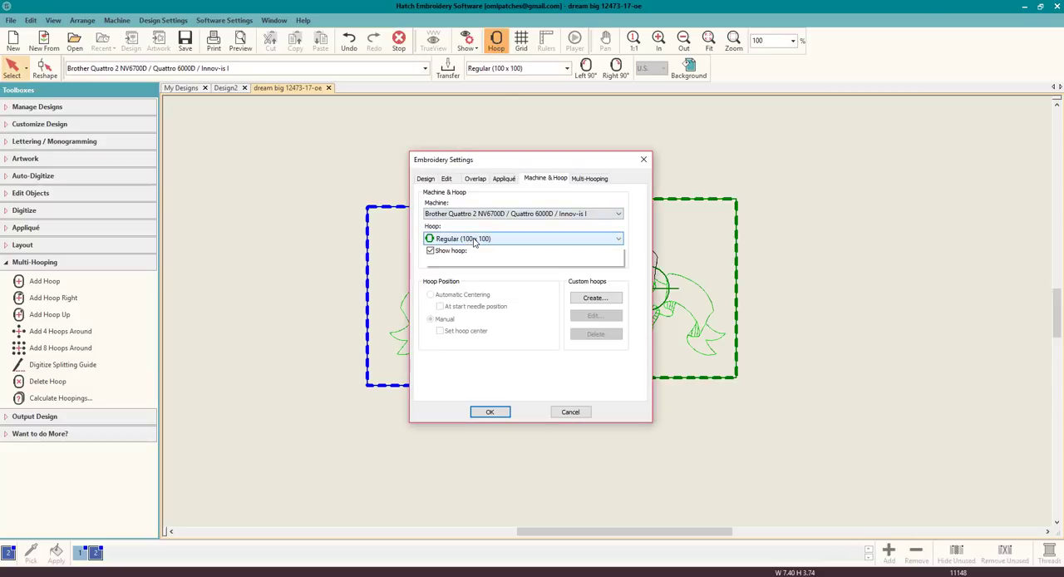
click(524, 238)
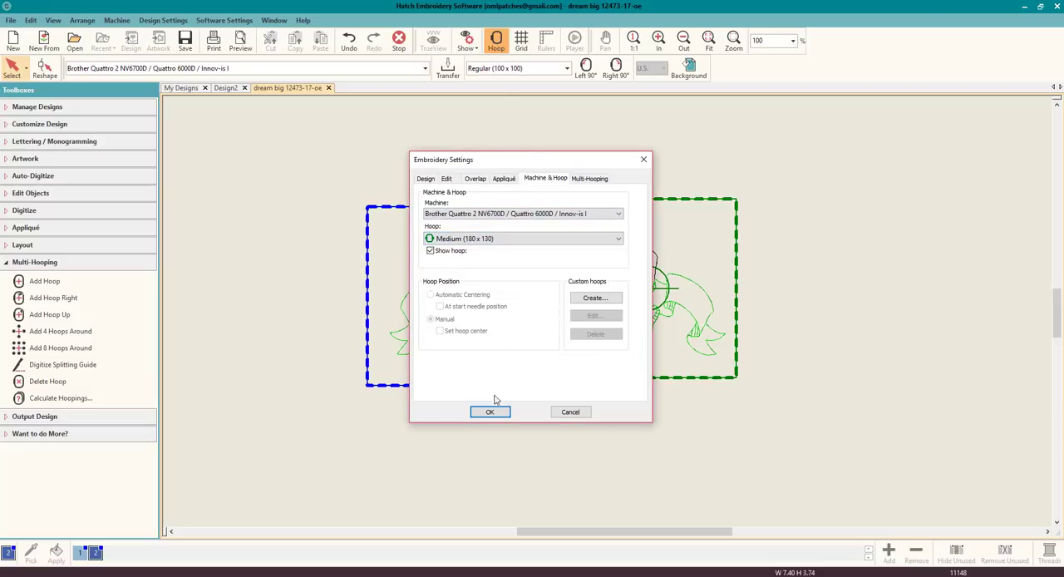
click(490, 412)
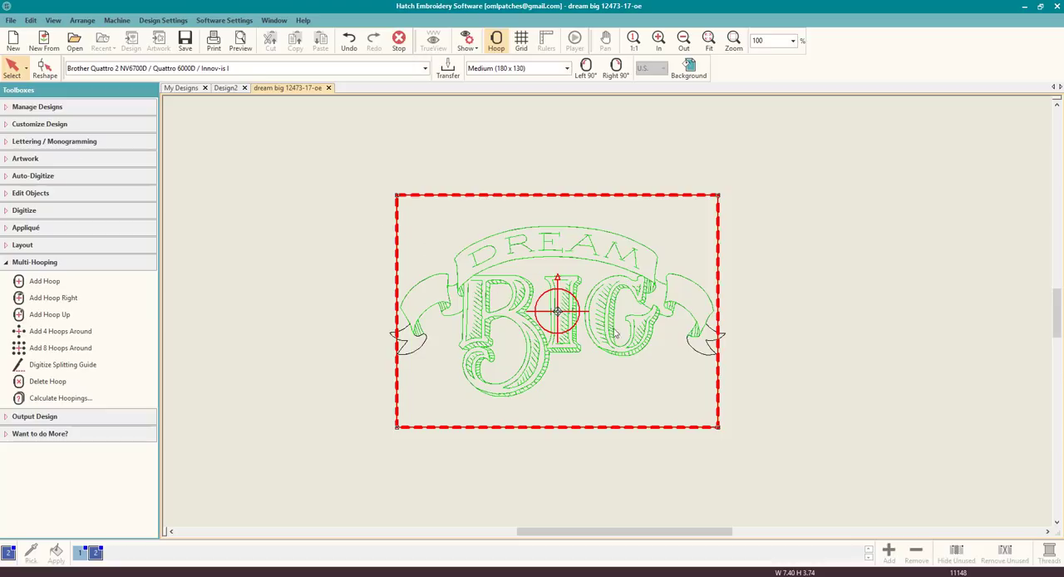
mouse_move(665, 232)
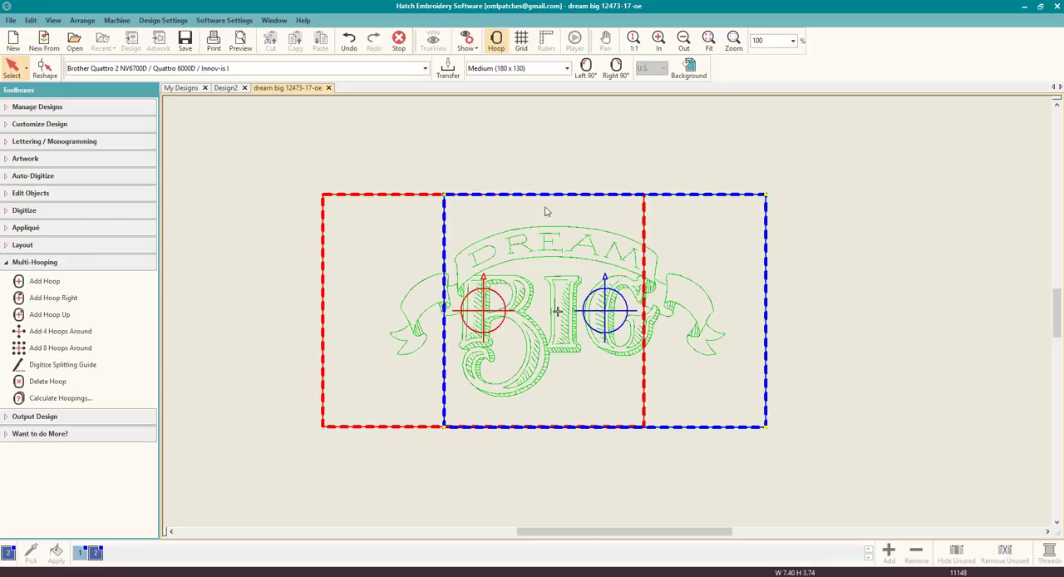
mouse_move(665, 299)
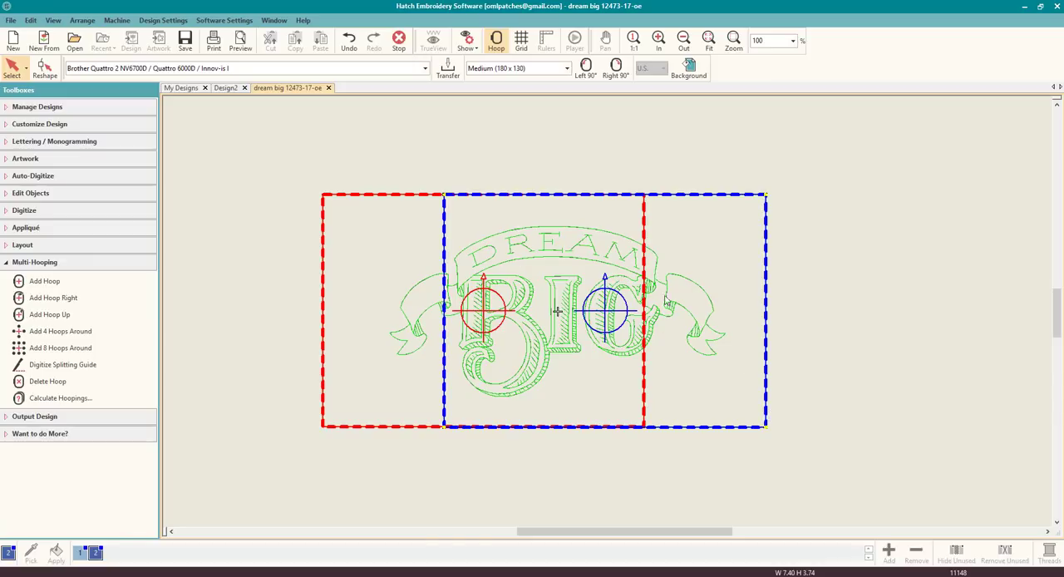
mouse_move(722, 241)
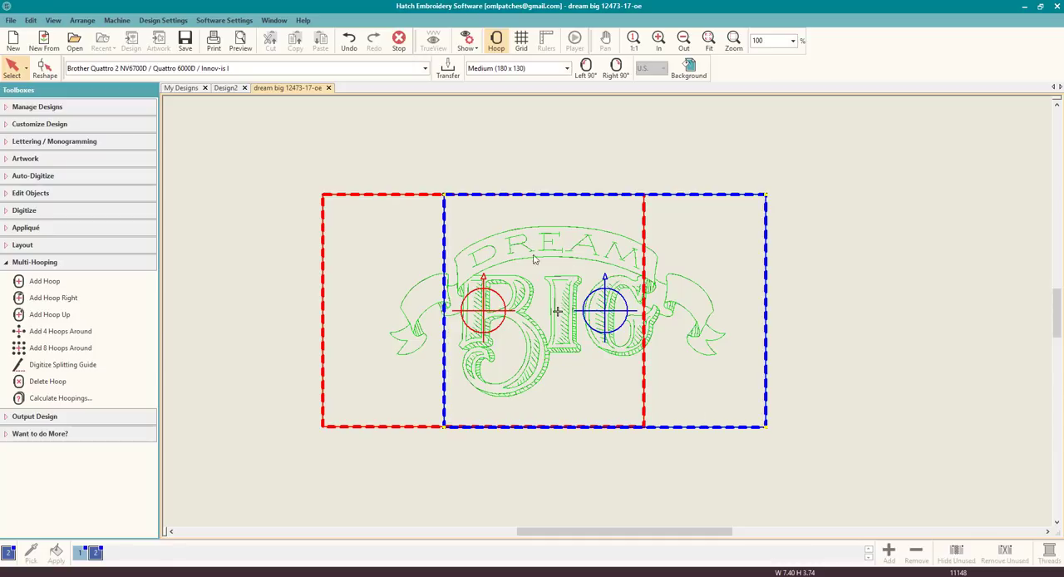
mouse_move(60, 397)
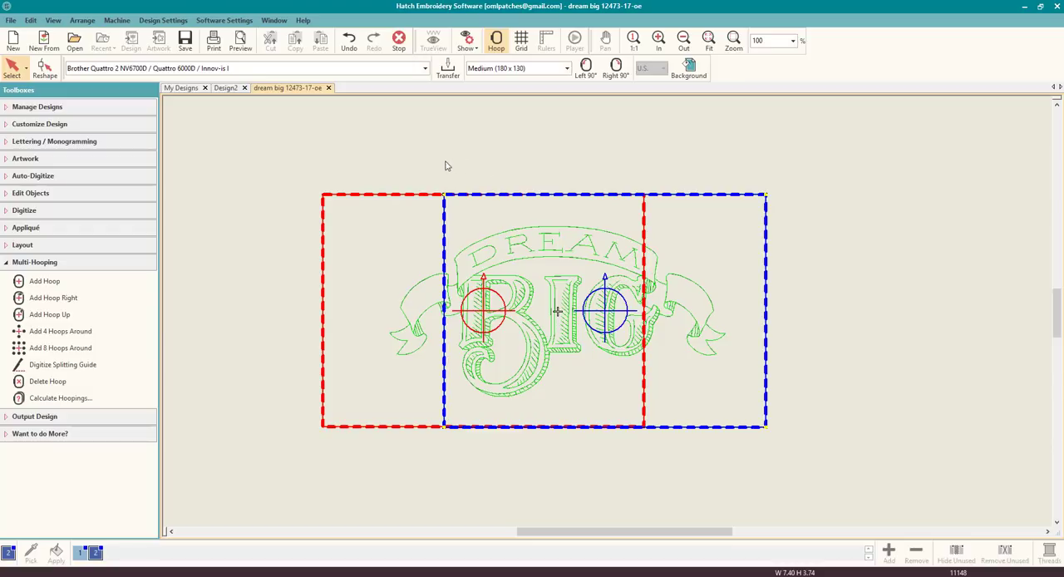
mouse_move(48, 381)
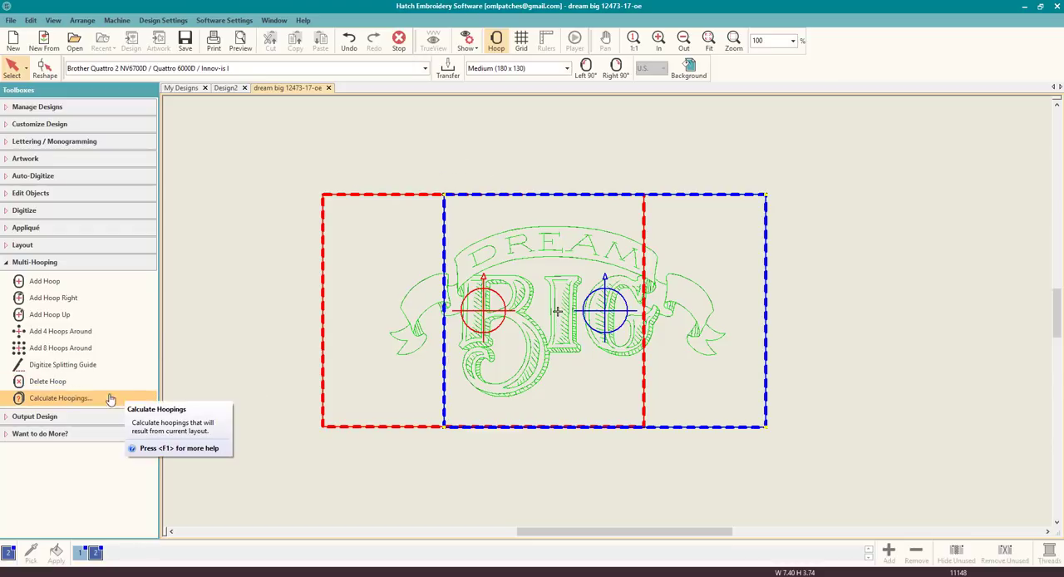
Run Calculate Hoopings, confirming two hoopings cover every object, and dismiss the result
click(60, 397)
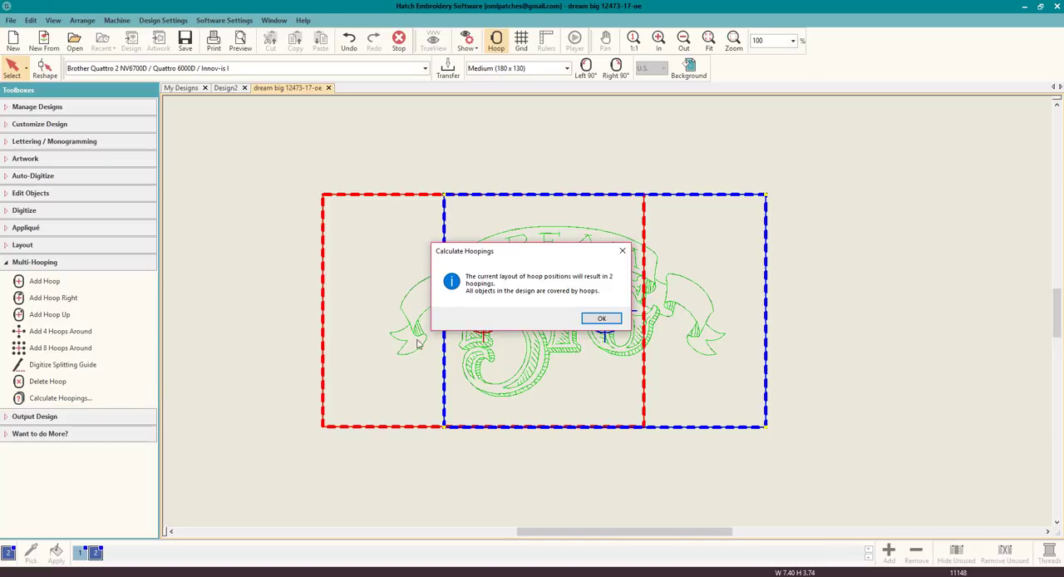
mouse_move(524, 297)
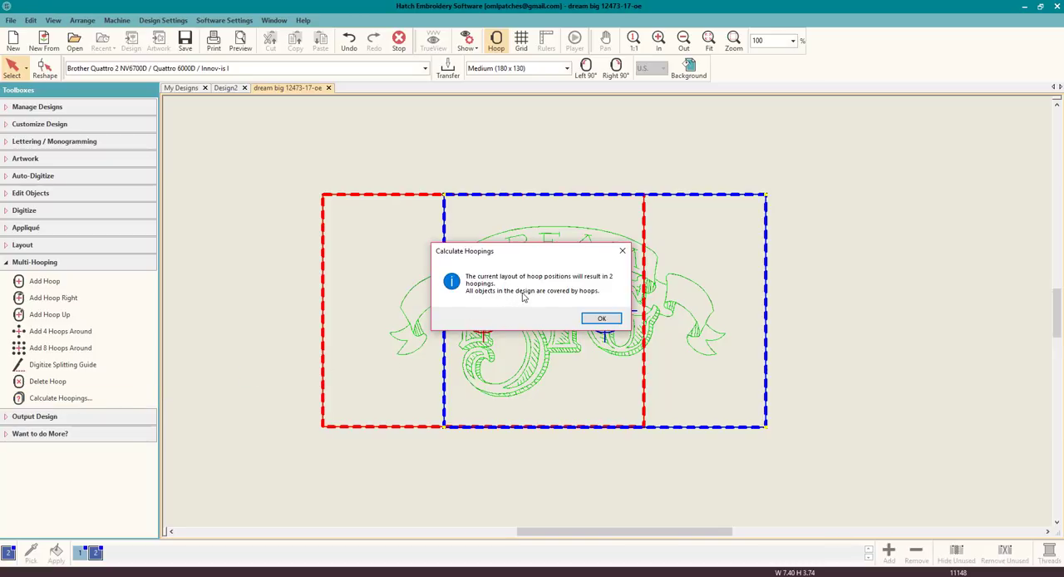
mouse_move(601, 307)
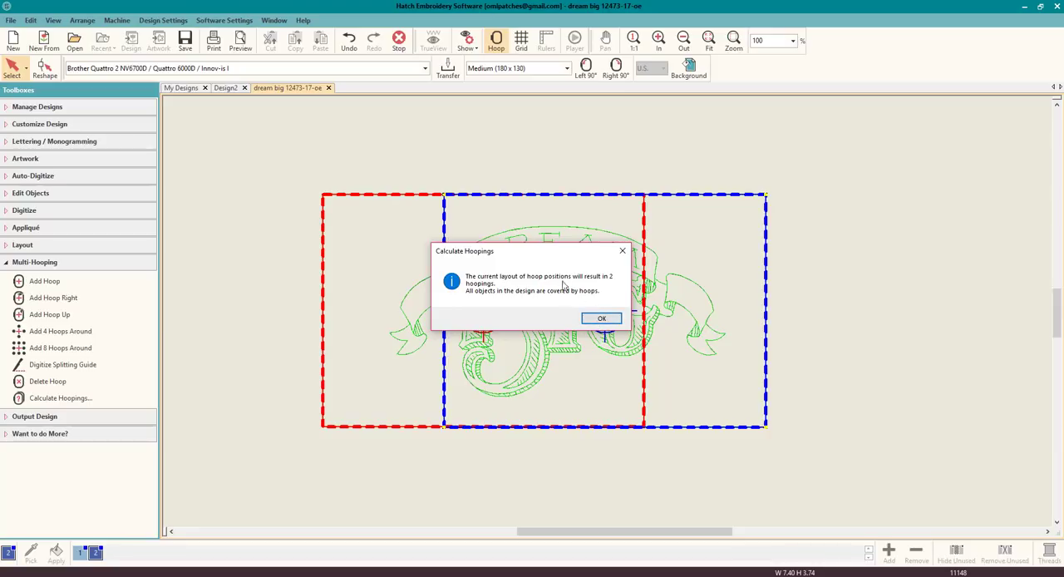
click(601, 317)
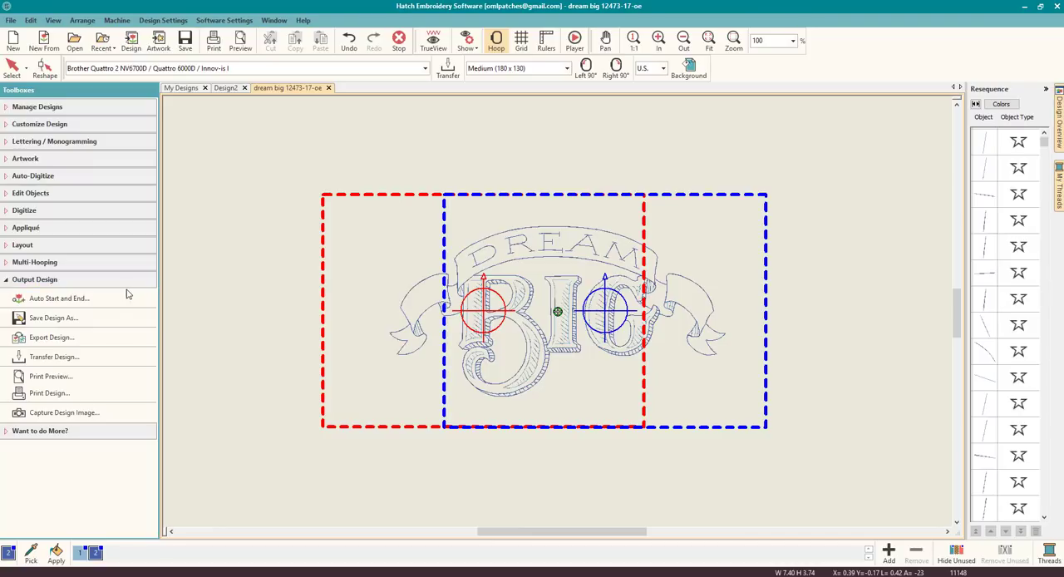
Export the design as Janome/Elna/Kenmore (*.JEF) into My Machine Files
click(52, 337)
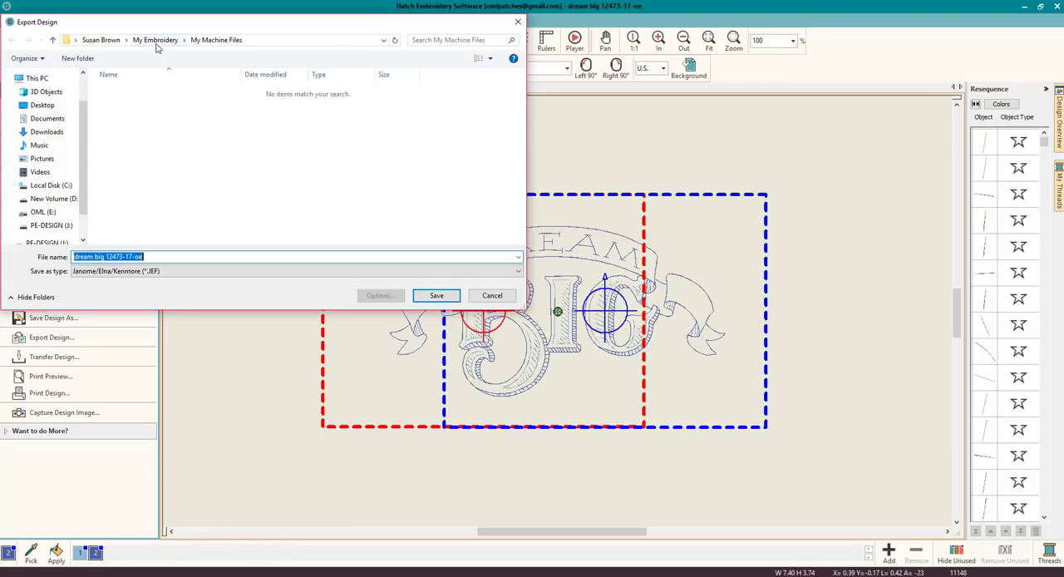
mouse_move(227, 196)
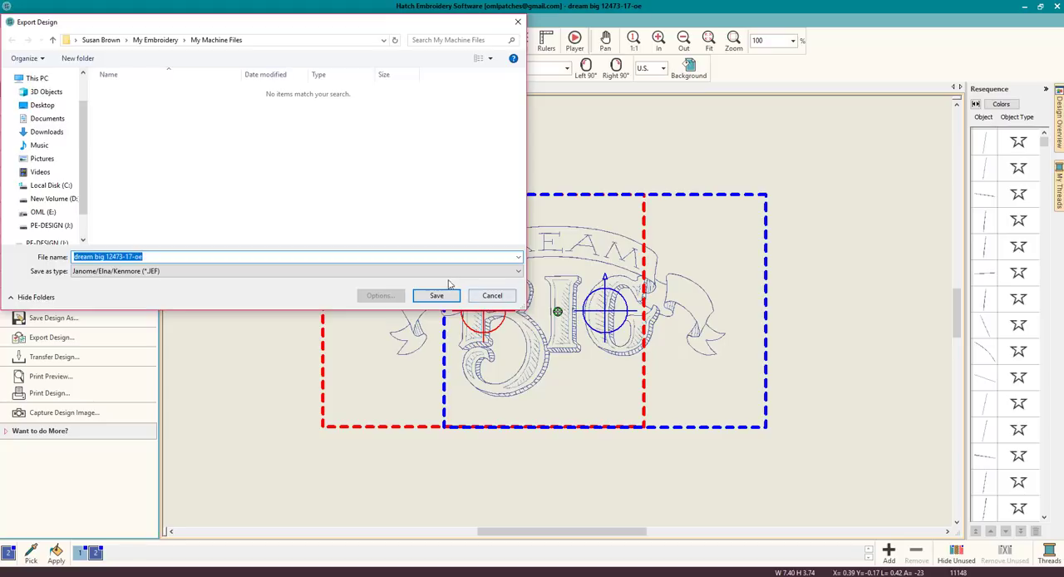
mouse_move(437, 295)
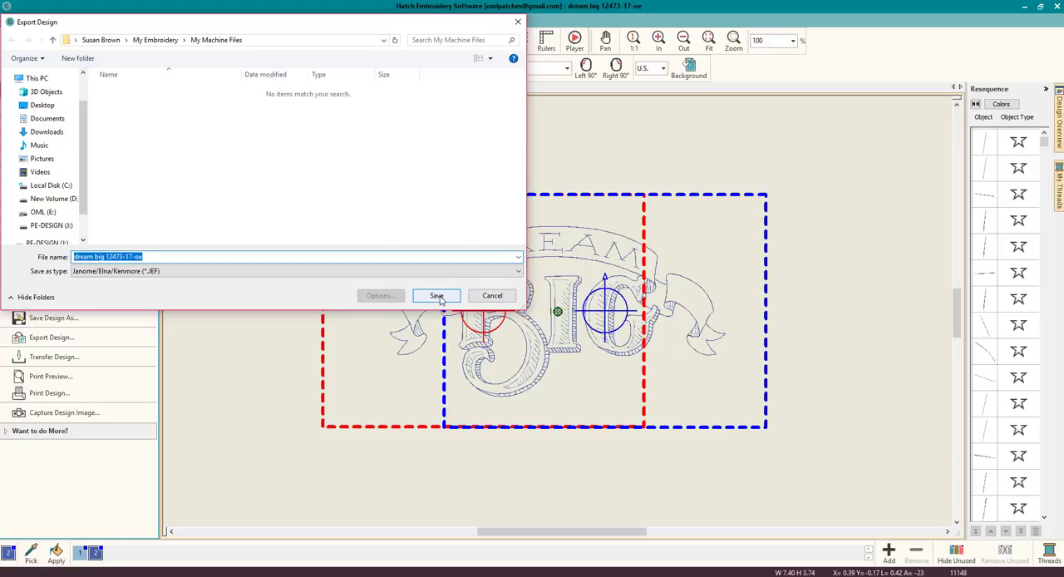
click(436, 295)
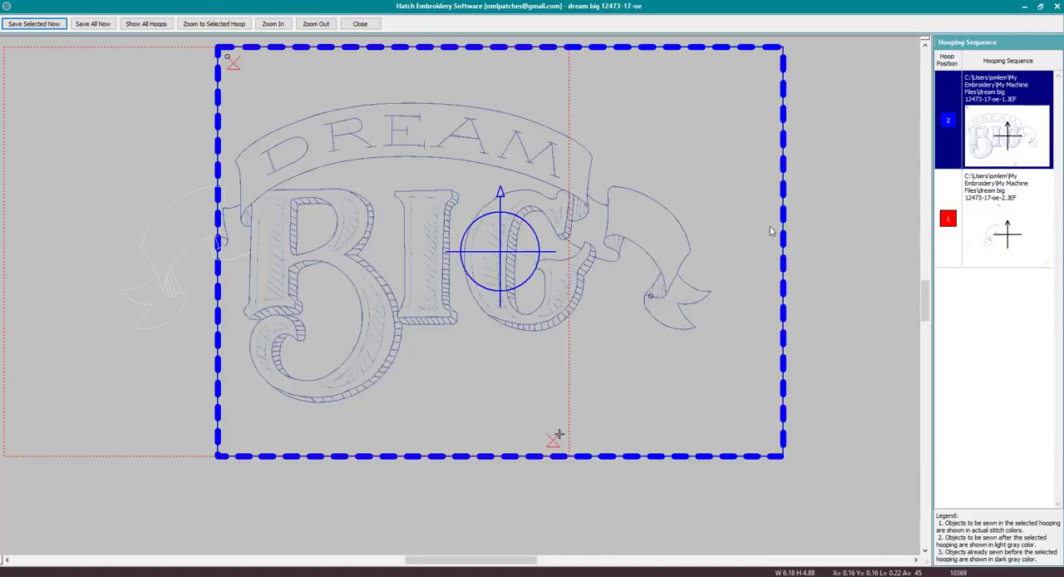
mouse_move(1031, 106)
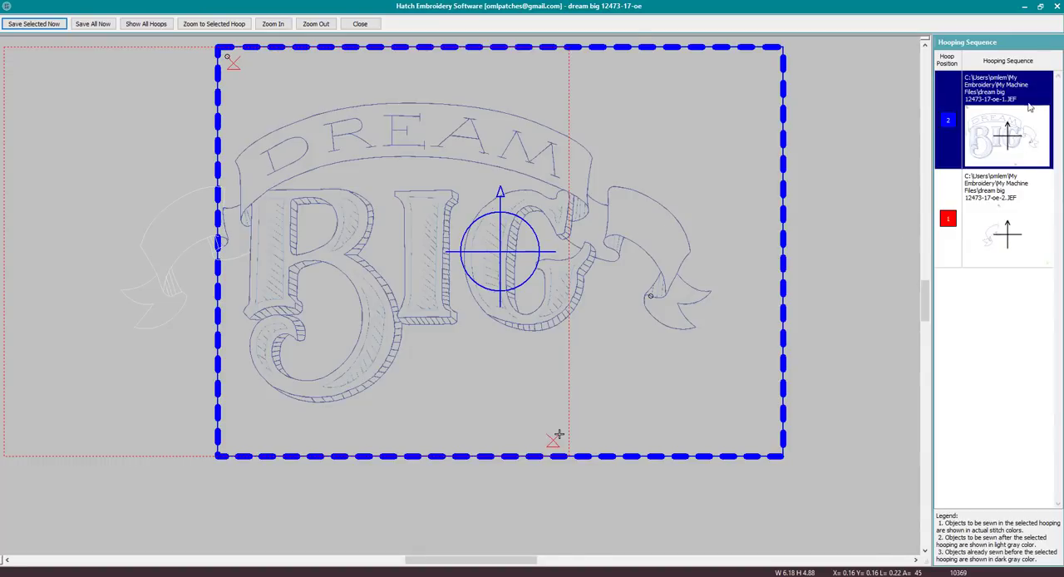
mouse_move(1000, 256)
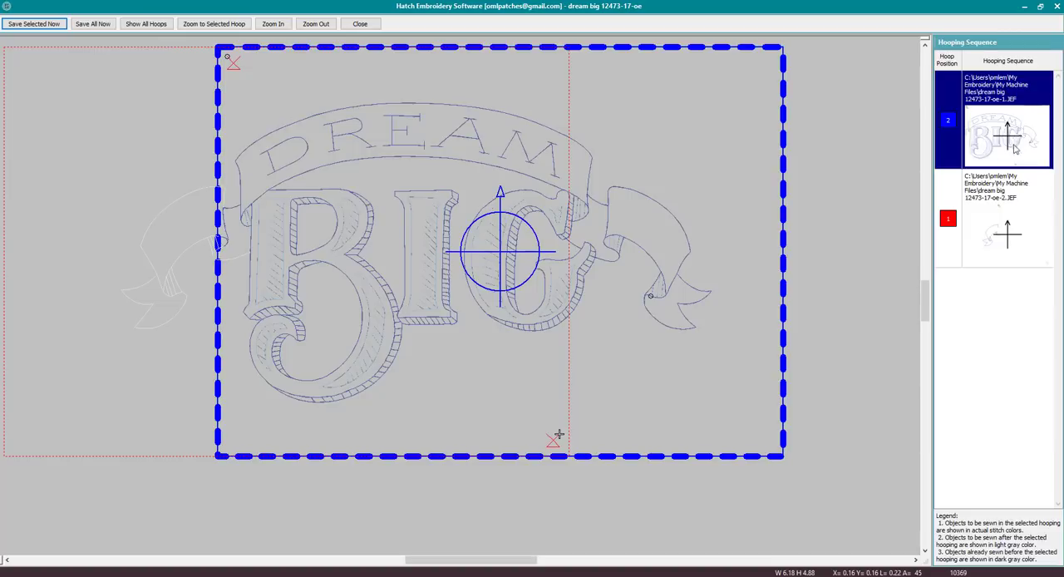
mouse_move(981, 130)
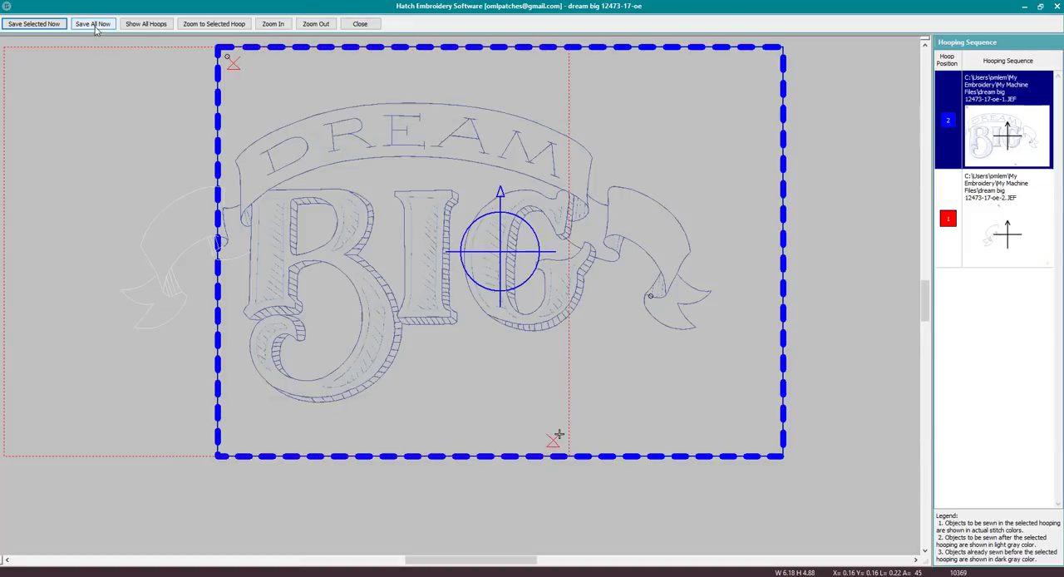
Save both Dream Big hooping files as JEF, confirm the message, and close Hooping Sequence
click(93, 23)
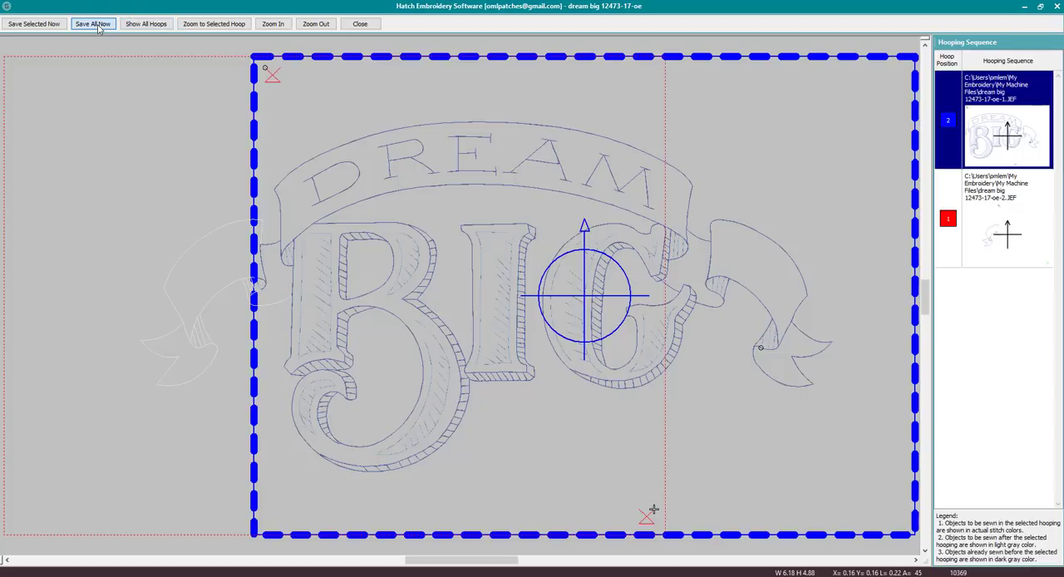
click(92, 24)
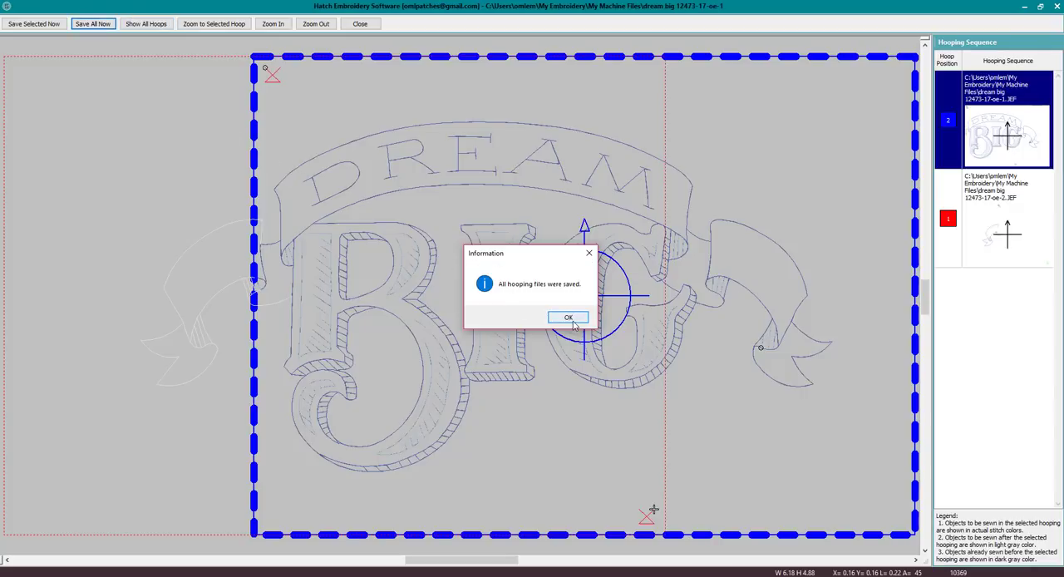
click(568, 317)
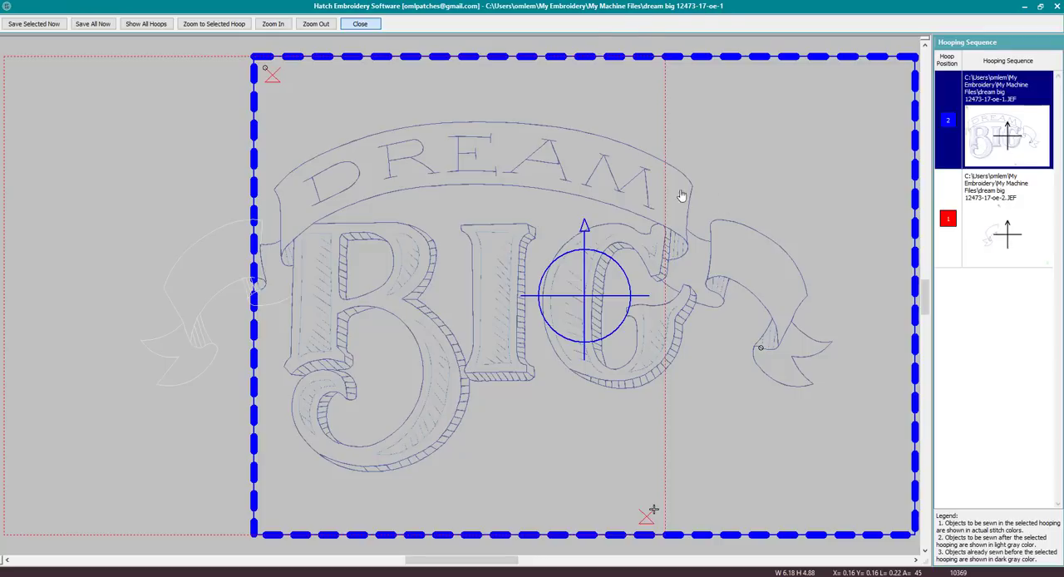
click(360, 24)
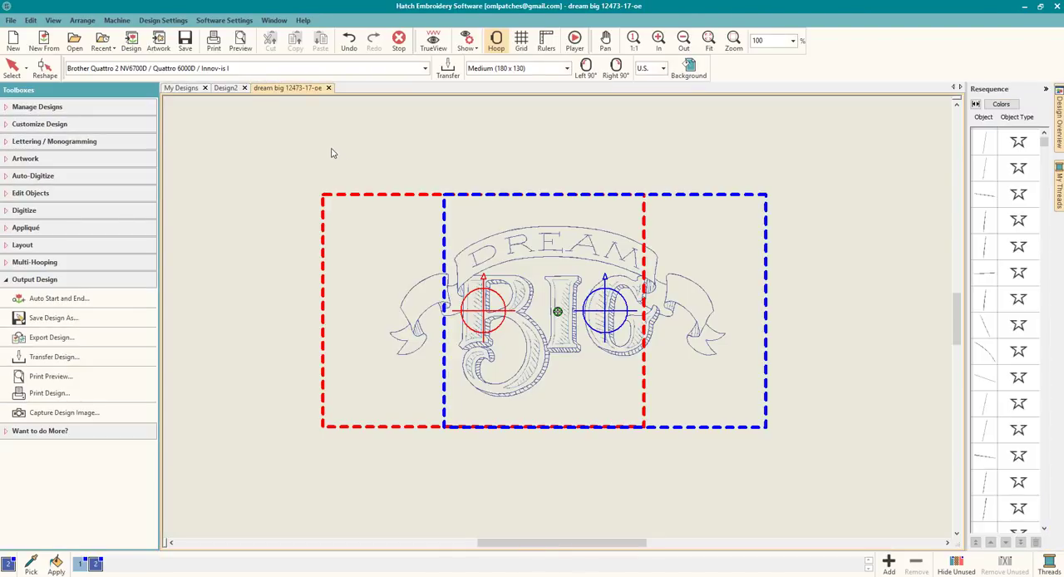
mouse_move(361, 159)
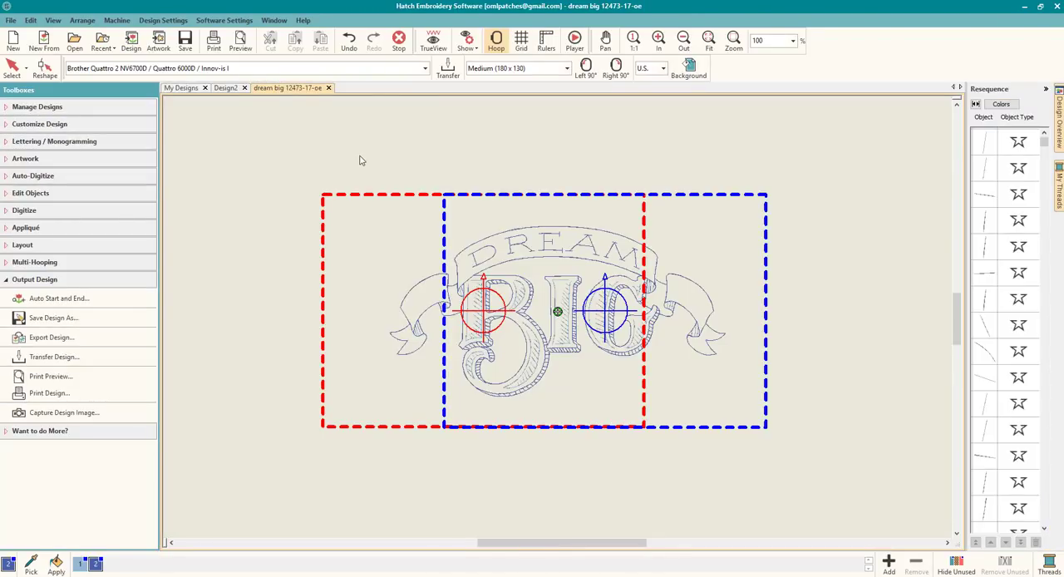
mouse_move(222, 234)
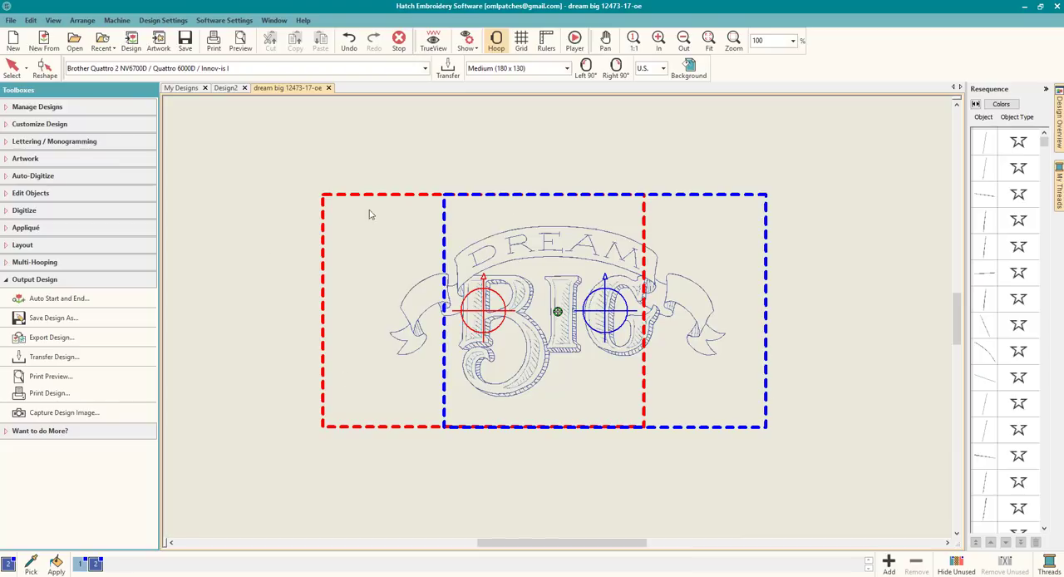
mouse_move(310, 333)
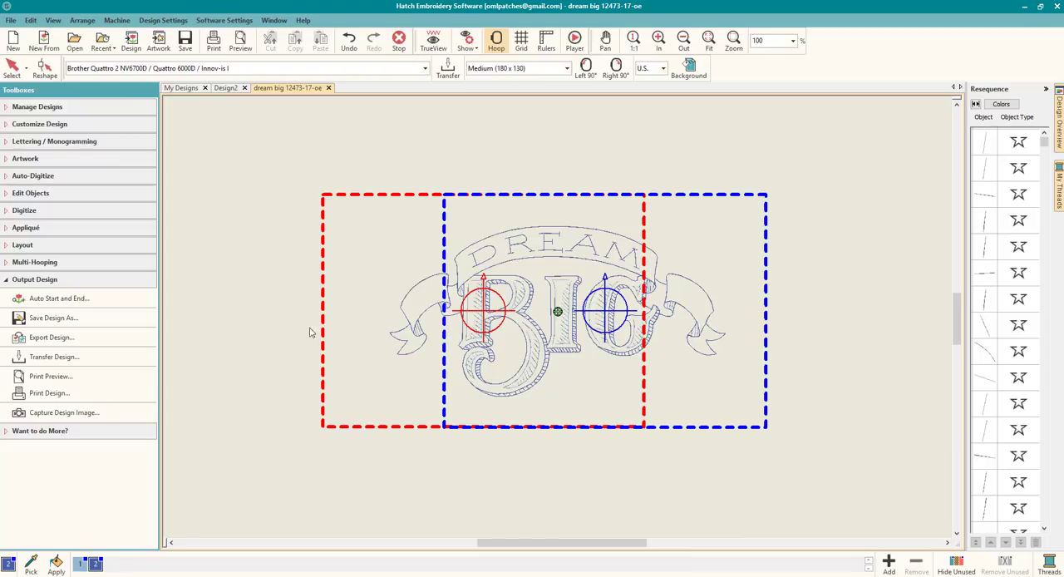
mouse_move(347, 301)
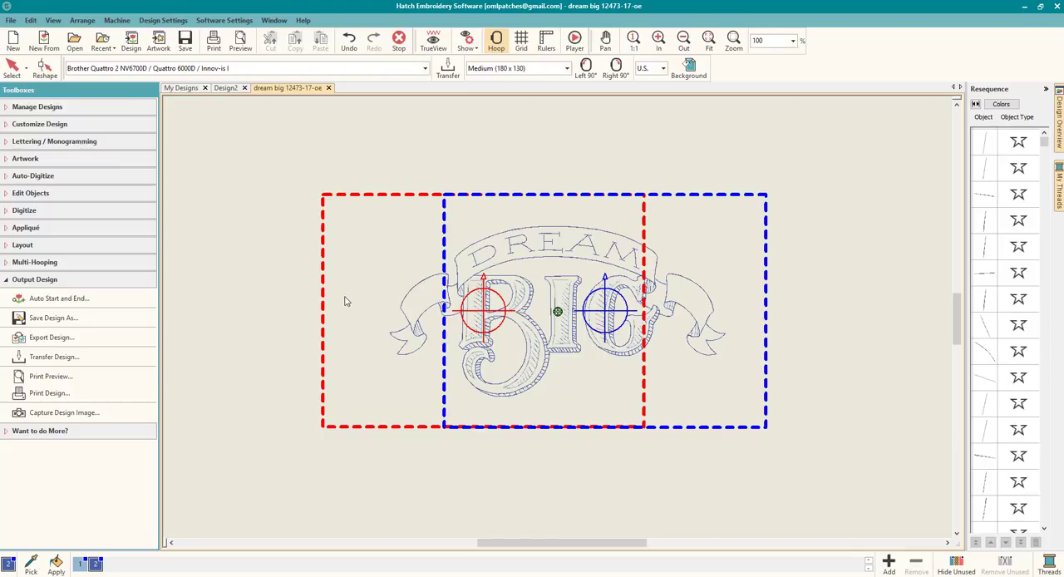
mouse_move(266, 274)
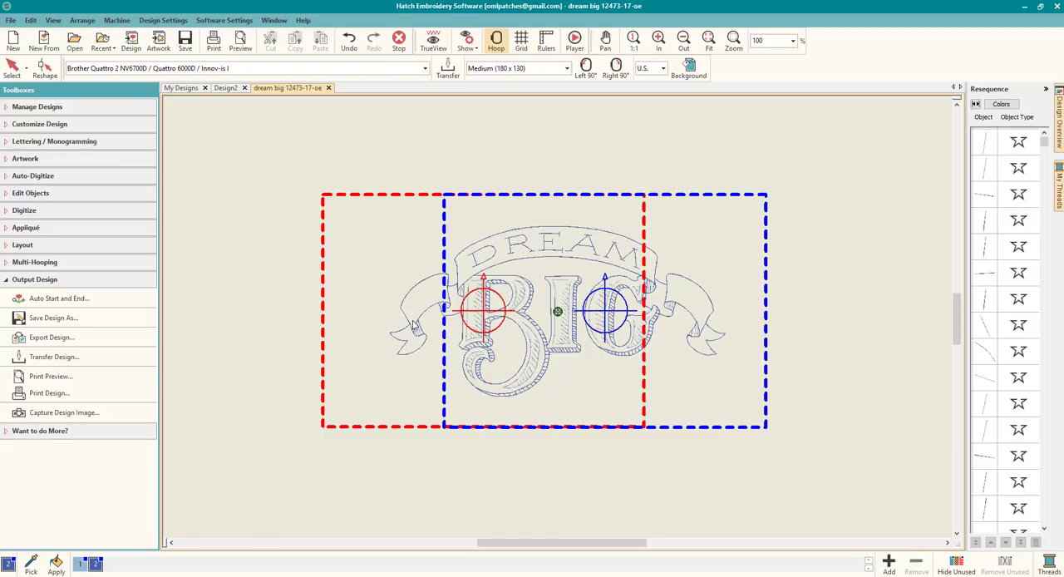
mouse_move(260, 306)
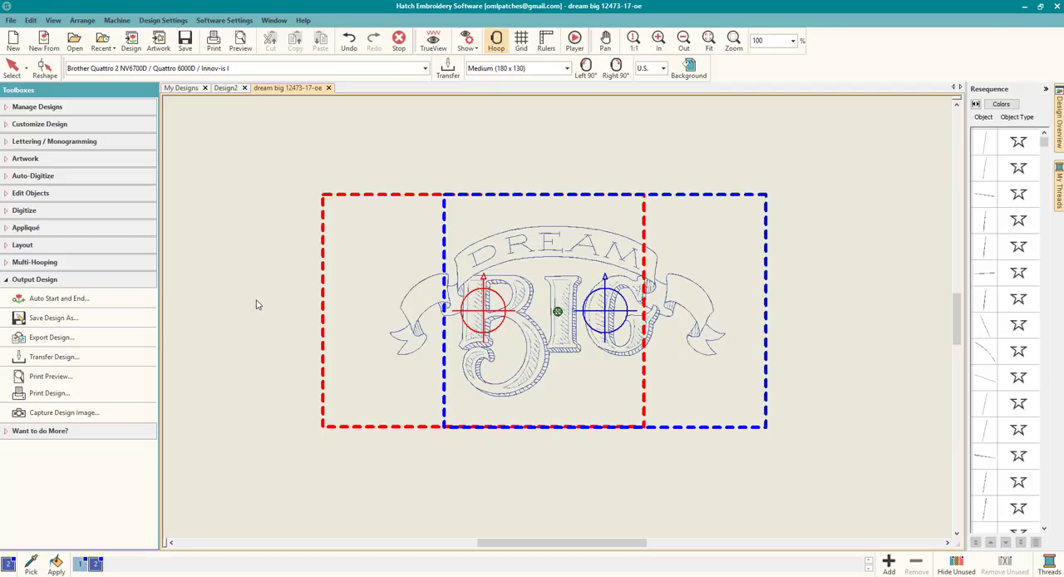
mouse_move(259, 301)
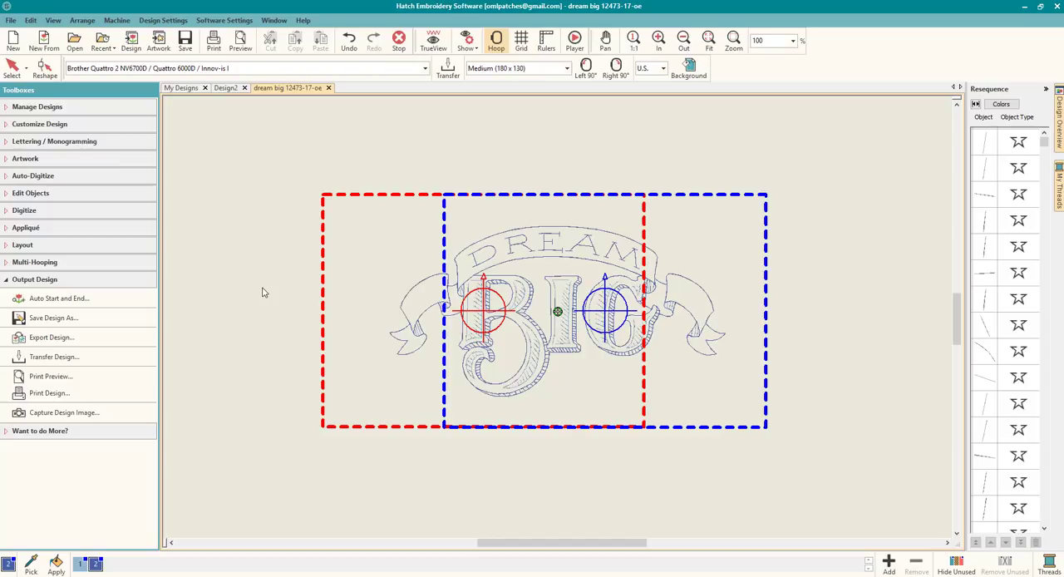
mouse_move(244, 252)
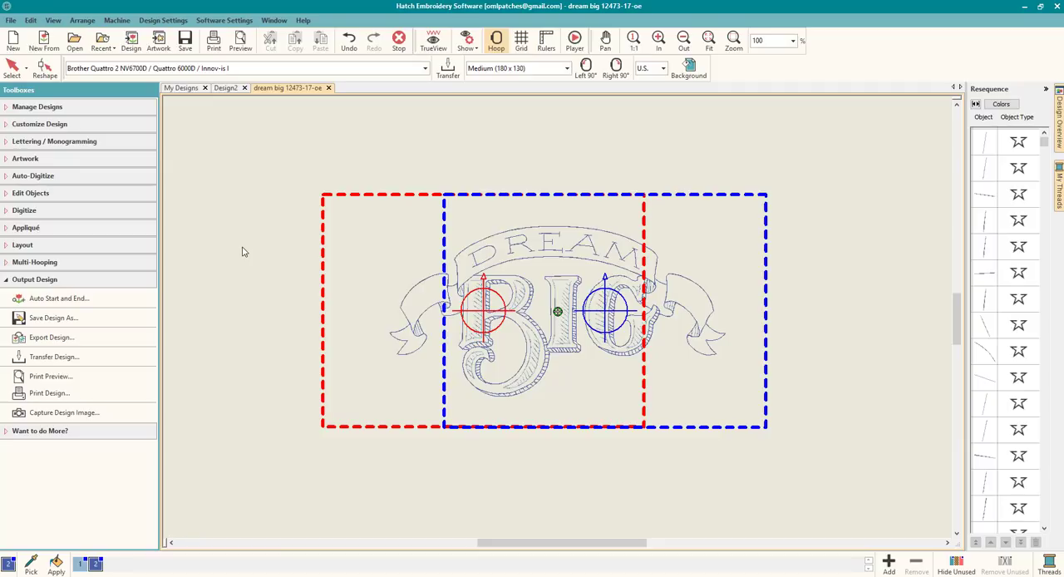
mouse_move(307, 192)
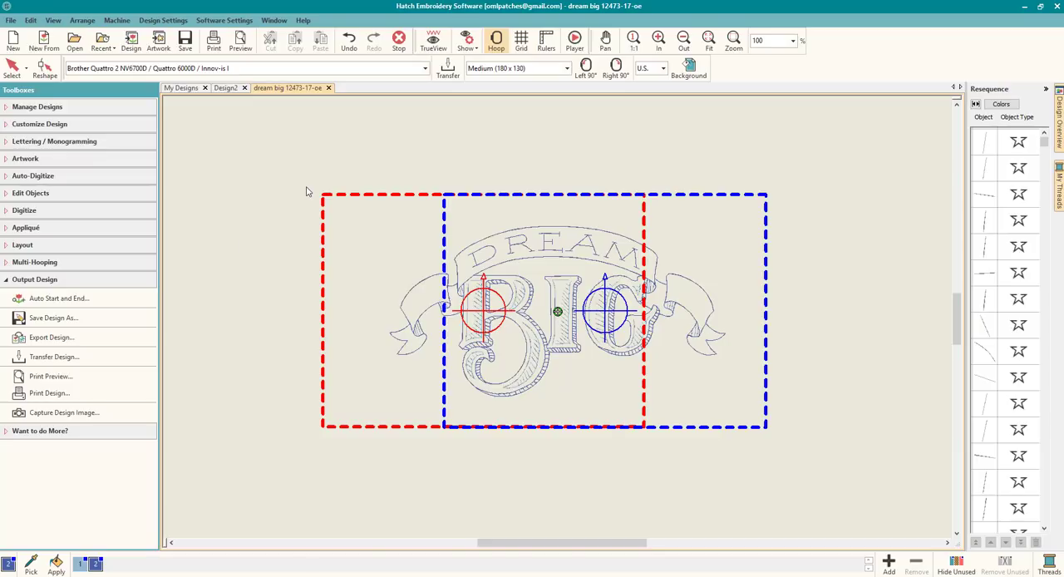
mouse_move(470, 355)
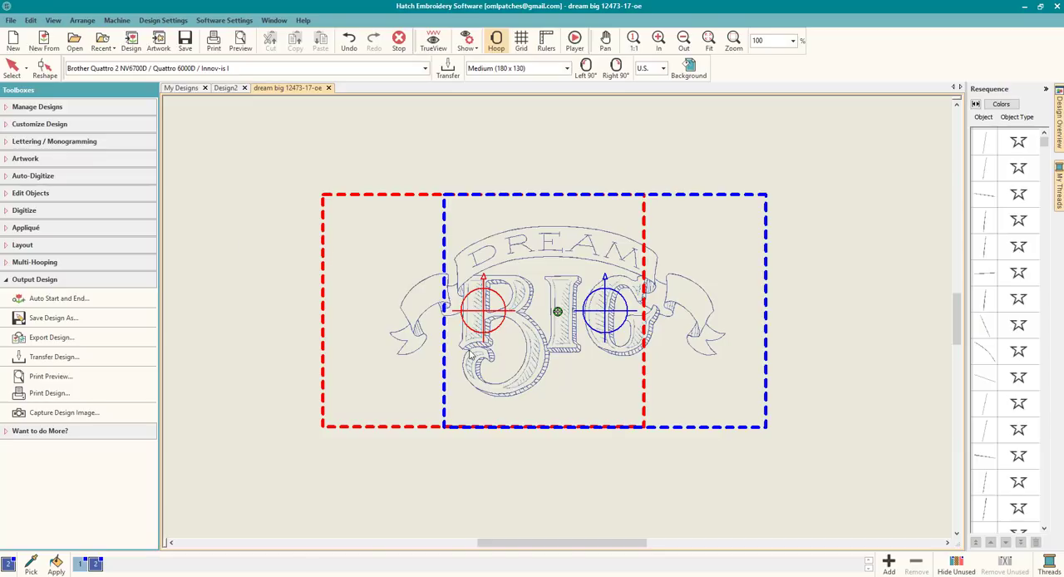